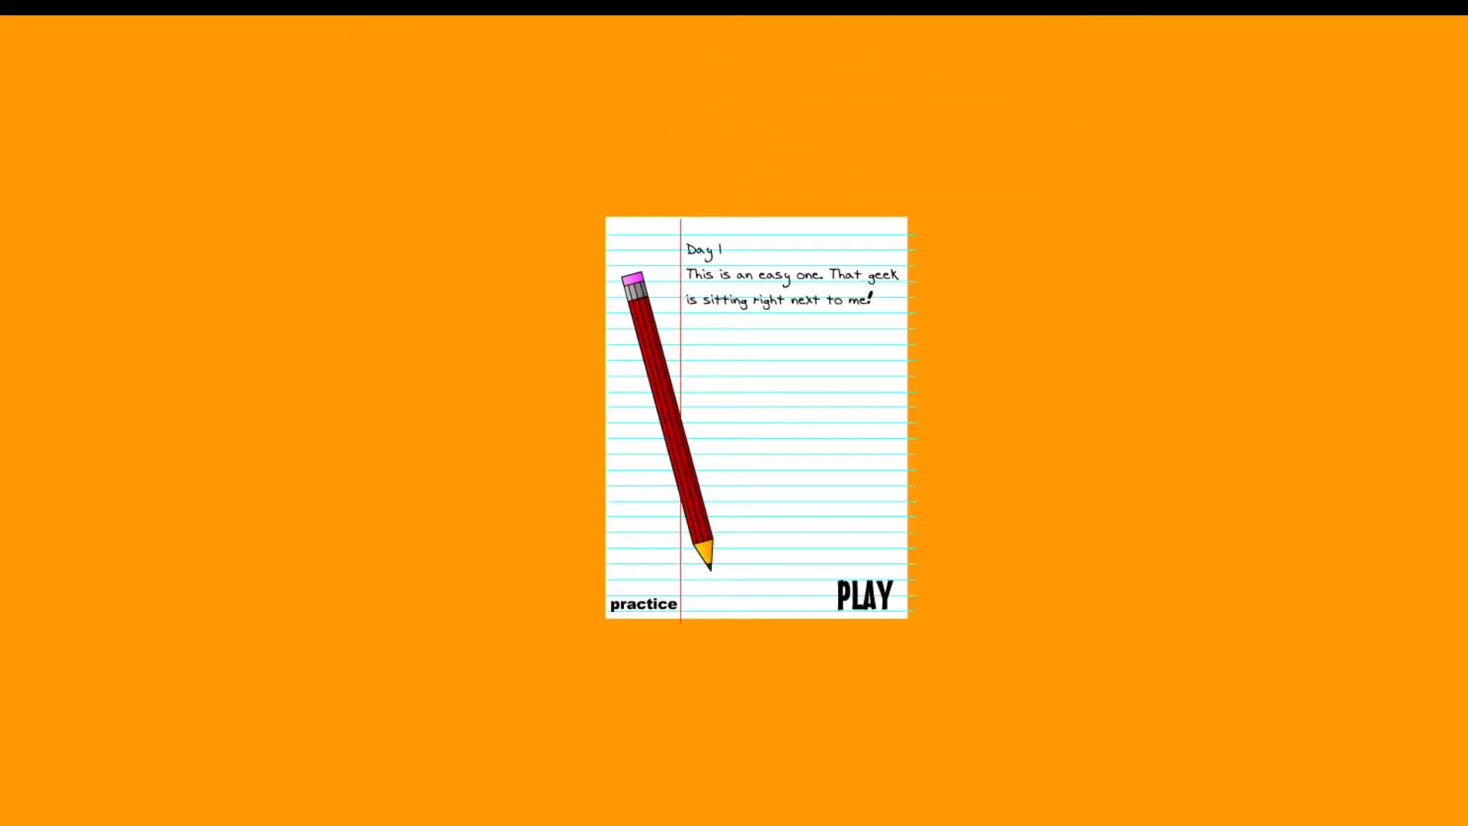
- Start Day 1, clear the level, and continue to the Day 2 briefing note
click(863, 596)
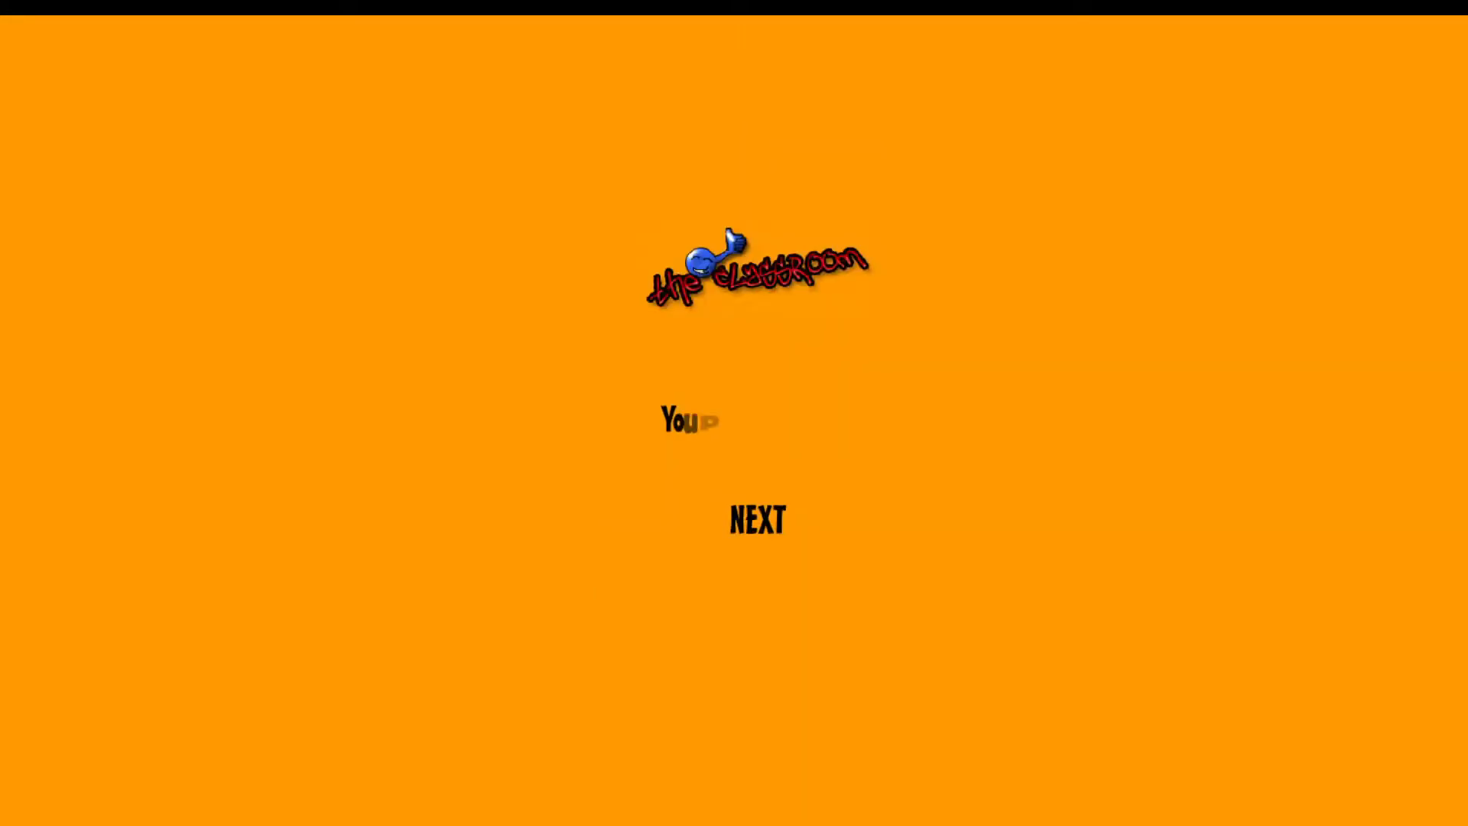
click(757, 520)
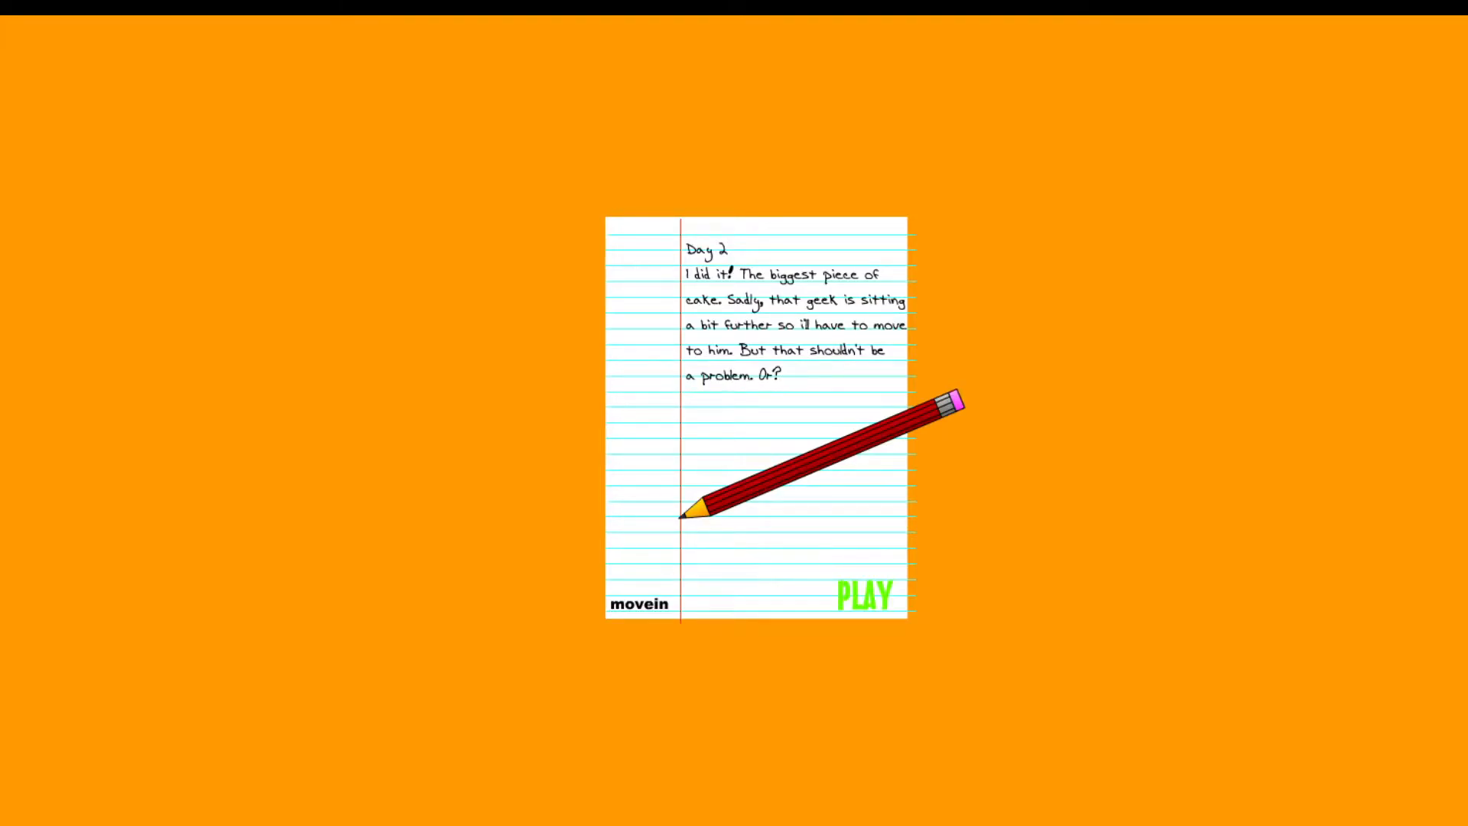
click(862, 595)
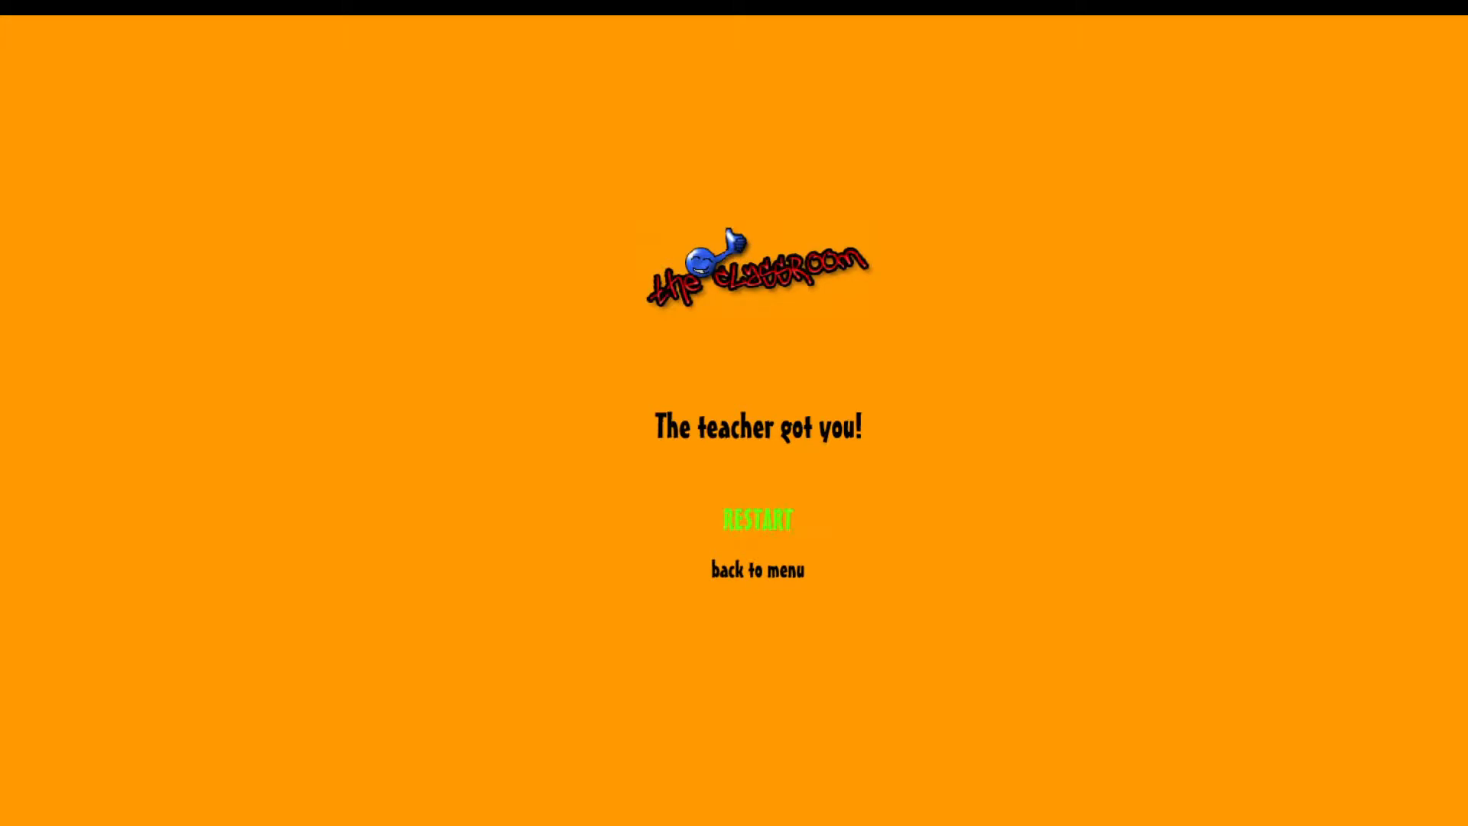
click(757, 520)
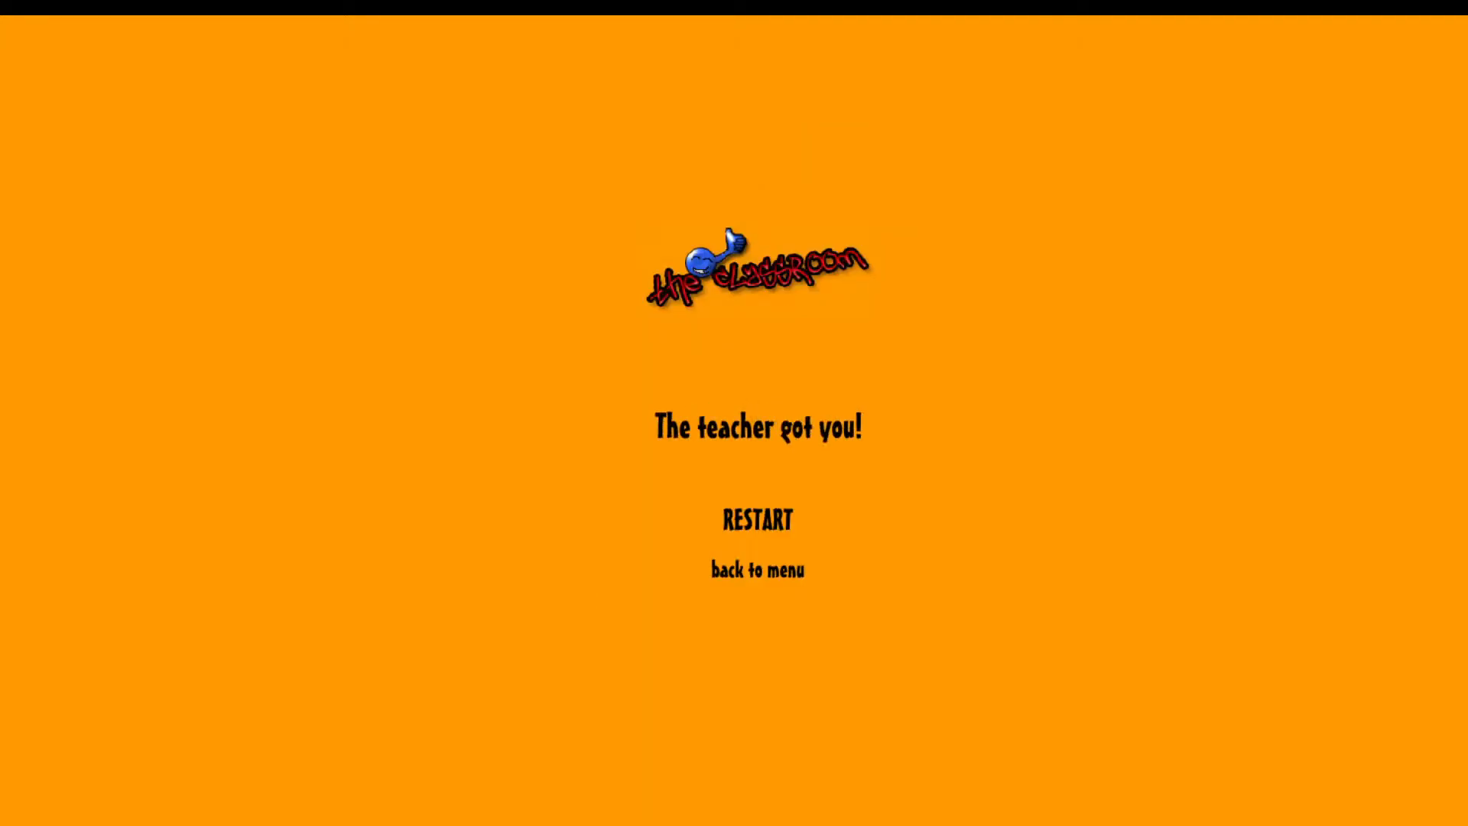
click(757, 520)
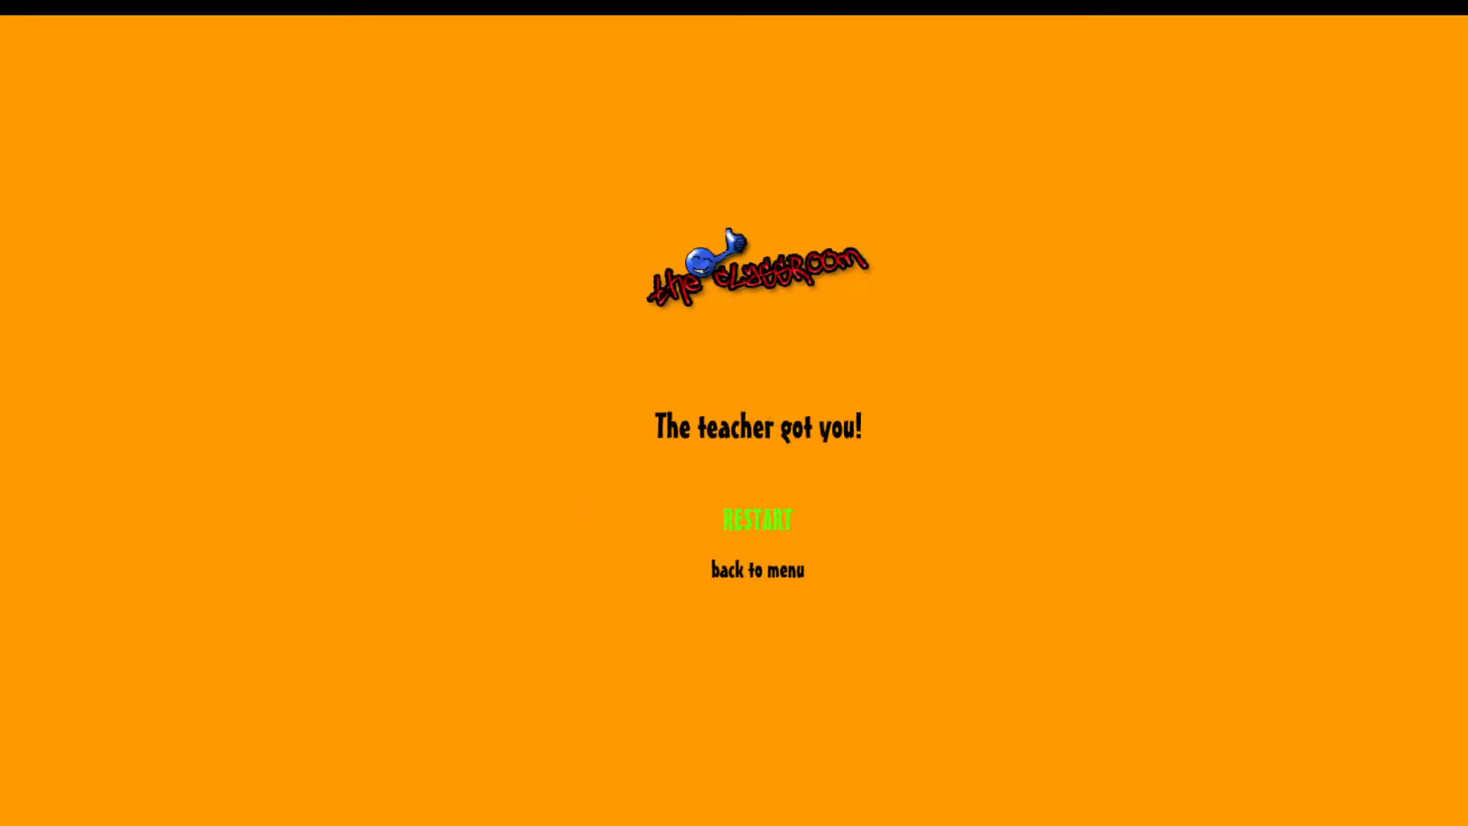
click(757, 520)
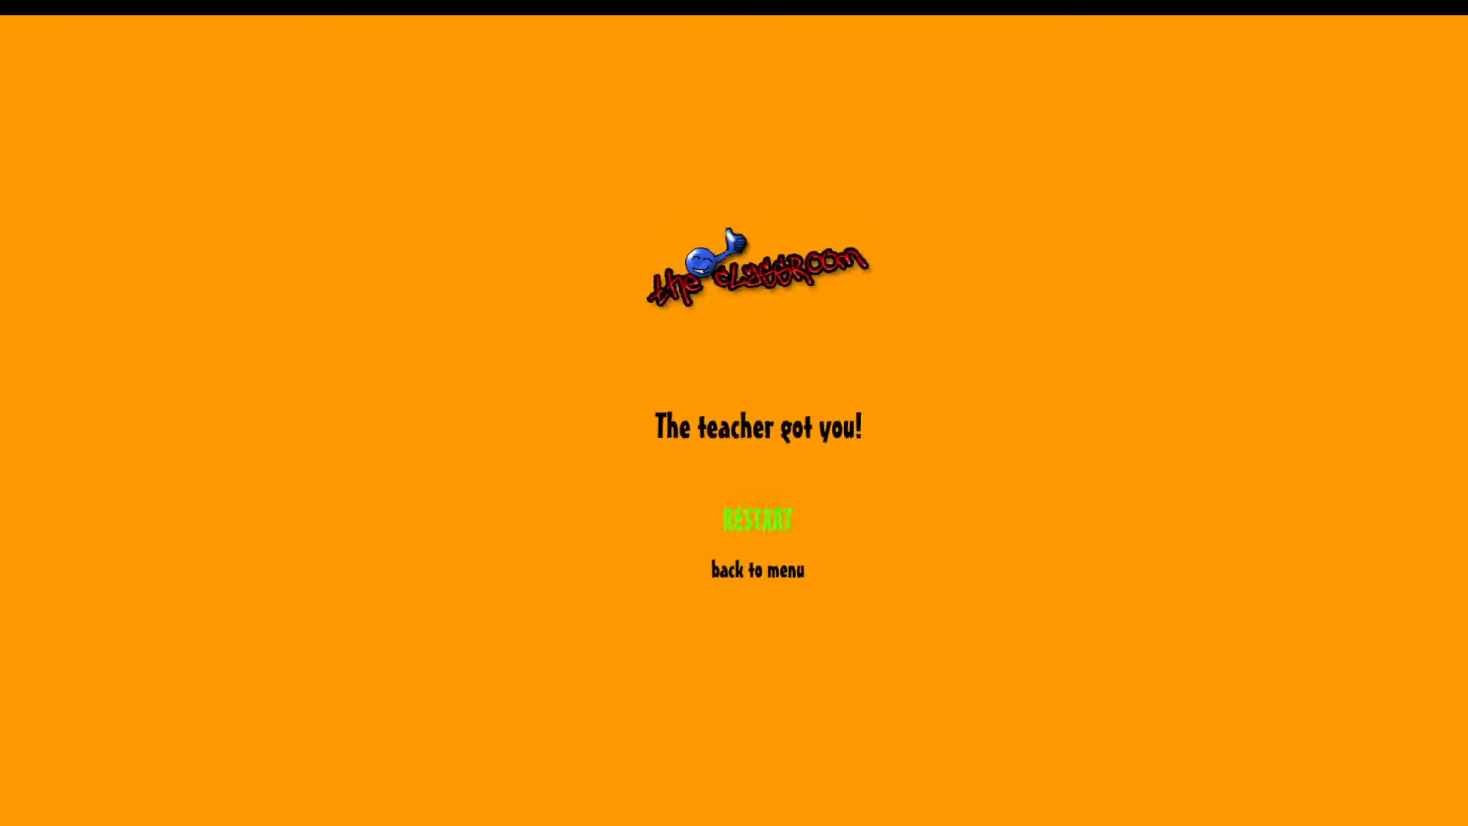
click(757, 520)
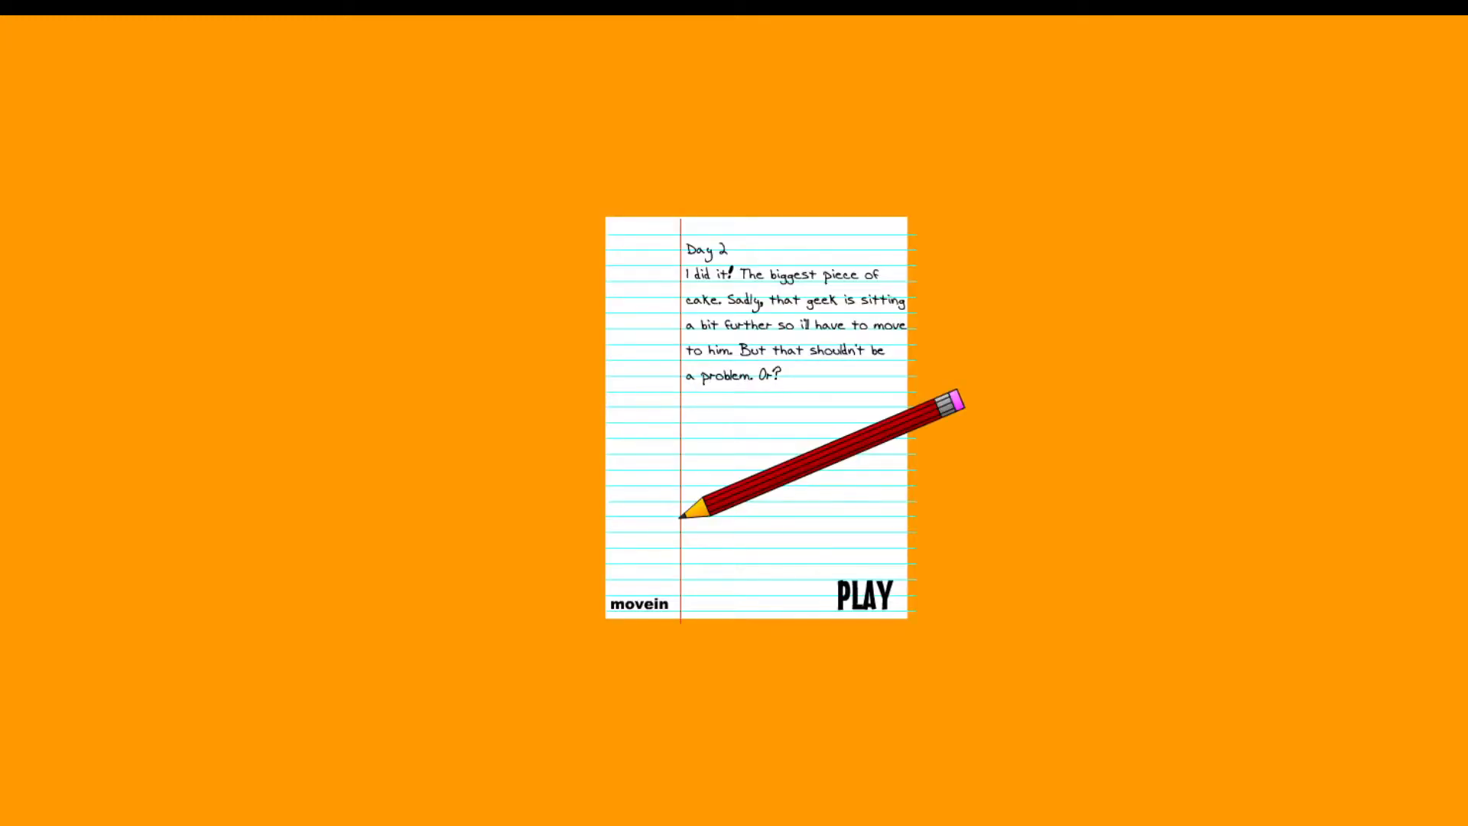
- Start the Day 2 level twice, the second attempt ending with the teacher catching you
click(864, 596)
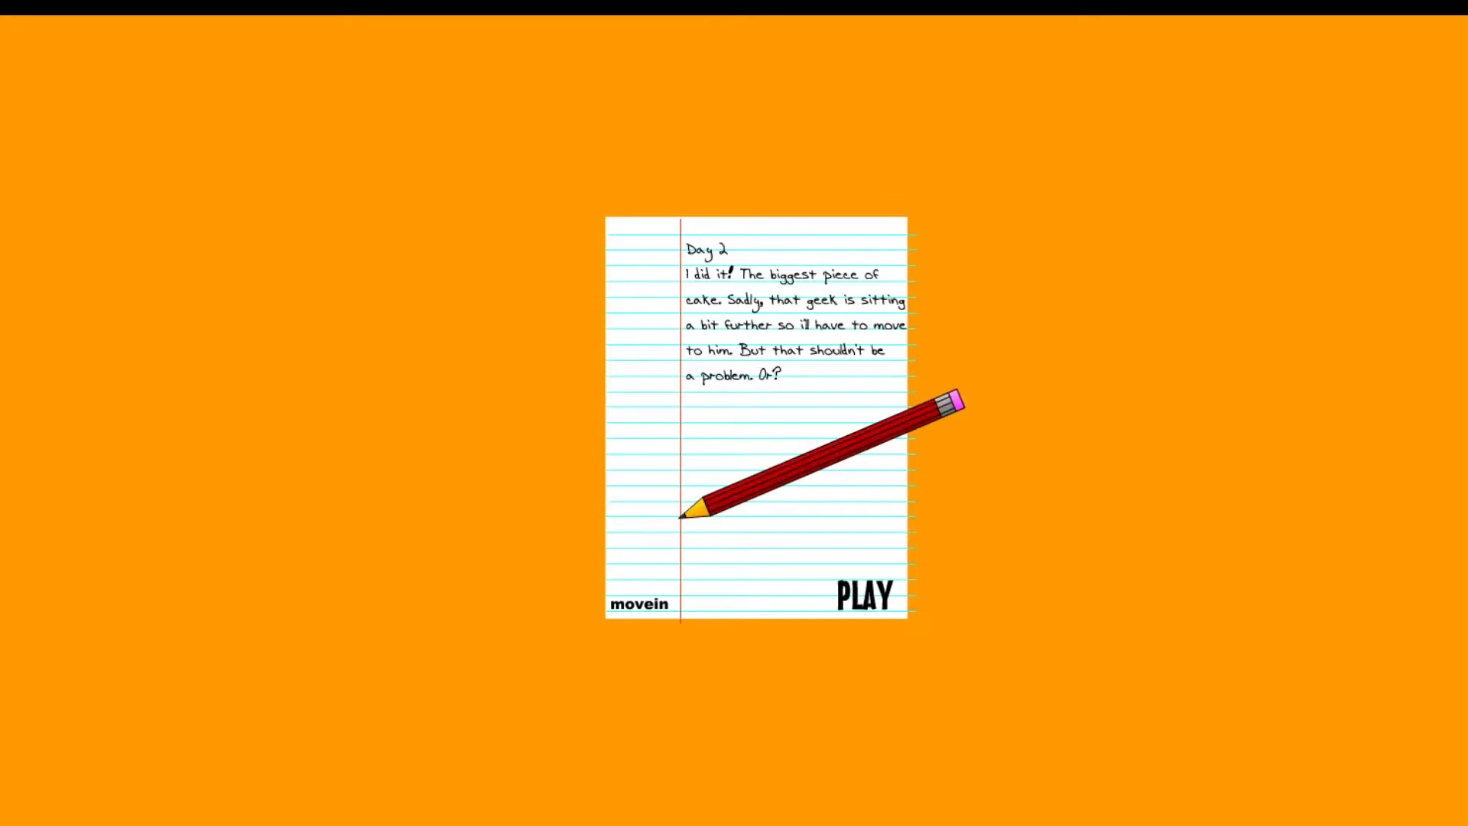
click(863, 595)
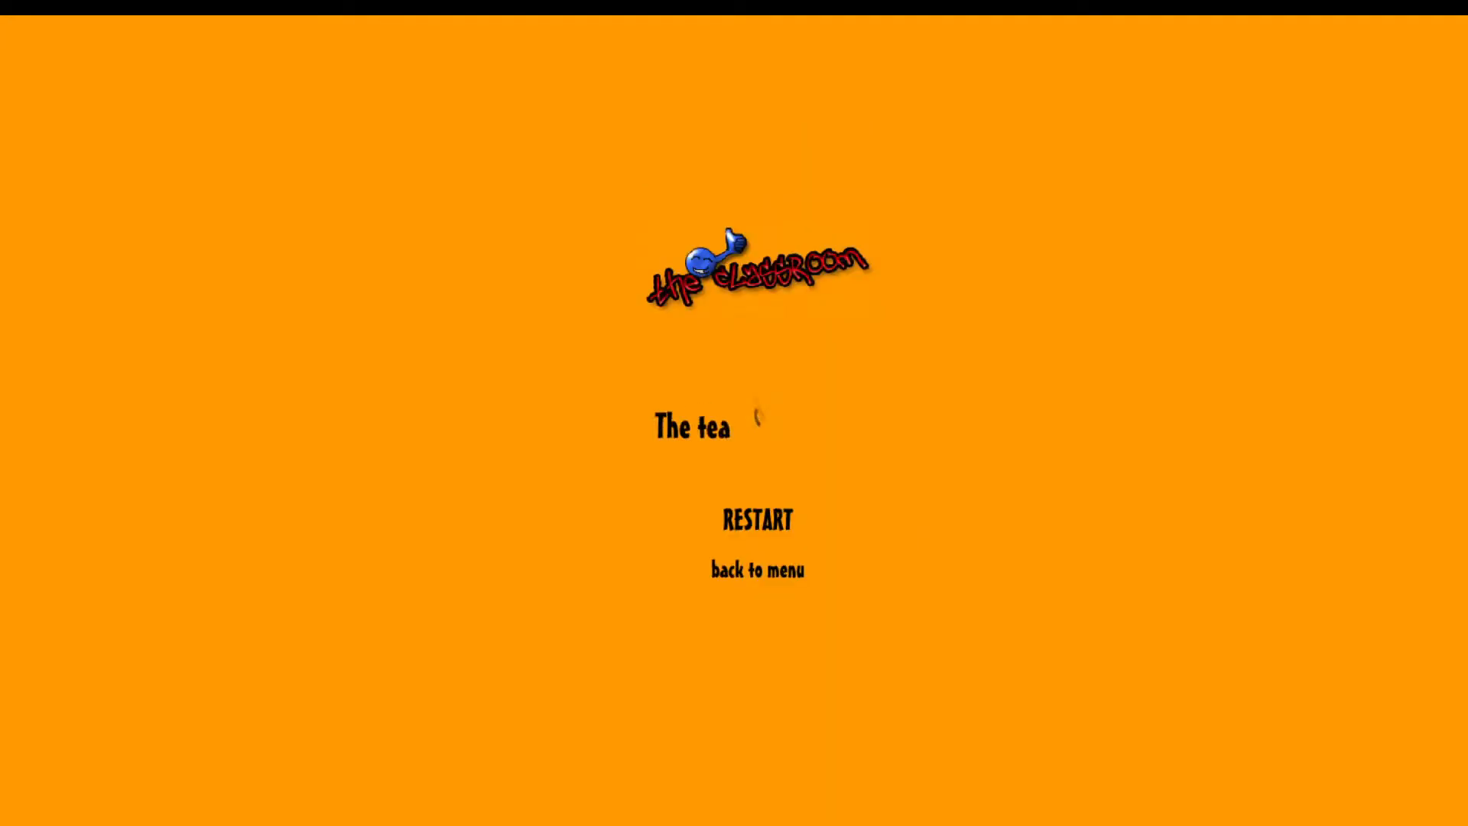
- Restart Day 2 after being caught and clear it, reaching the Day 3 diary page
click(757, 520)
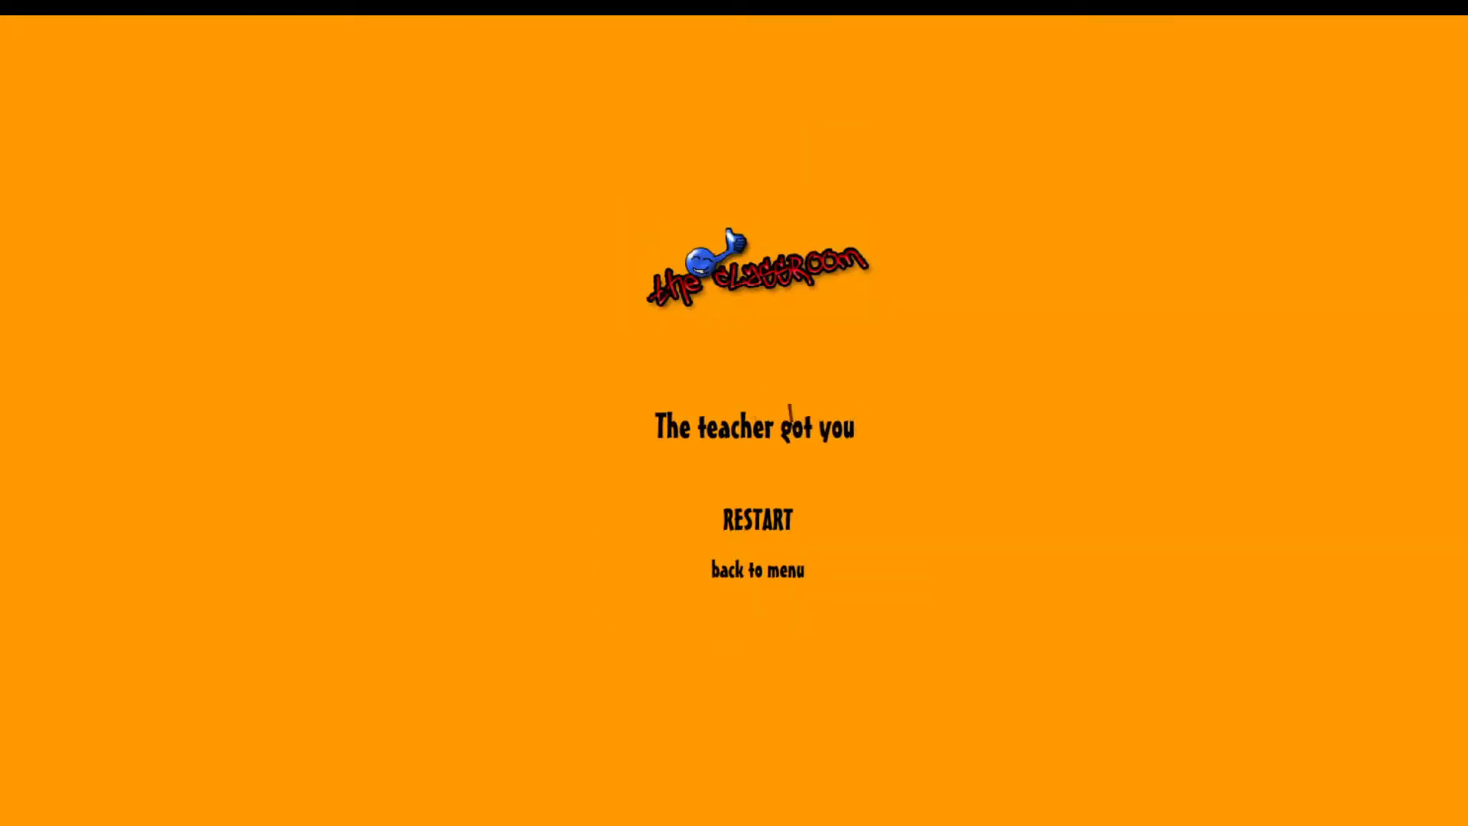
click(757, 520)
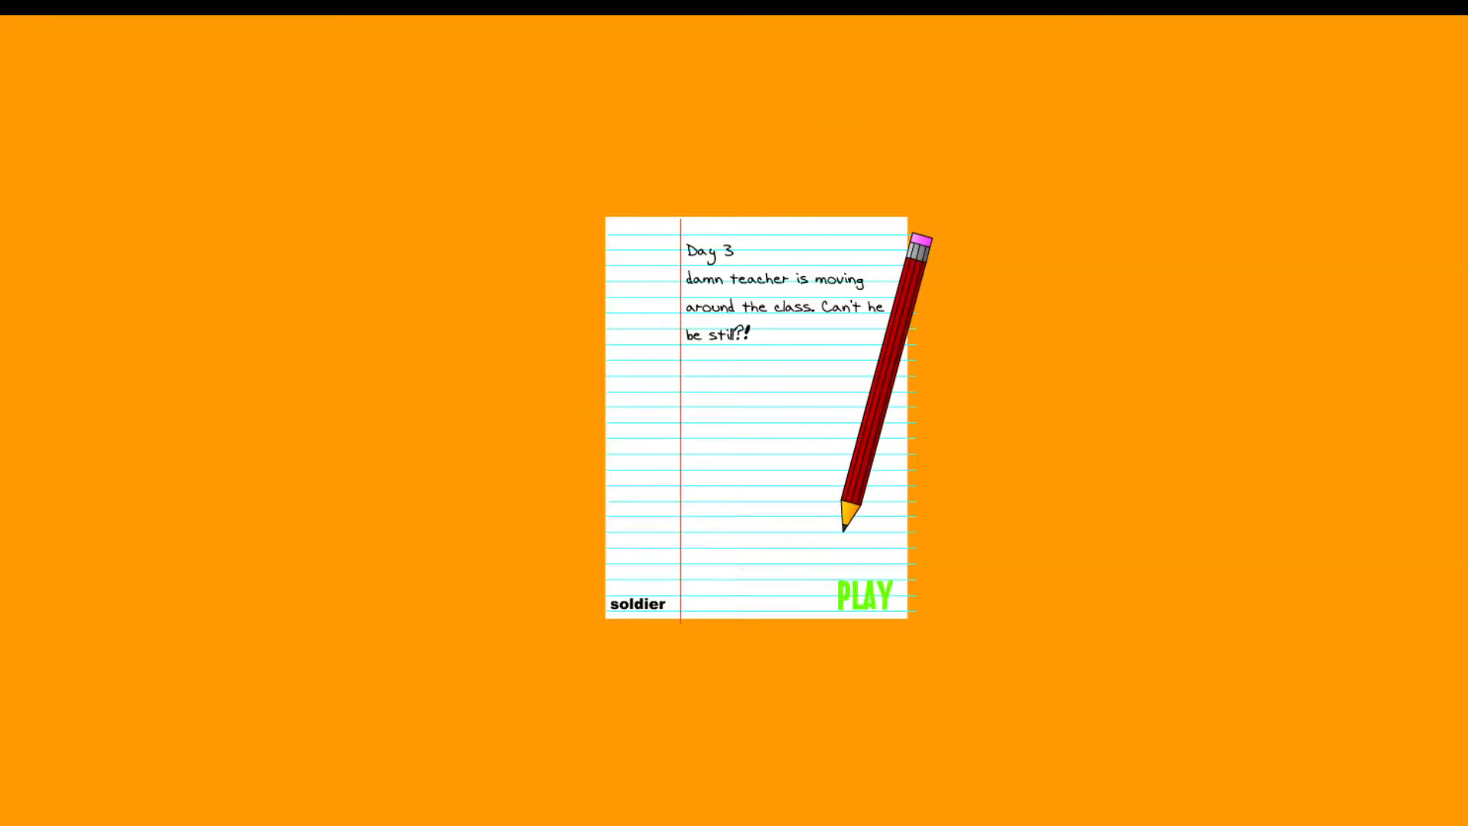
- Start Day 3, restart after one catch, and pass the test
click(865, 595)
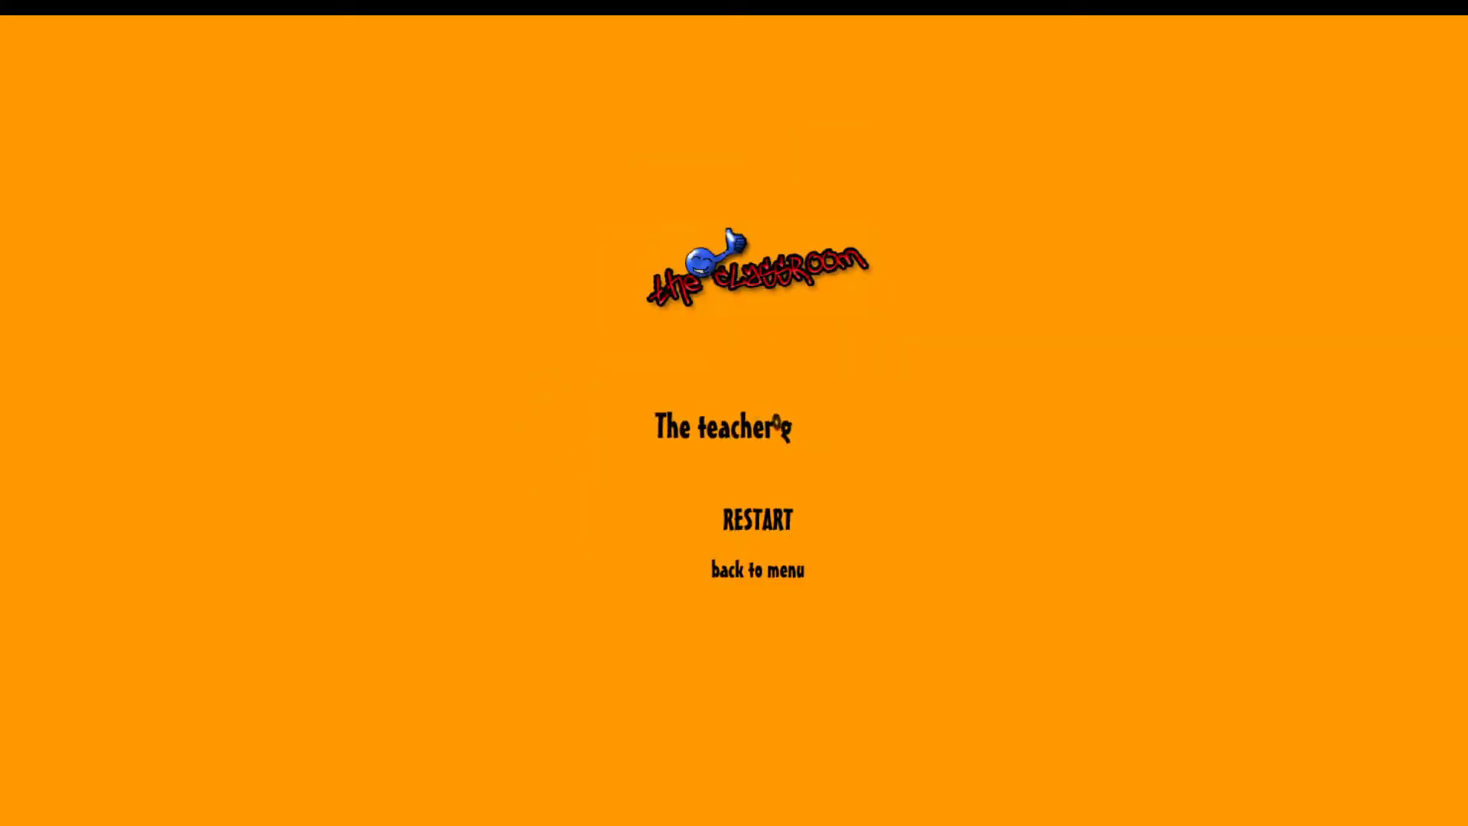
click(757, 520)
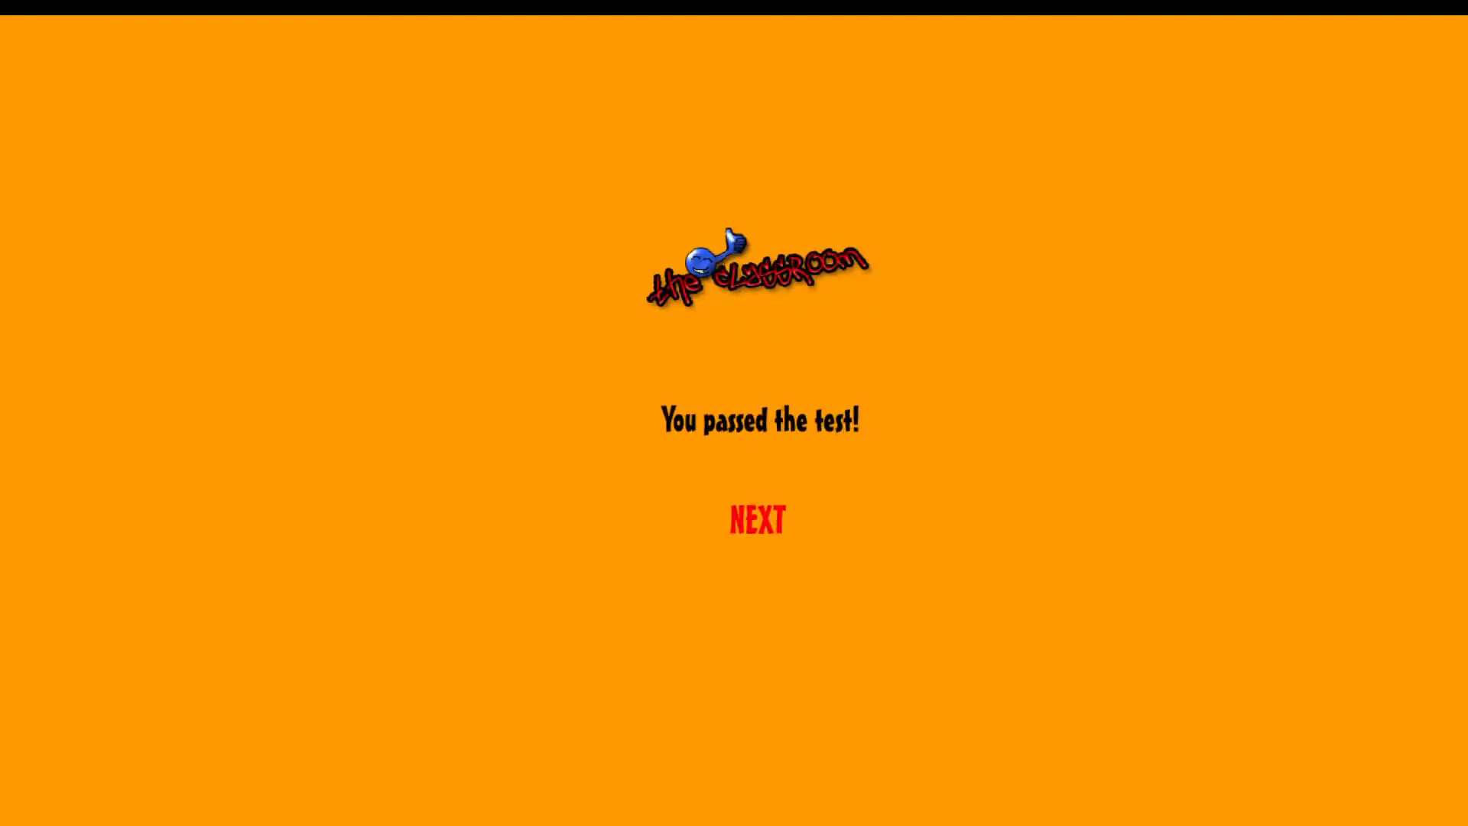
- Move on to Day 4 and launch its level, ending with the teacher catching you
click(755, 520)
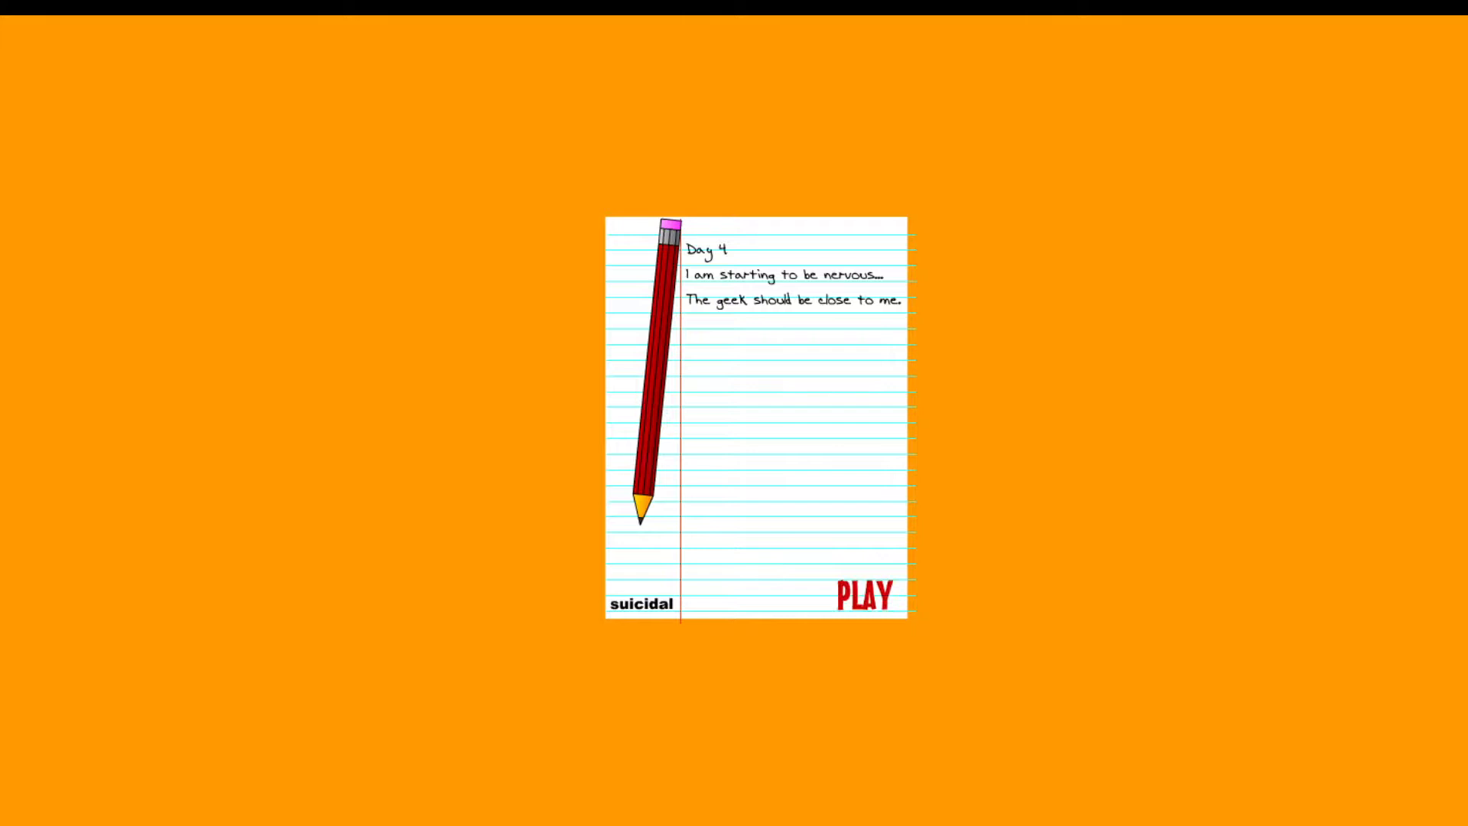
click(862, 595)
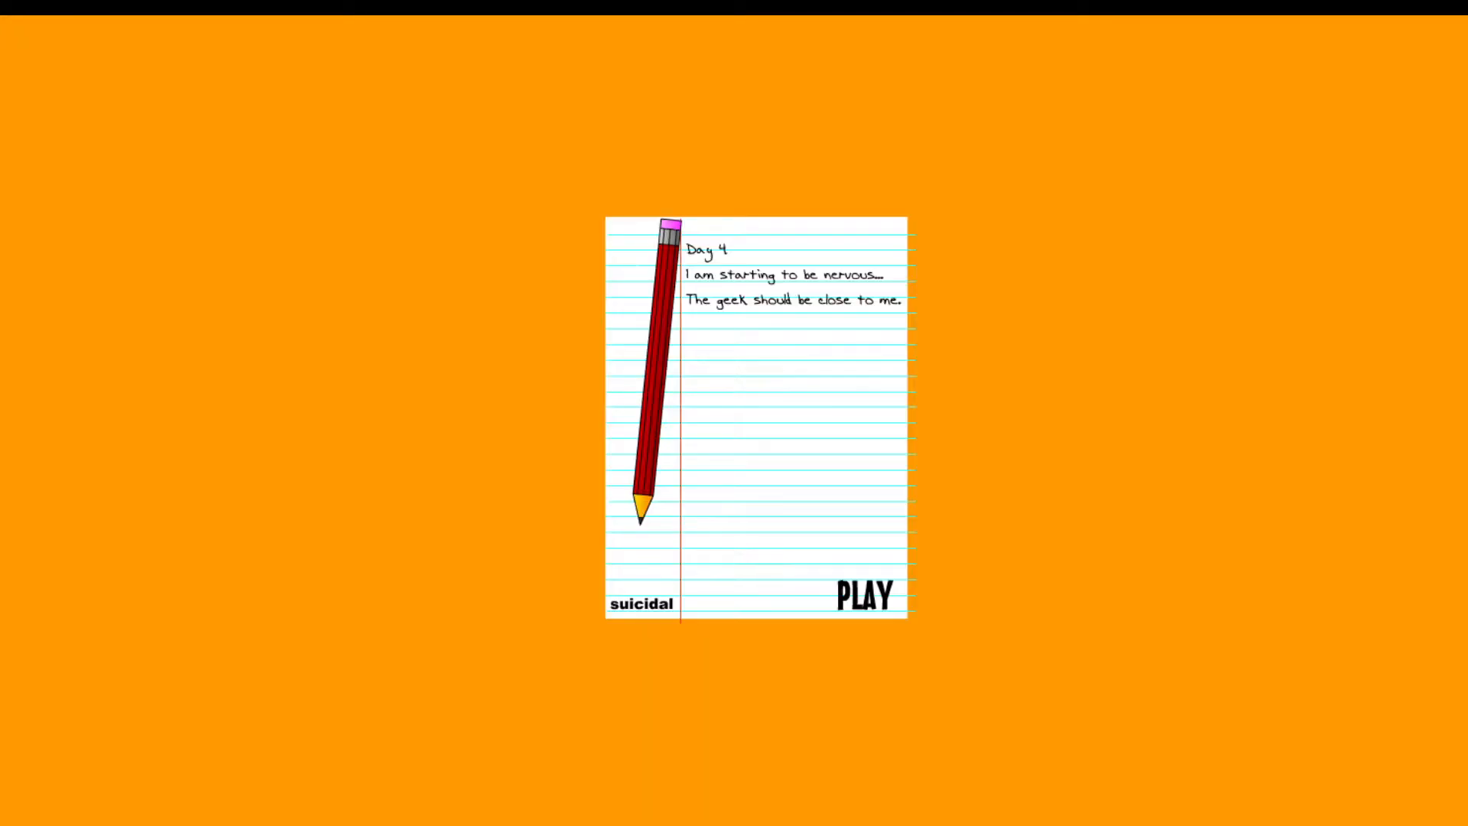
click(862, 595)
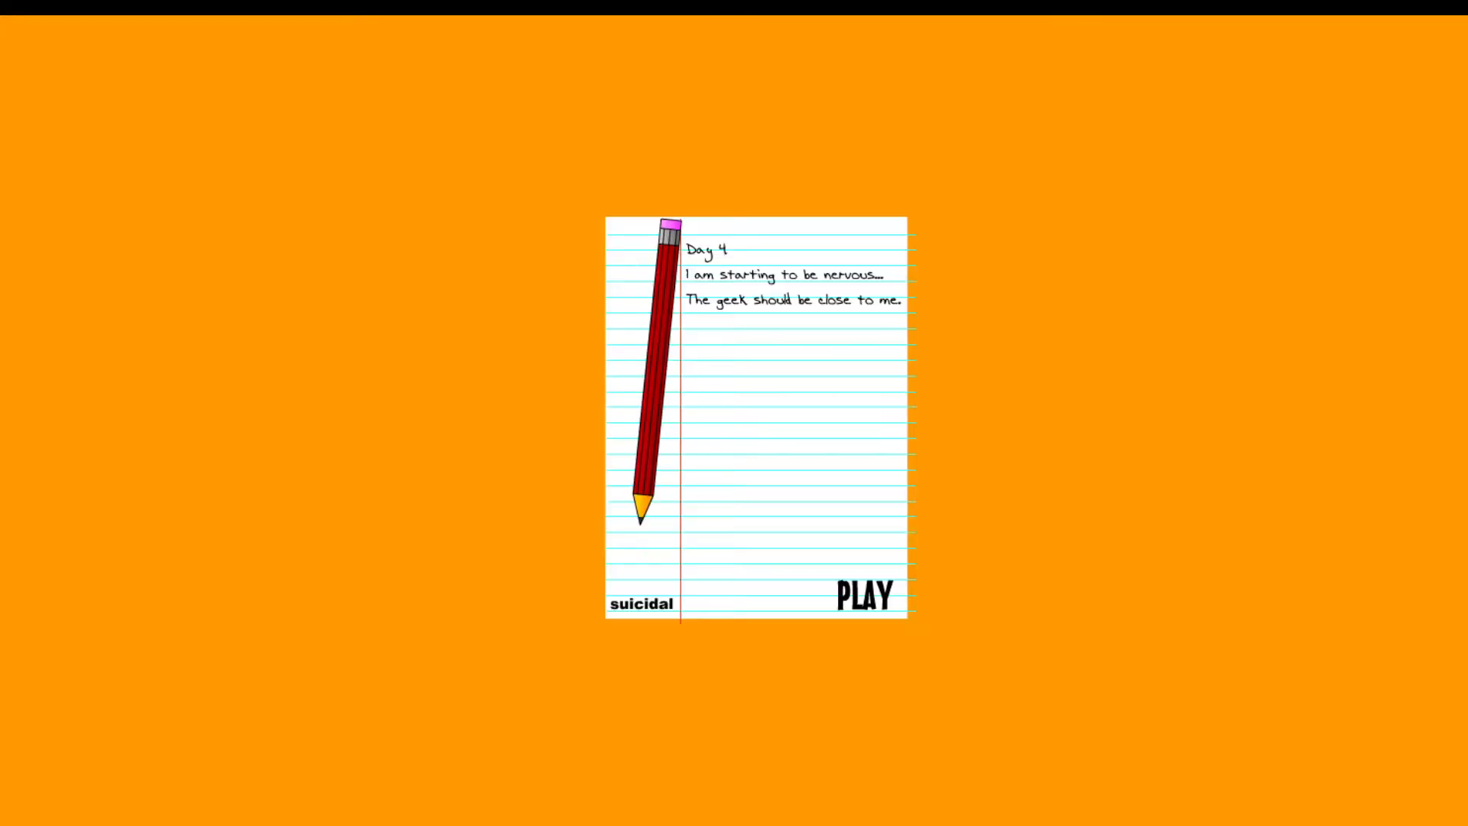
click(863, 597)
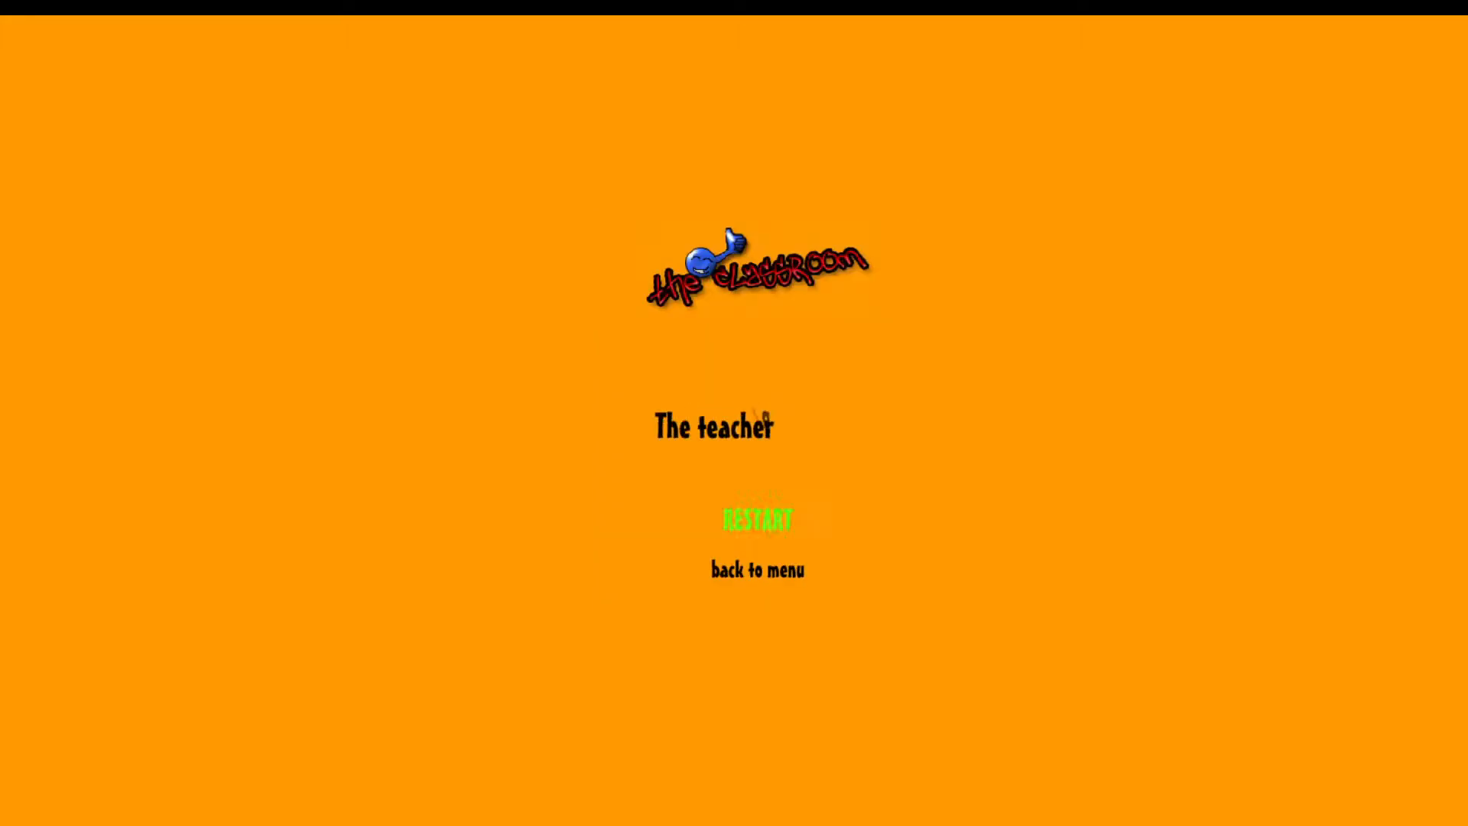
- Restart Day 4 and play again until the teacher catches you
click(757, 520)
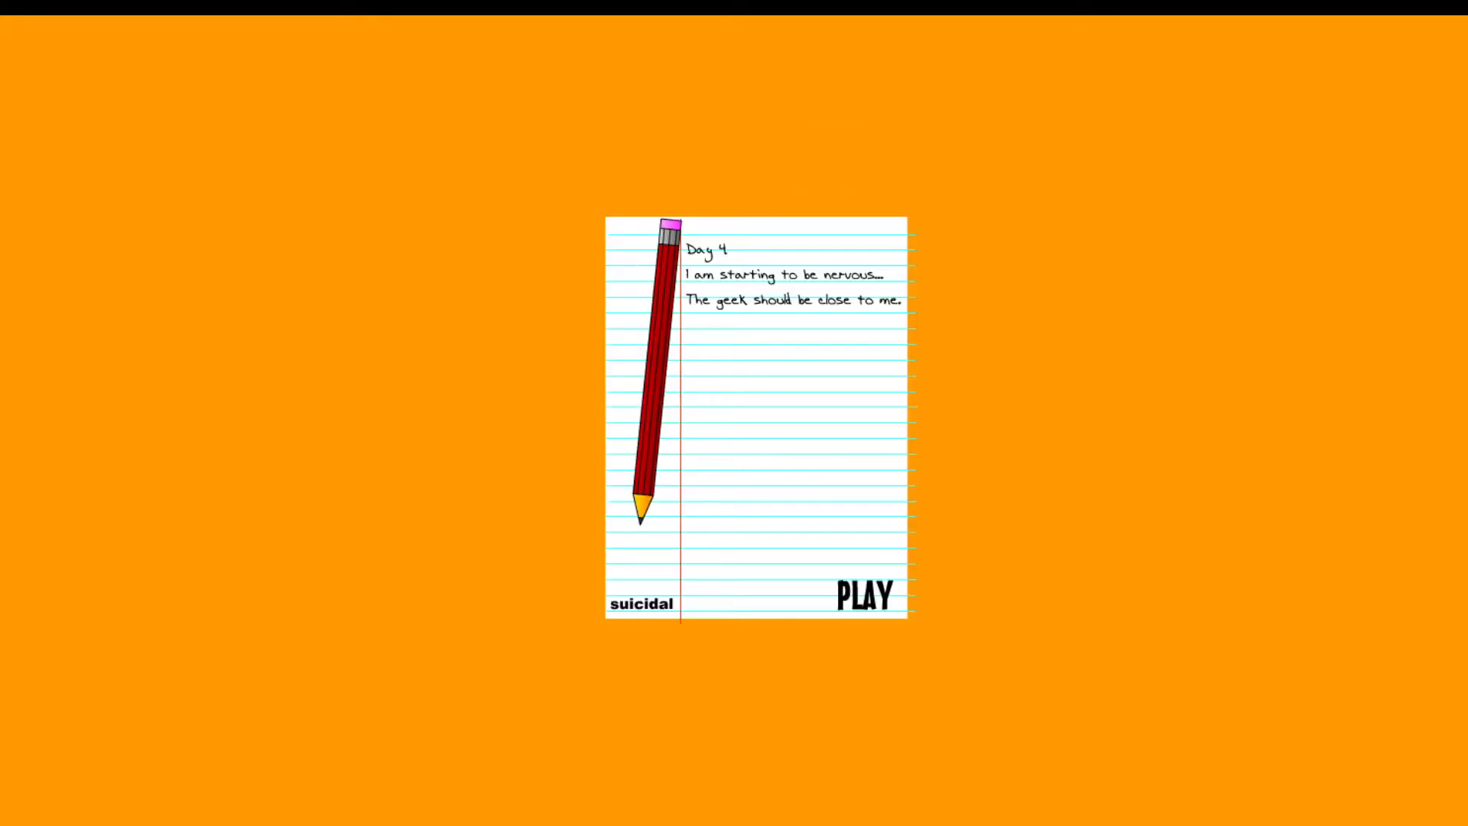
click(864, 598)
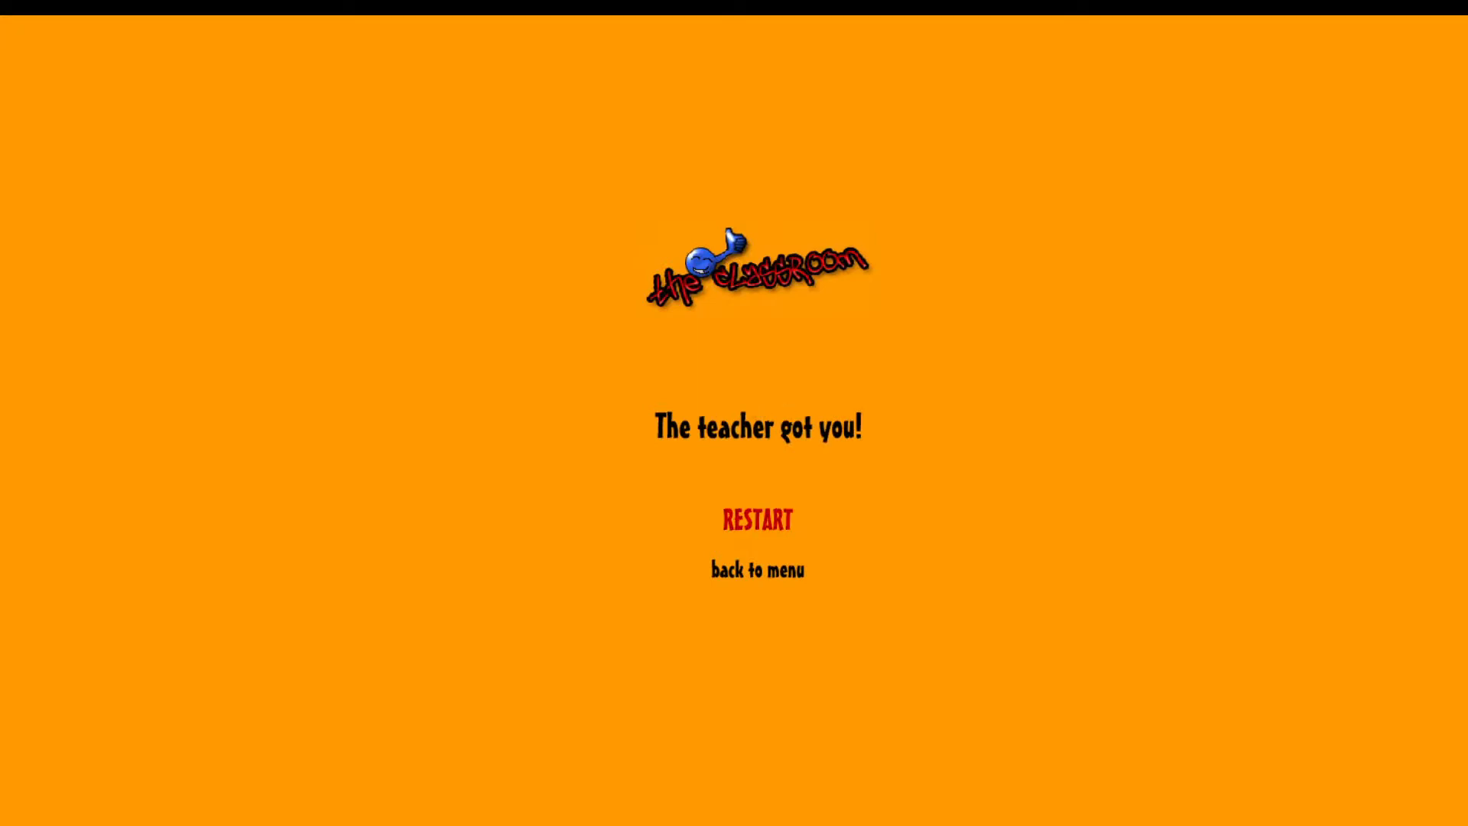
- Restart from the caught screen back to the Day 4 diary page
click(757, 519)
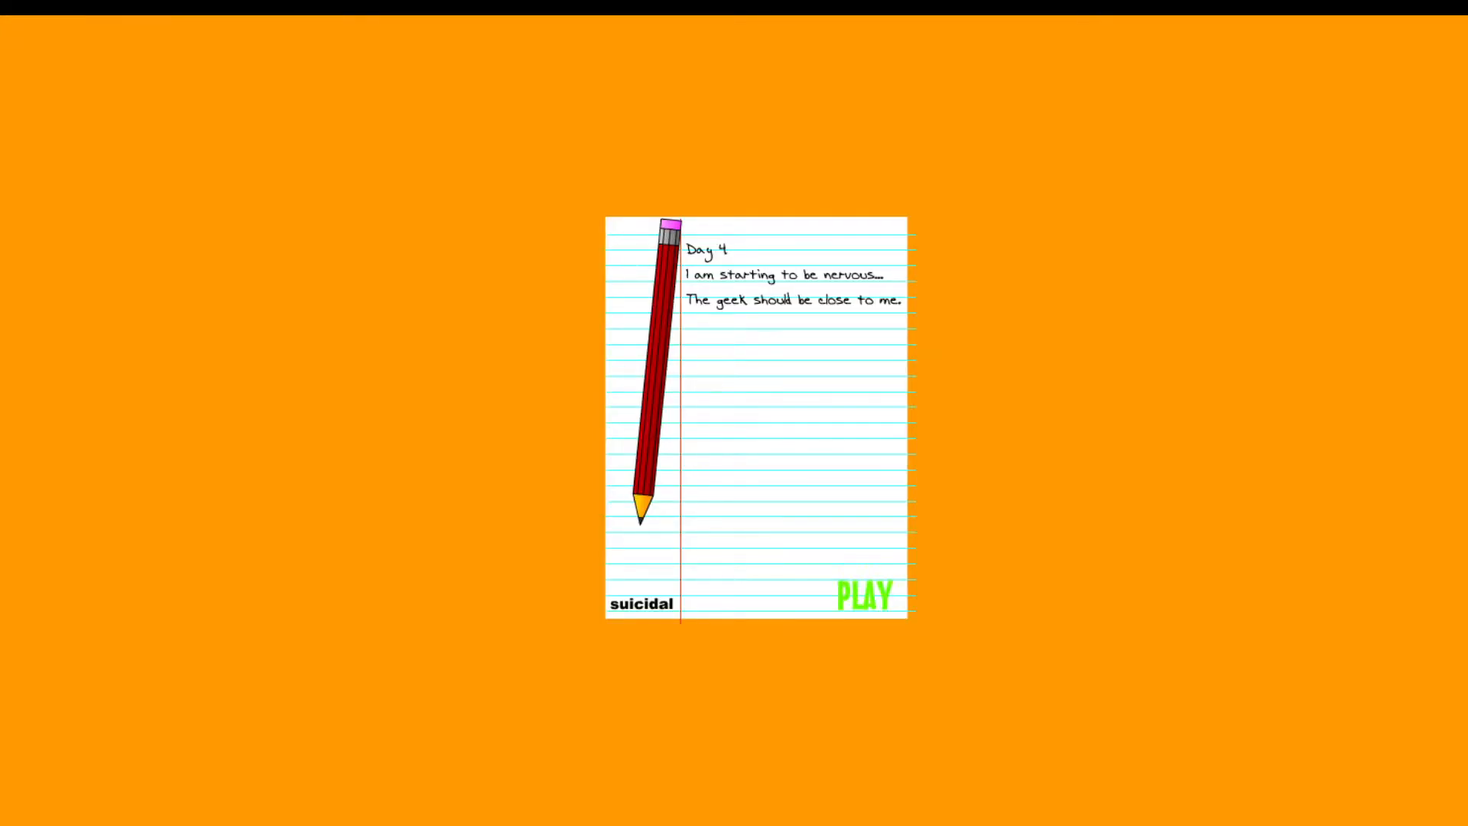
- Launch the Day 4 level again and play until the teacher catches you
click(862, 595)
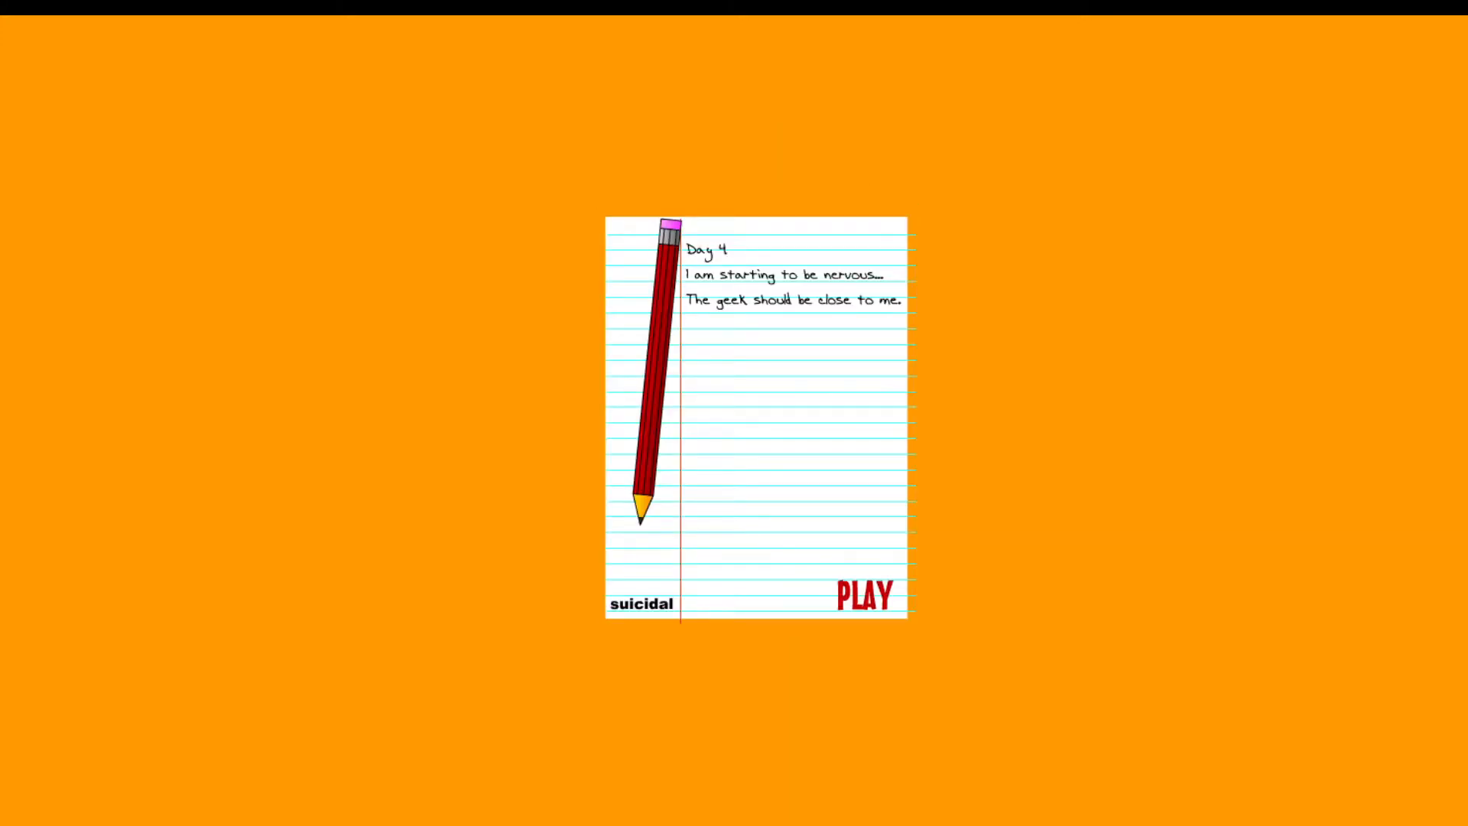
click(863, 598)
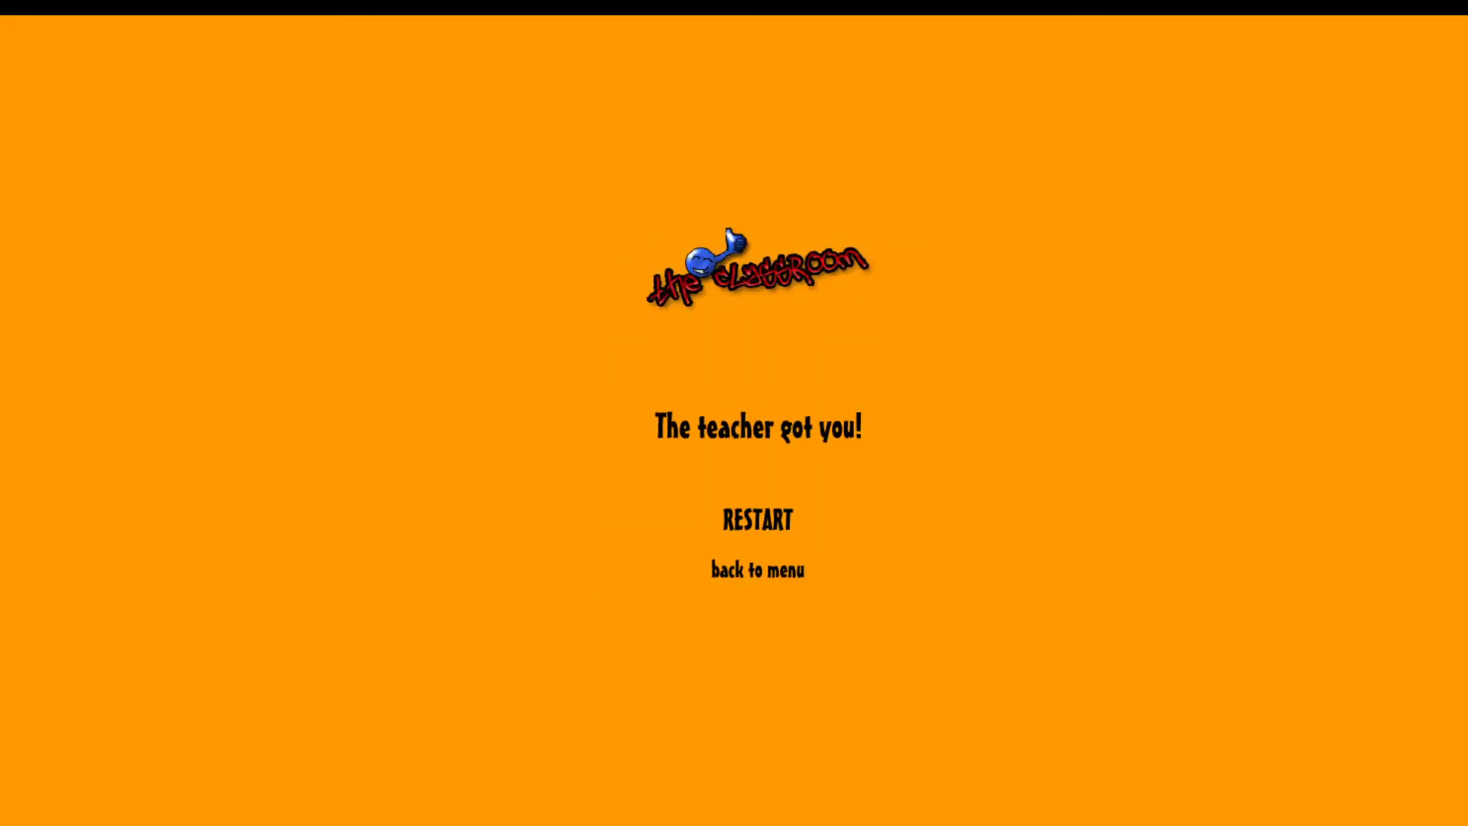
click(757, 520)
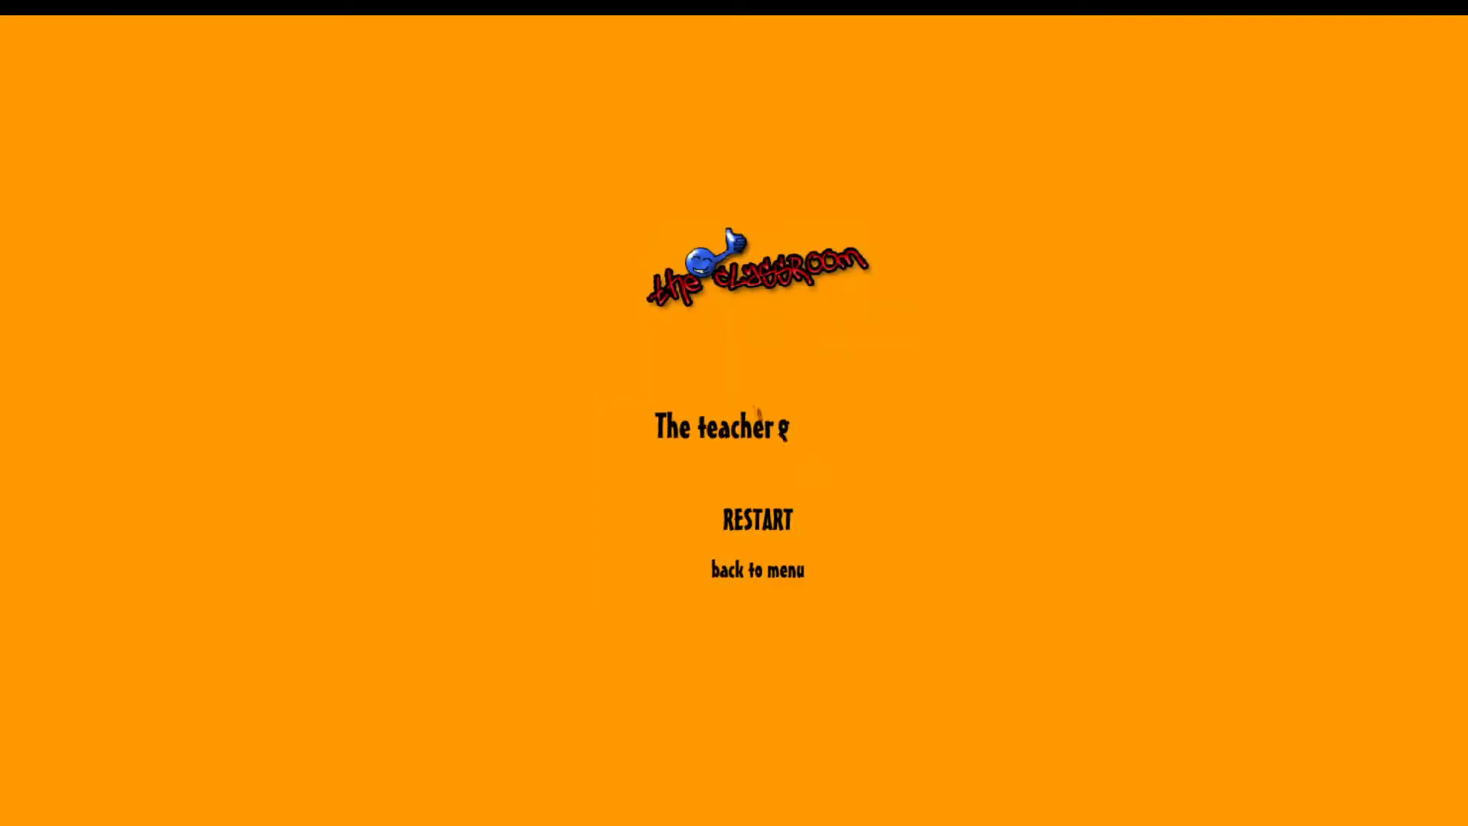
- Restart after being caught to bring the Day 4 diary note back up
click(757, 520)
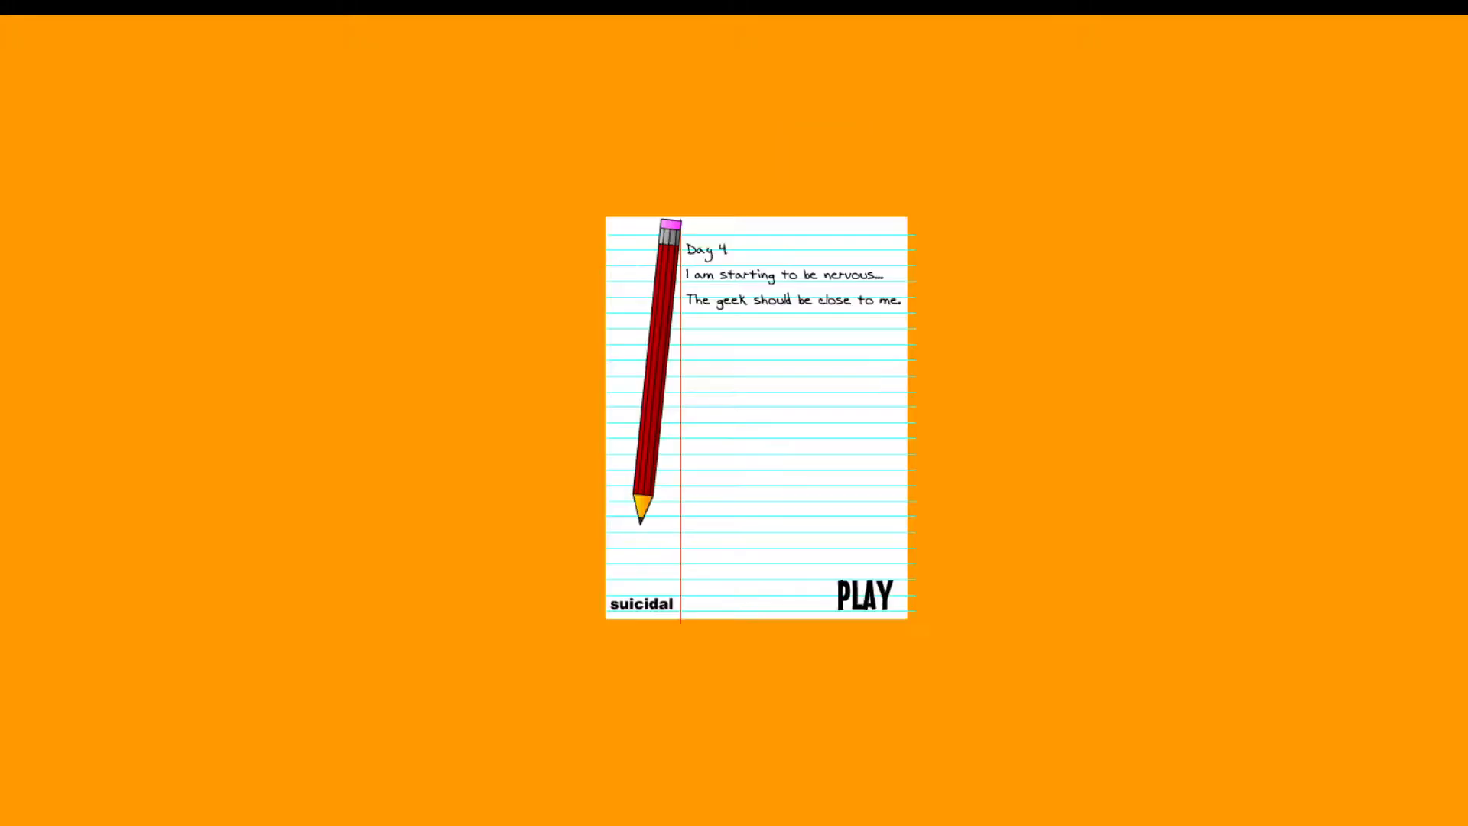
click(862, 595)
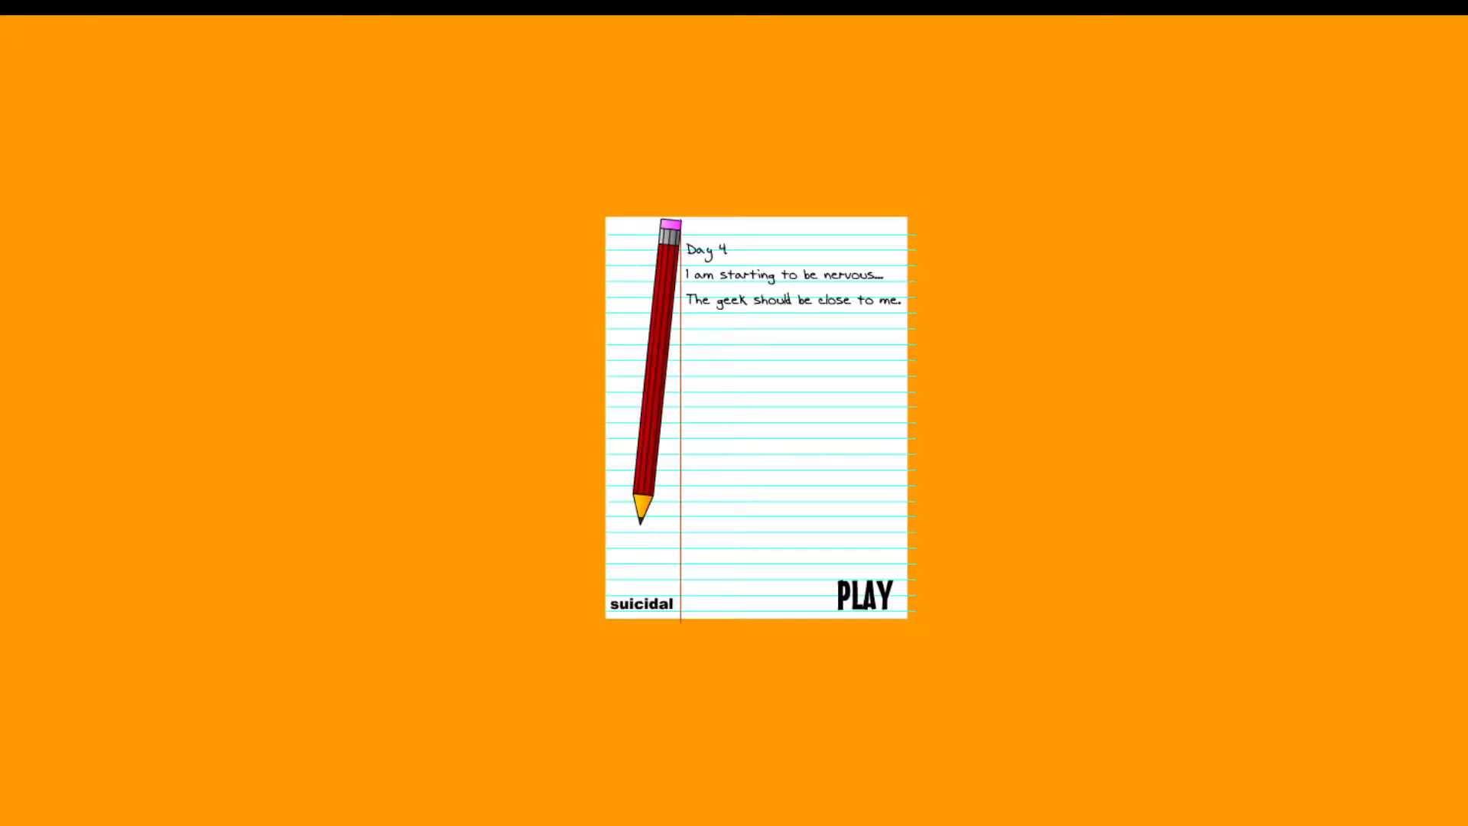
- Start the Day 4 level once more, ending on the caught game-over screen
click(863, 596)
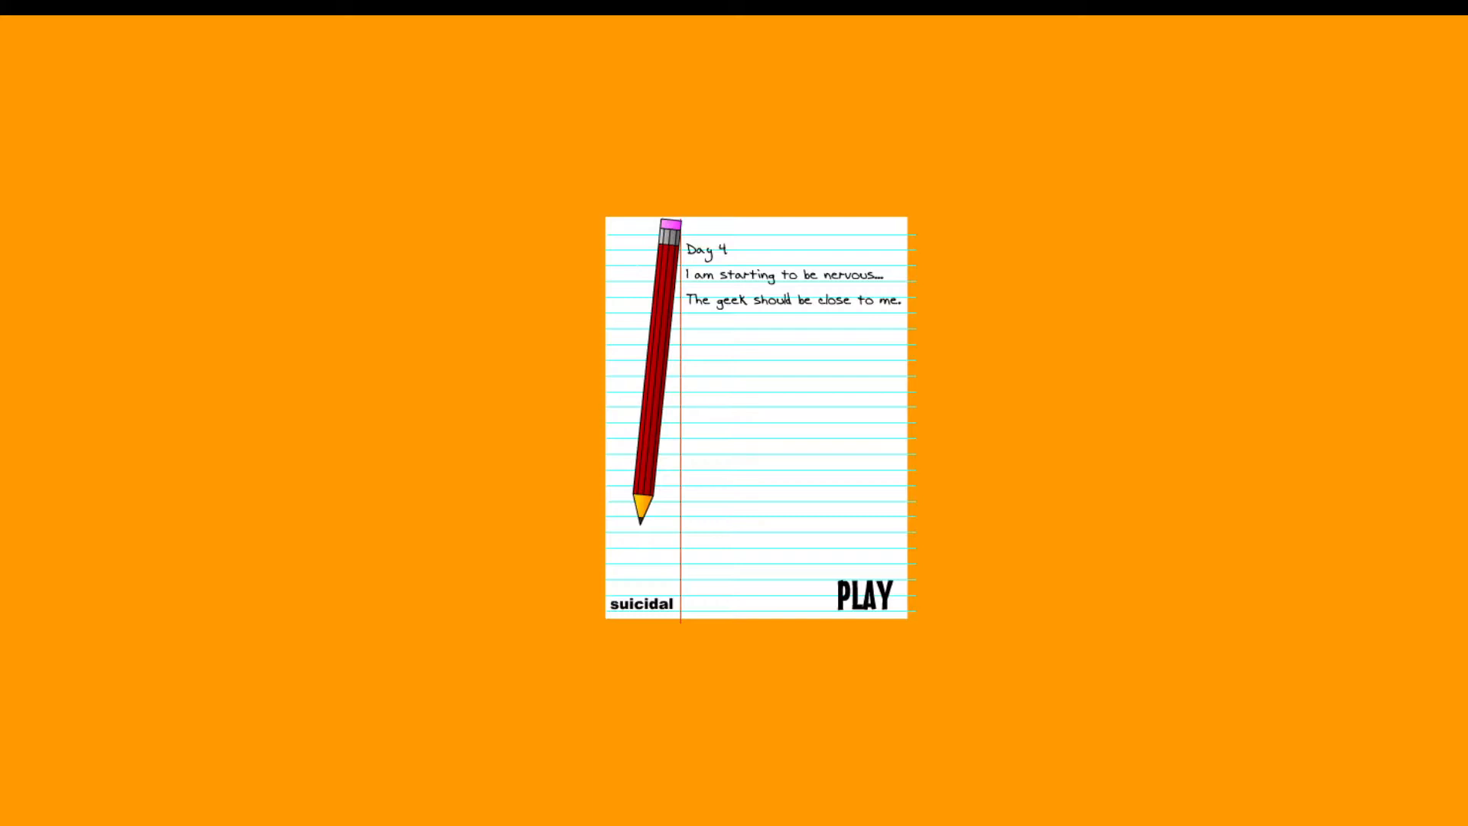
click(863, 597)
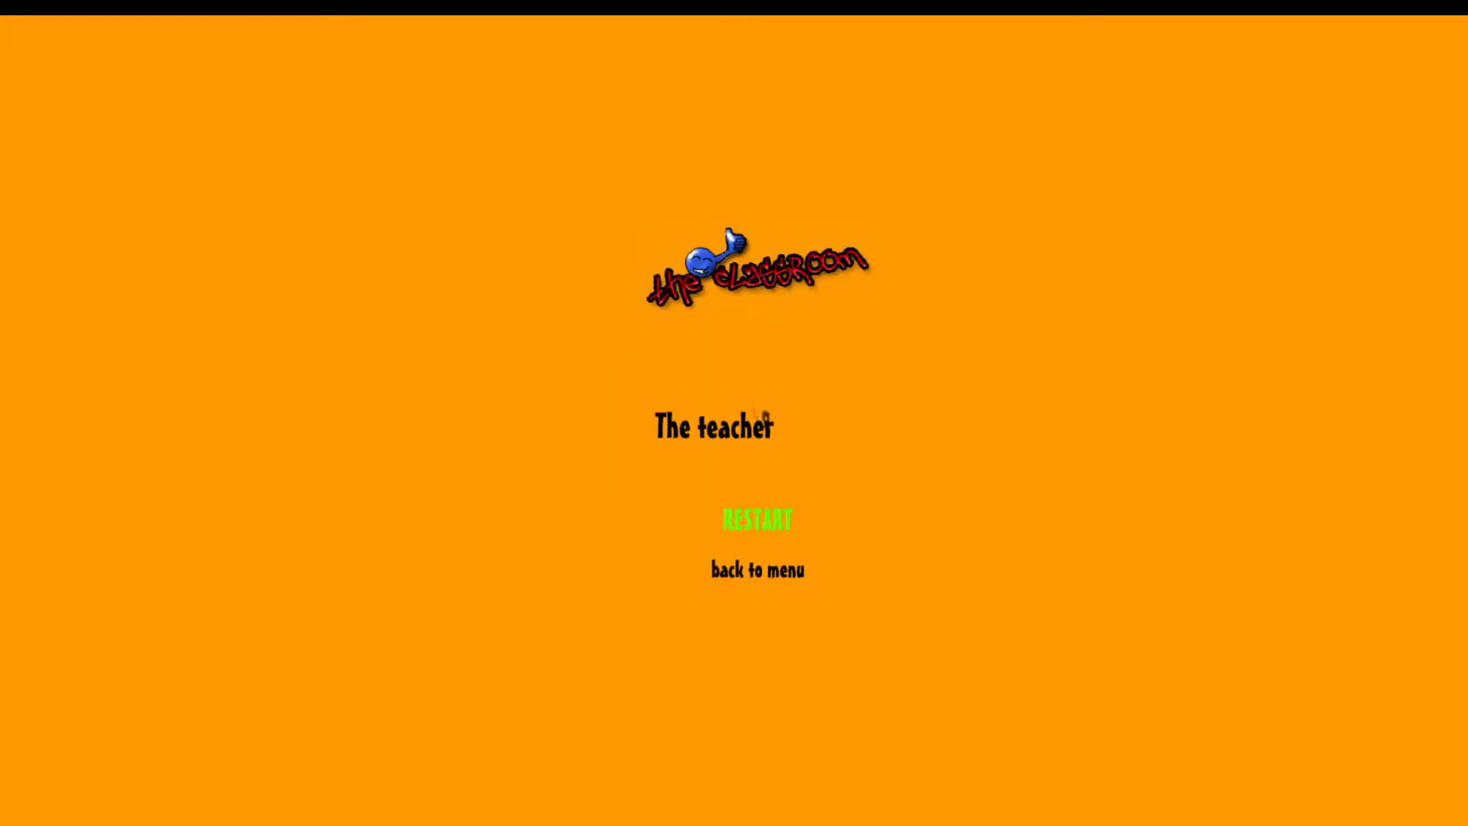
- Restart the level from the 'The teacher got you!' screen, returning to the Day 4 diary note
click(757, 520)
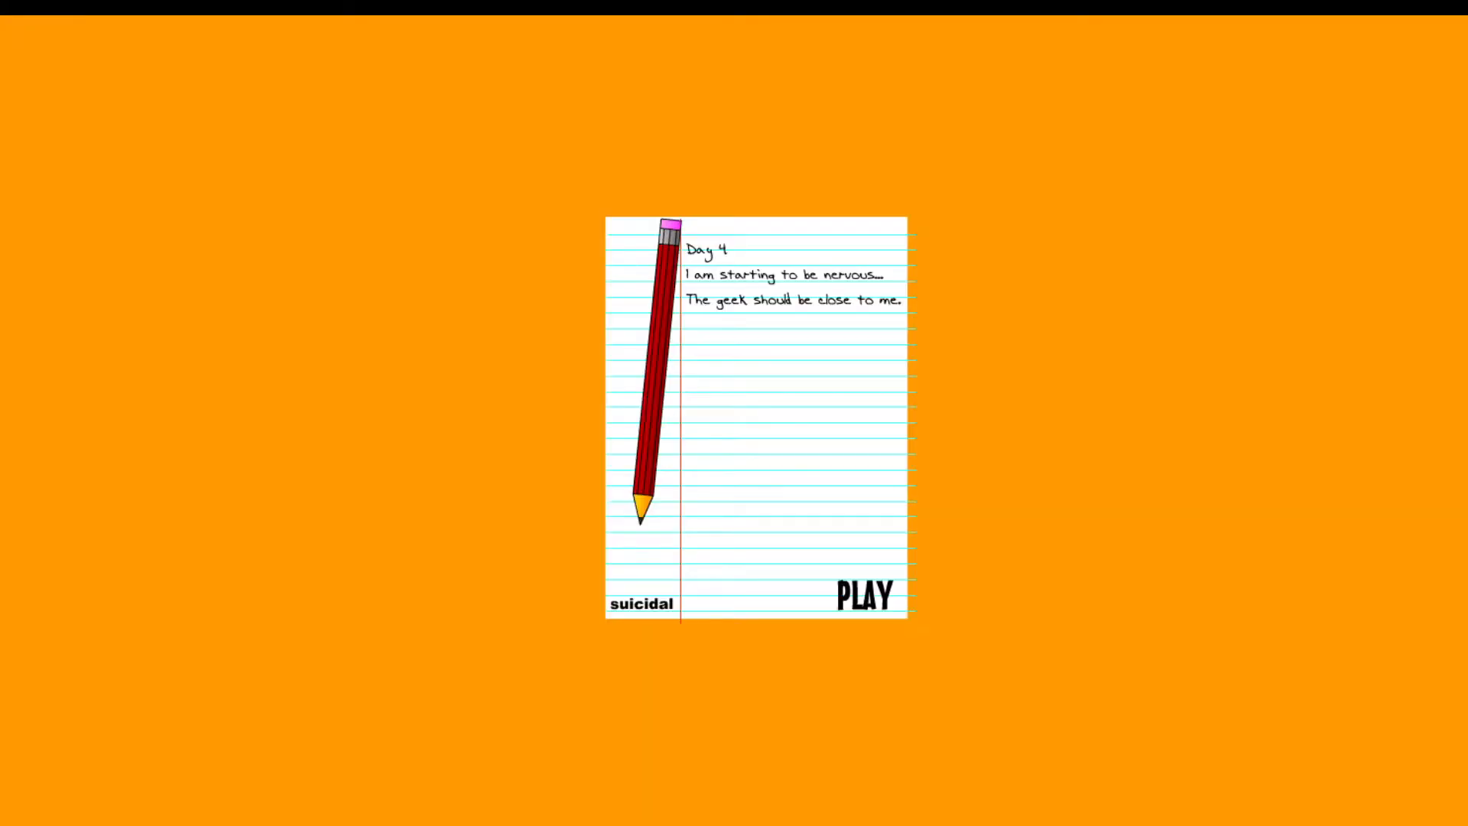
- Leave the first game and bring up The Classroom 2 title menu
click(862, 595)
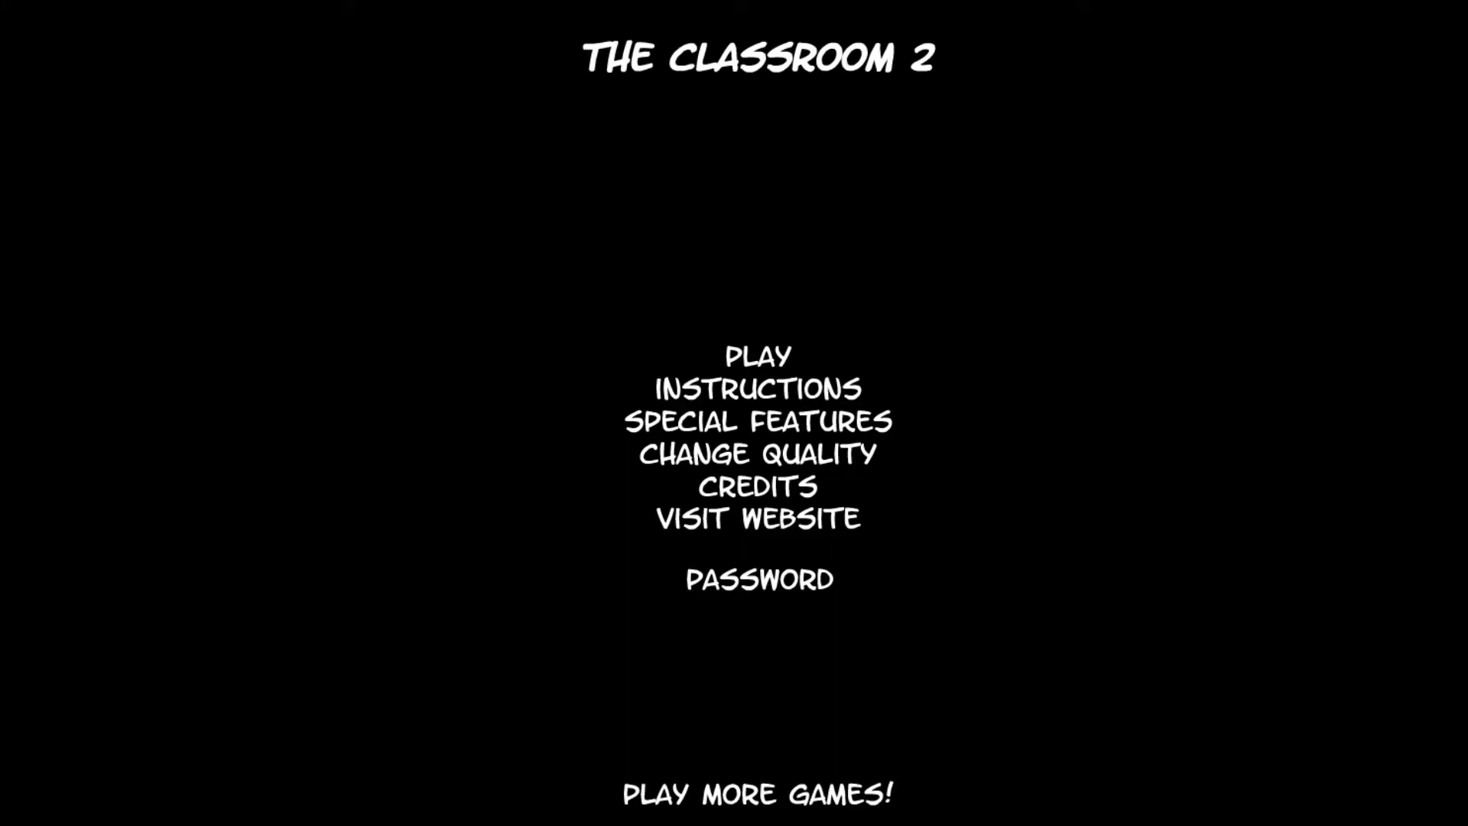
mouse_move(760, 356)
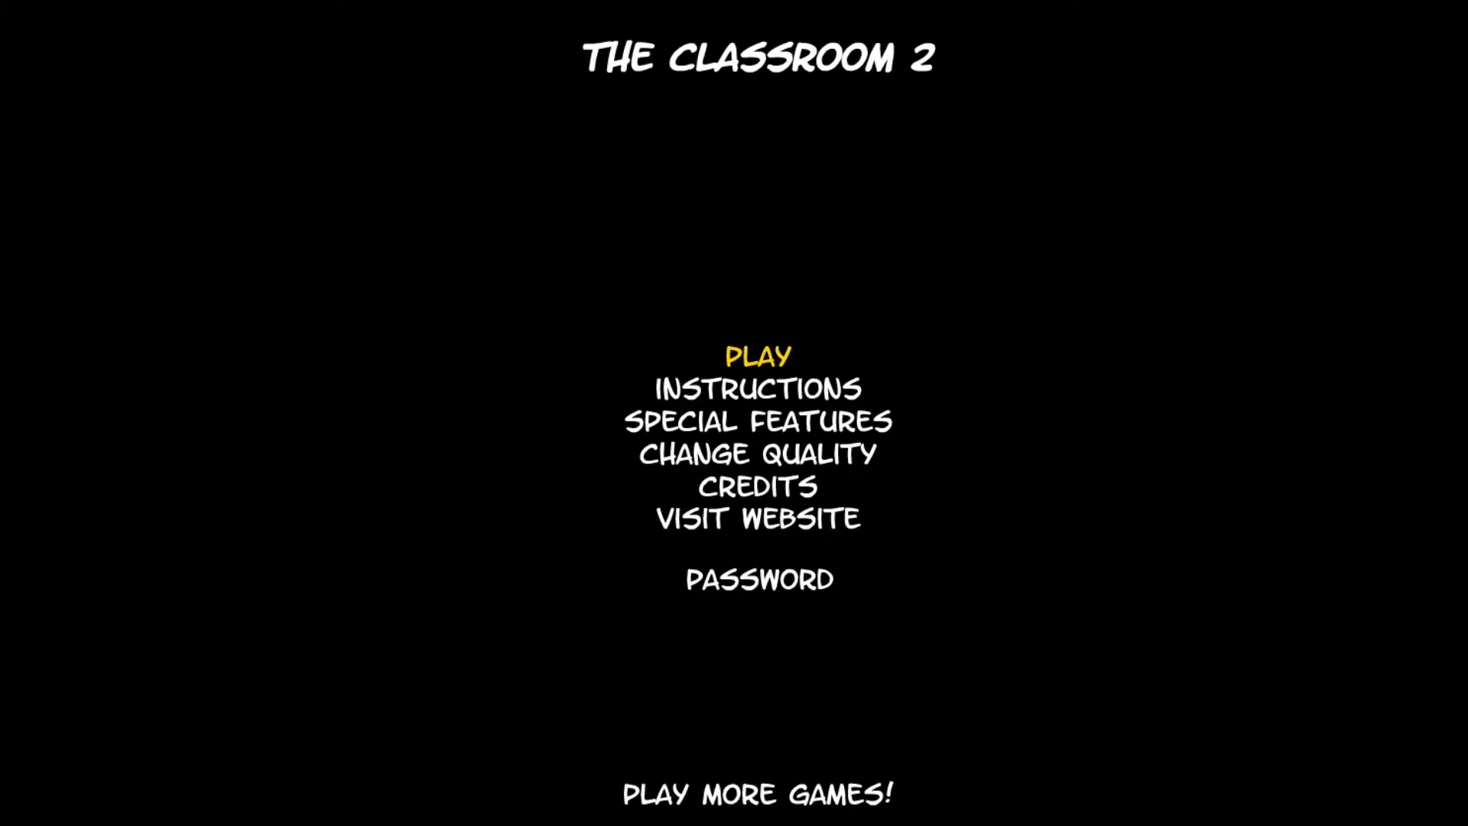
- Start a new game with PLAY, reaching the opening bathroom crew scene
click(757, 353)
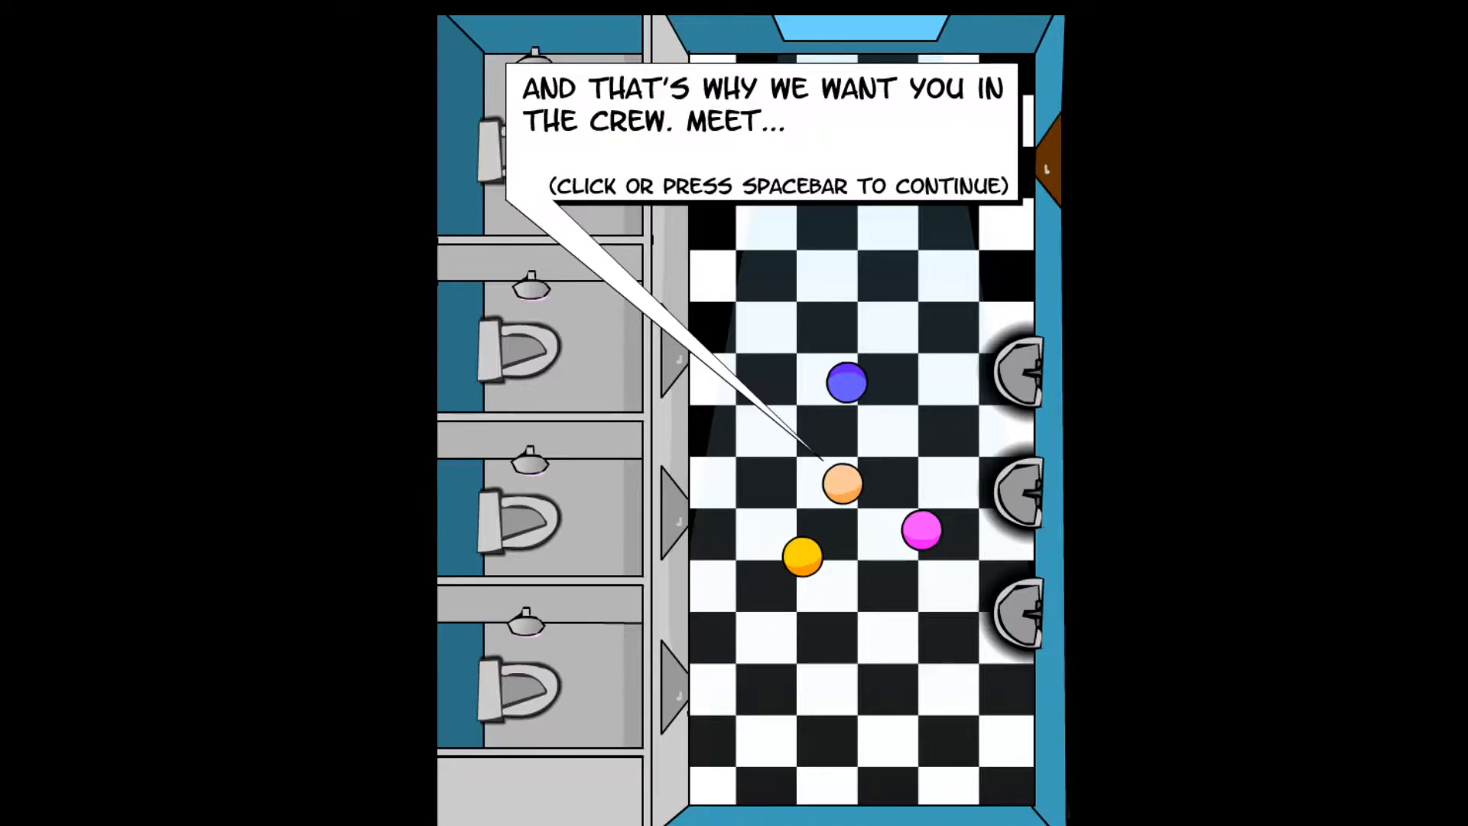
- Advance the bathroom crew dialogue line by line until the character agrees to join
click(802, 556)
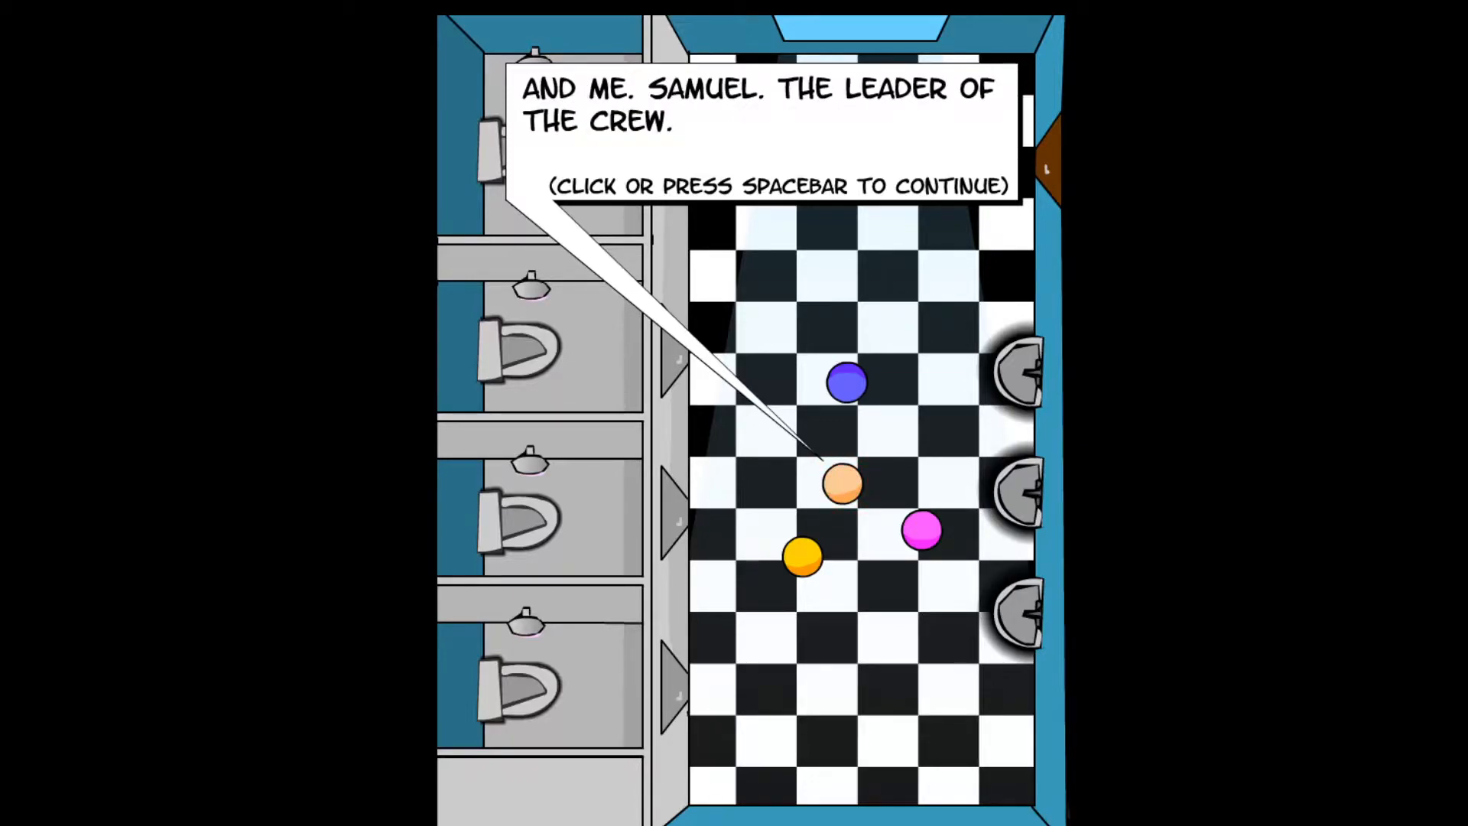
click(763, 182)
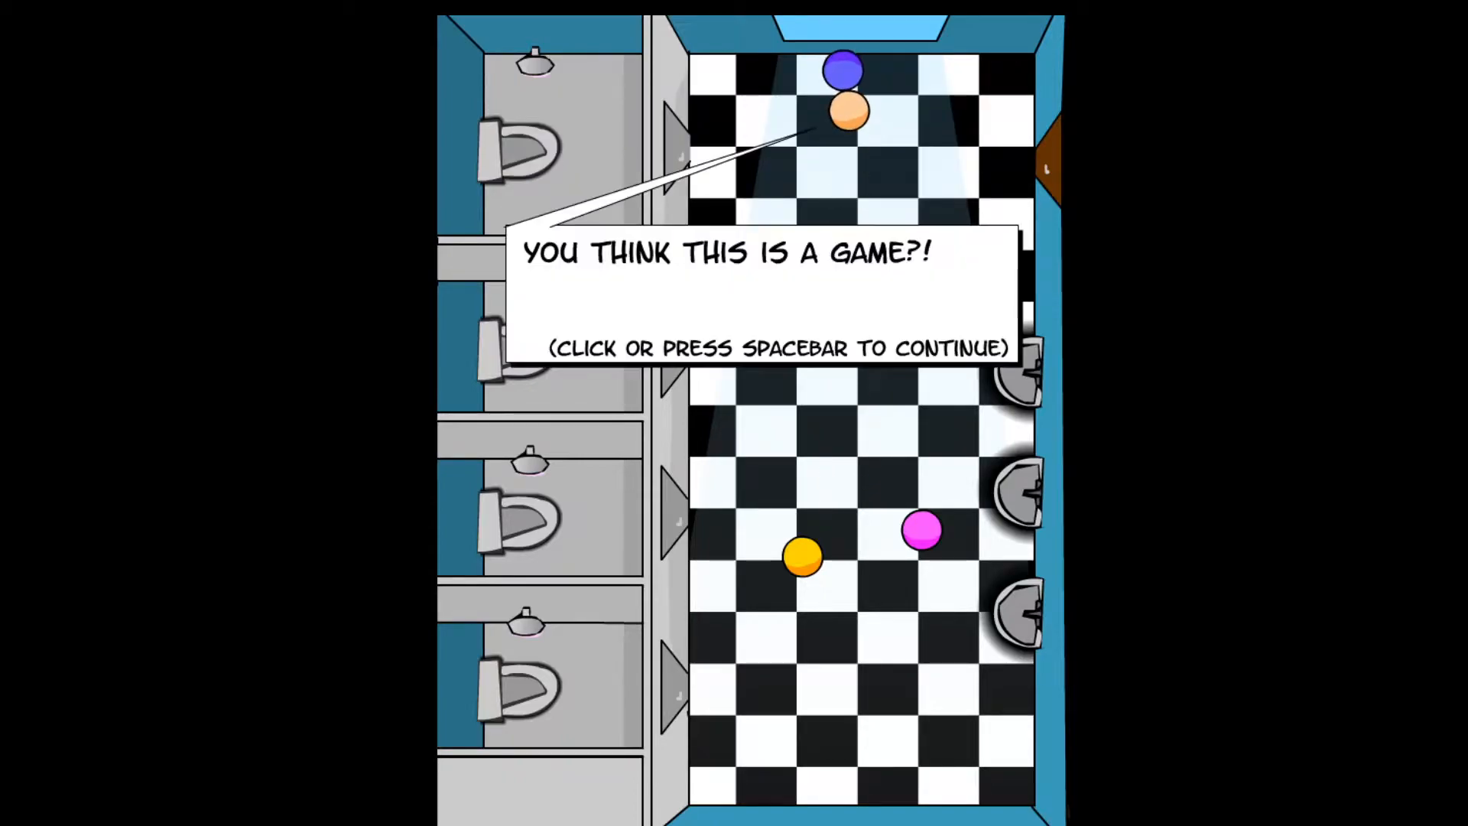
click(759, 299)
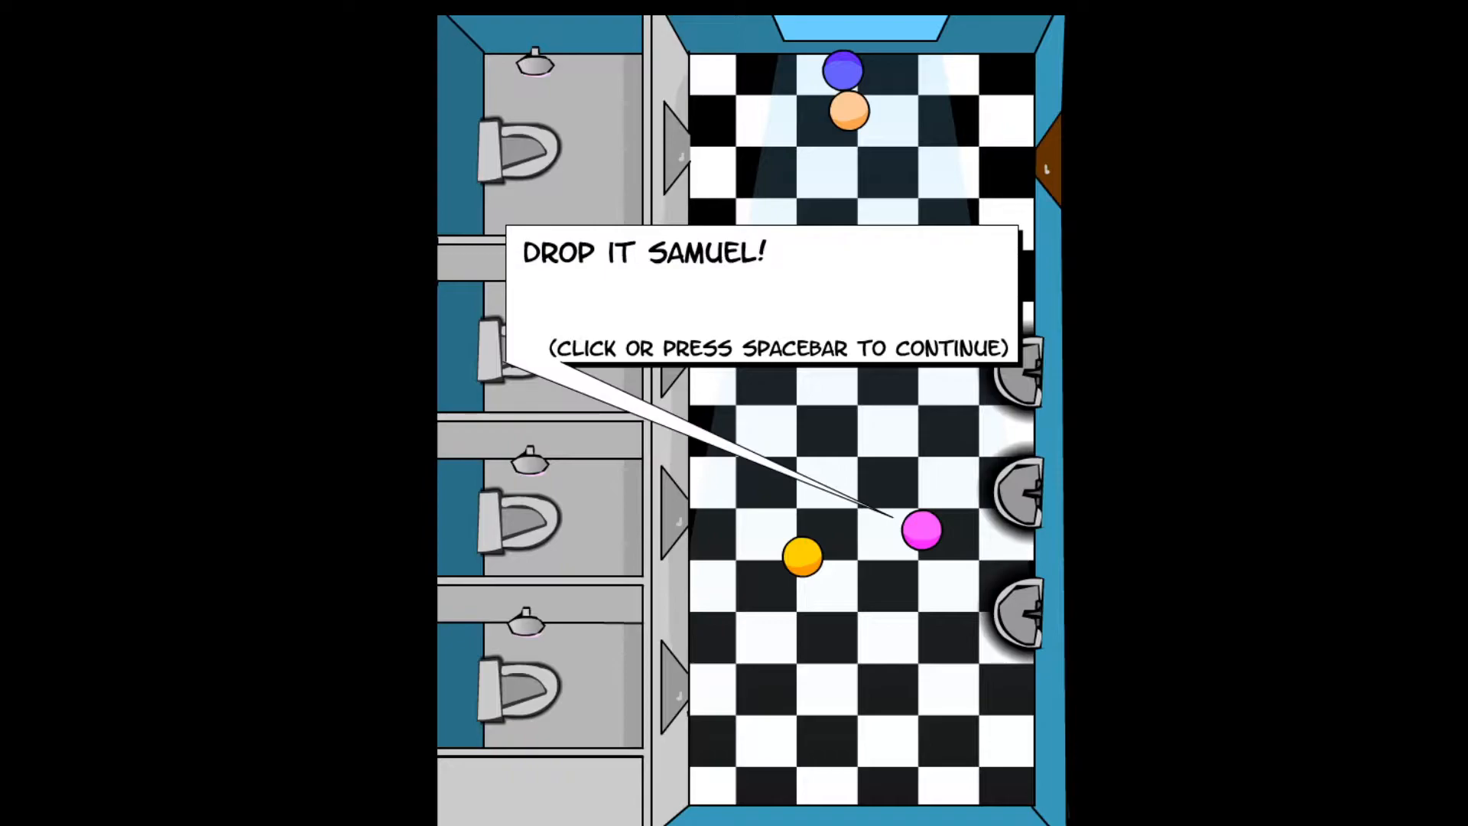
click(759, 351)
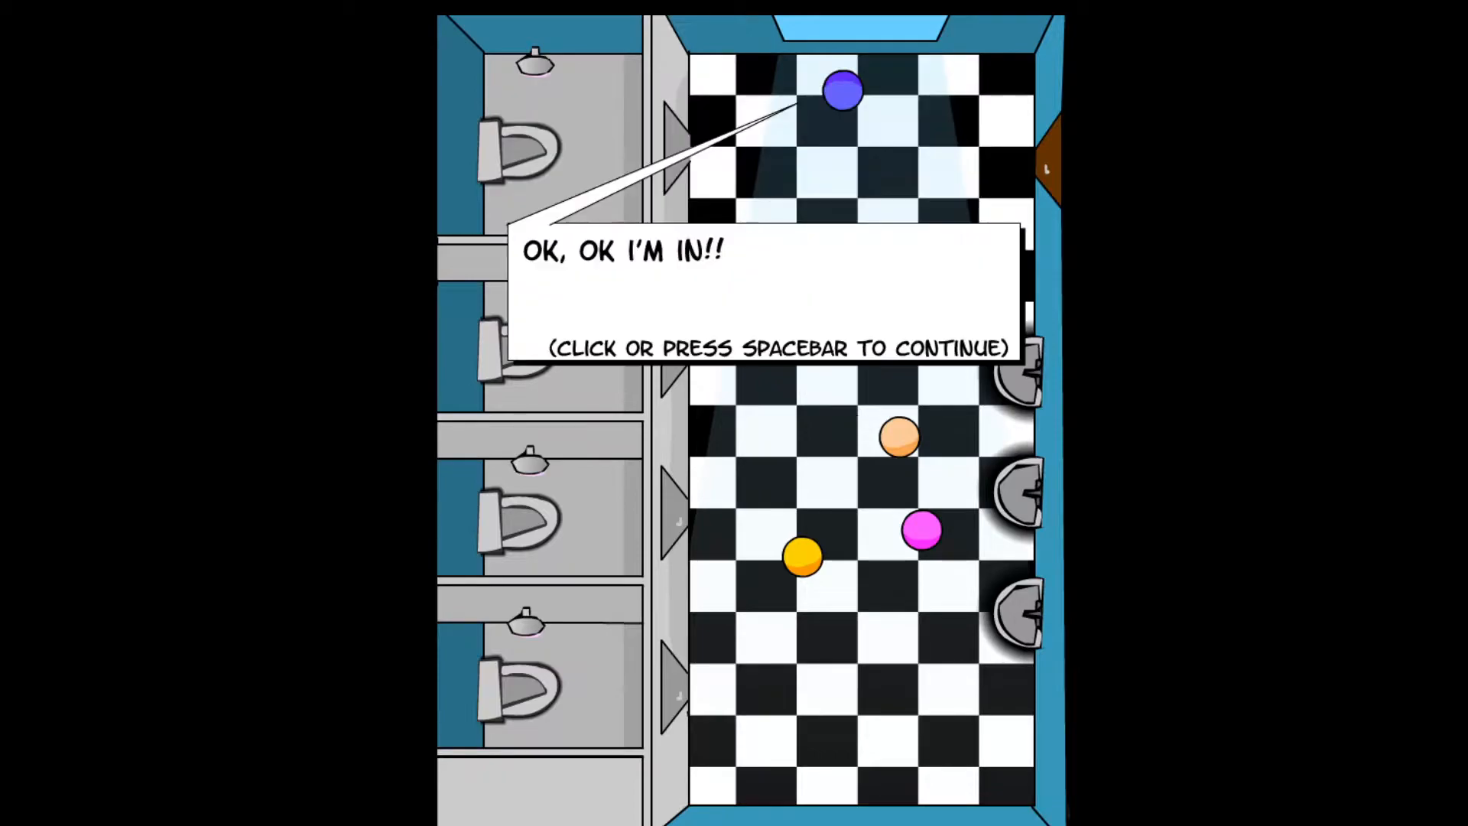
click(759, 300)
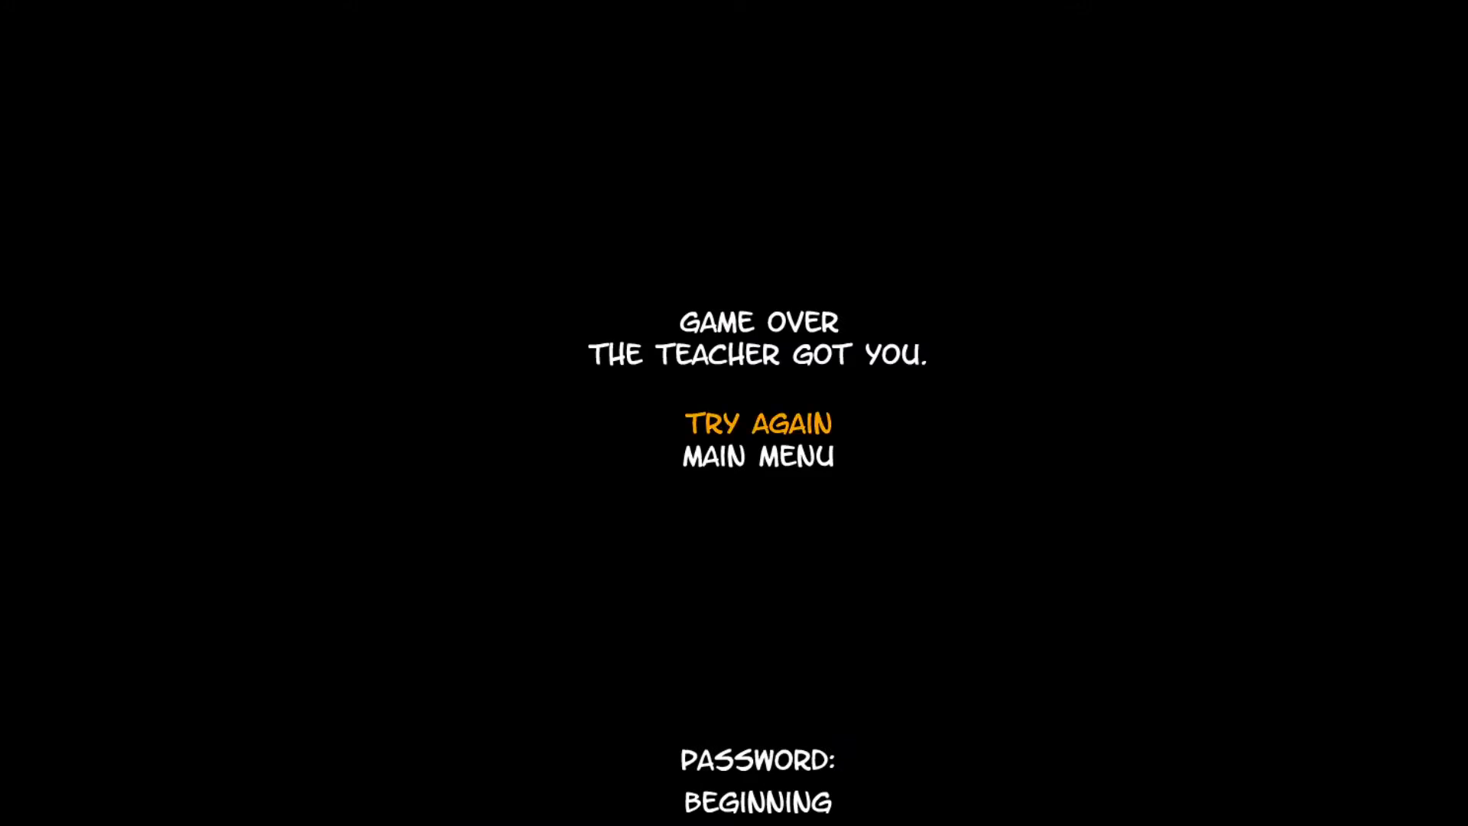
click(759, 422)
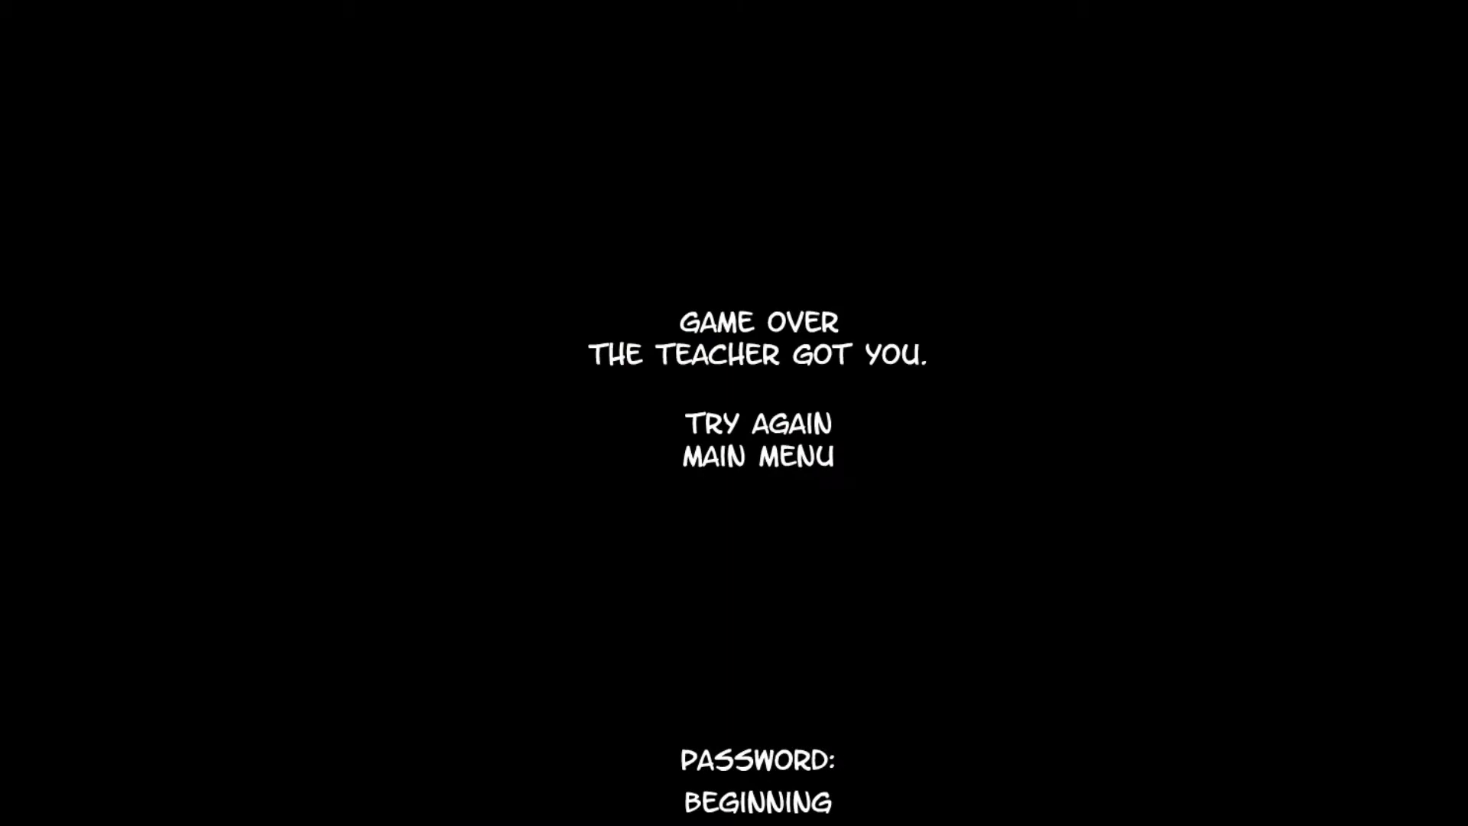
click(755, 422)
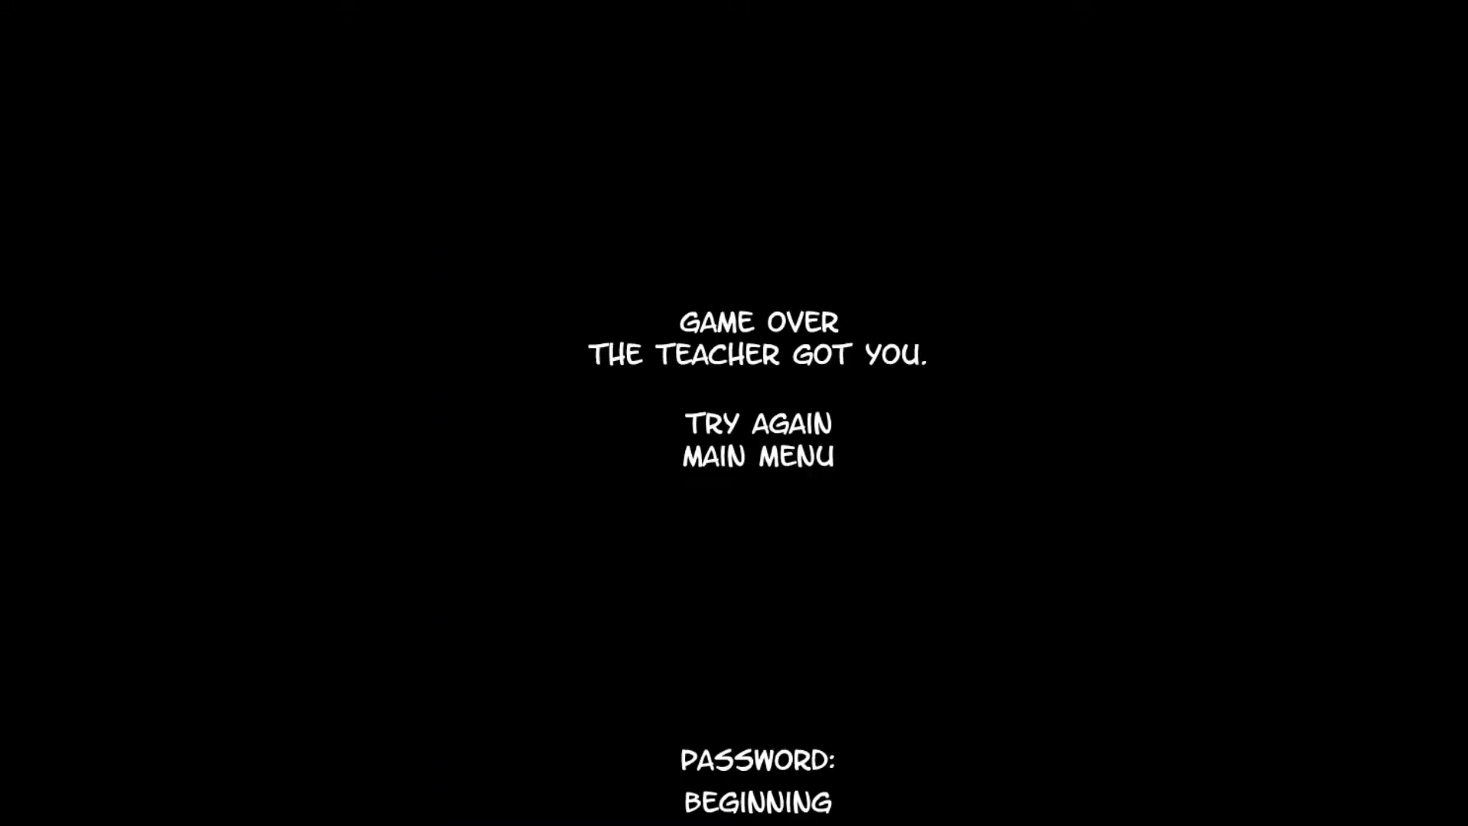
click(759, 422)
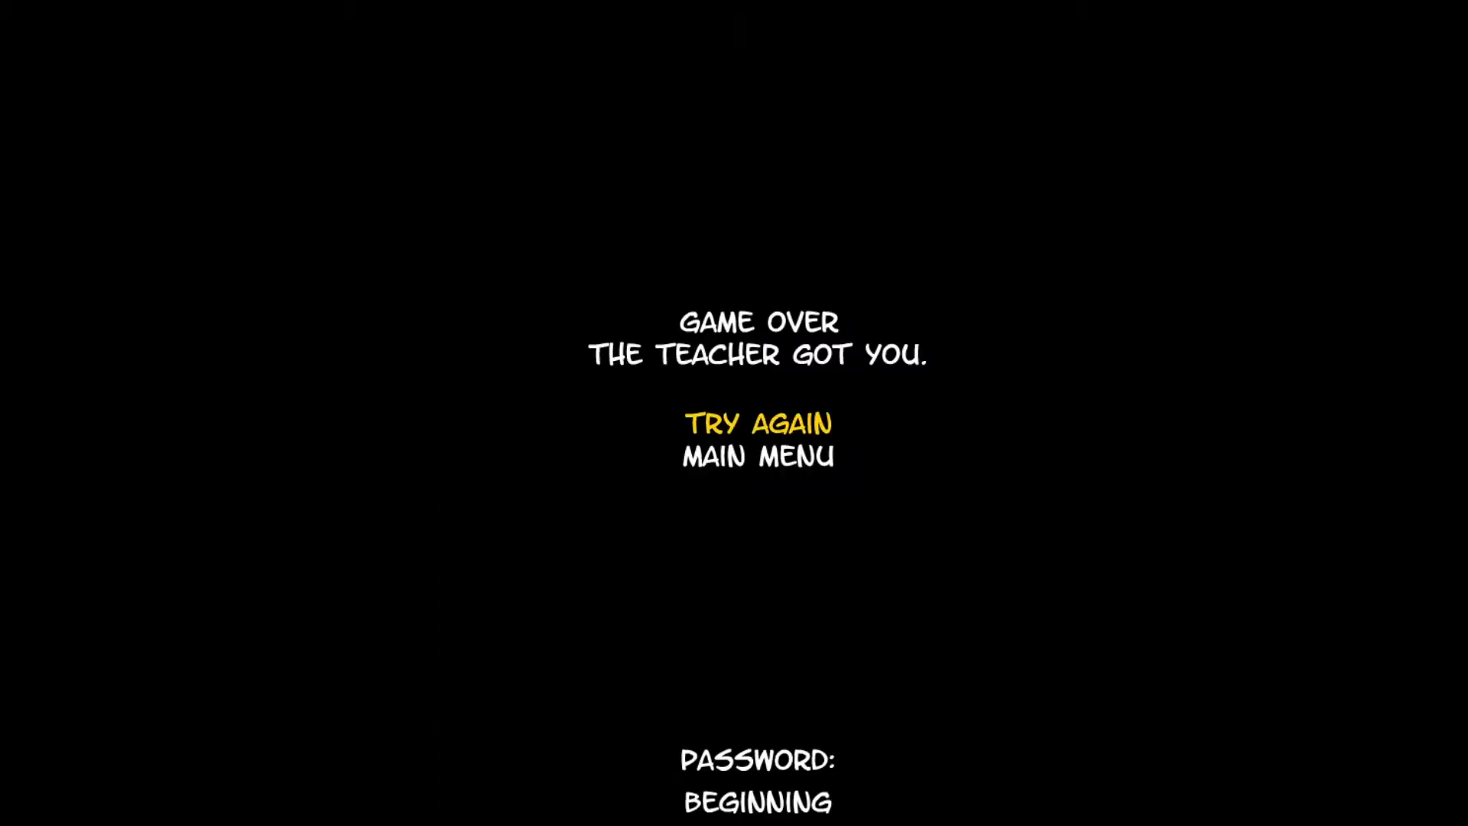
click(757, 422)
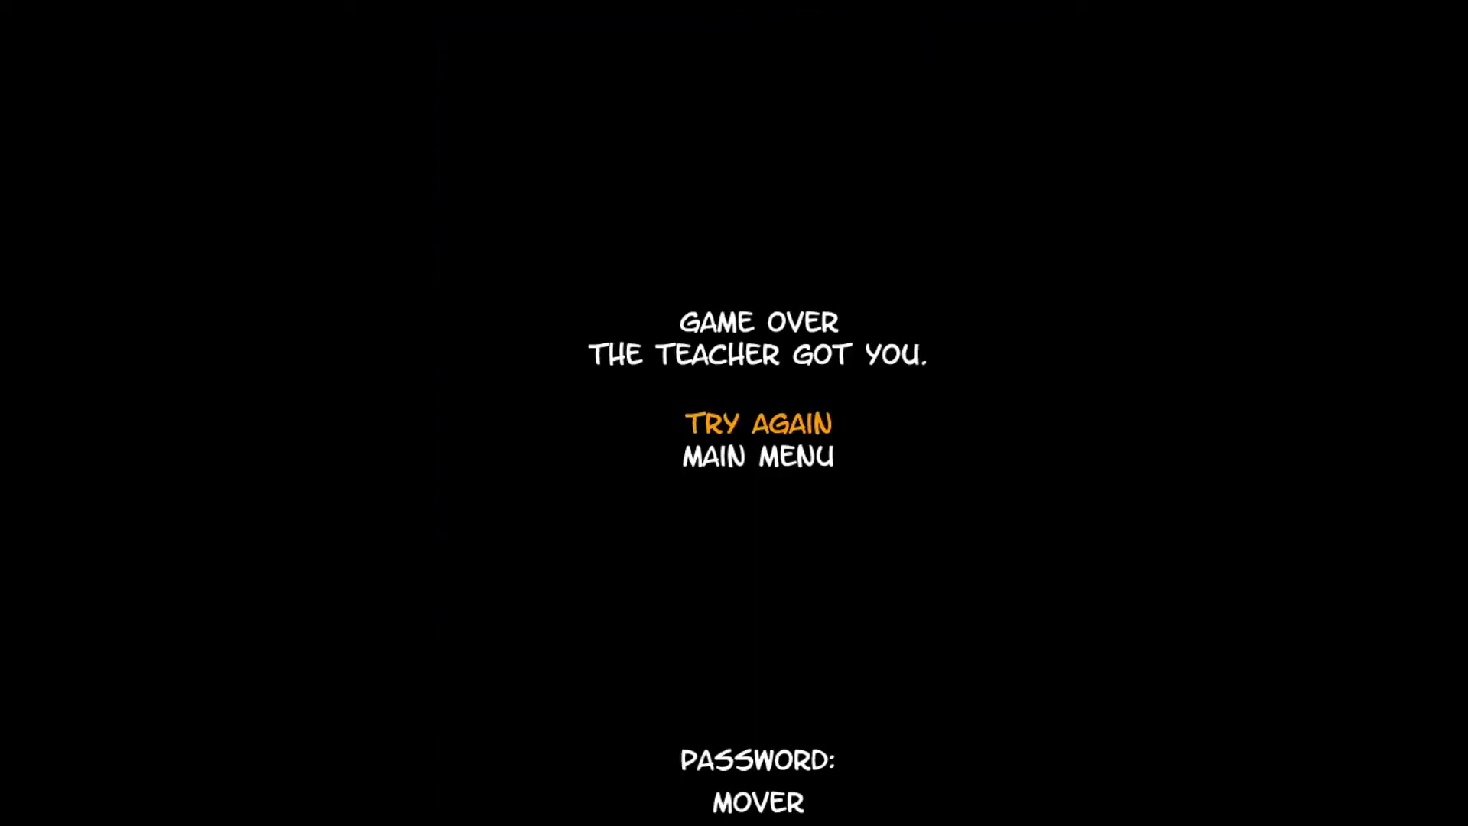
- Choose Try Again on the Game Over screen to reload the classroom stage
click(759, 422)
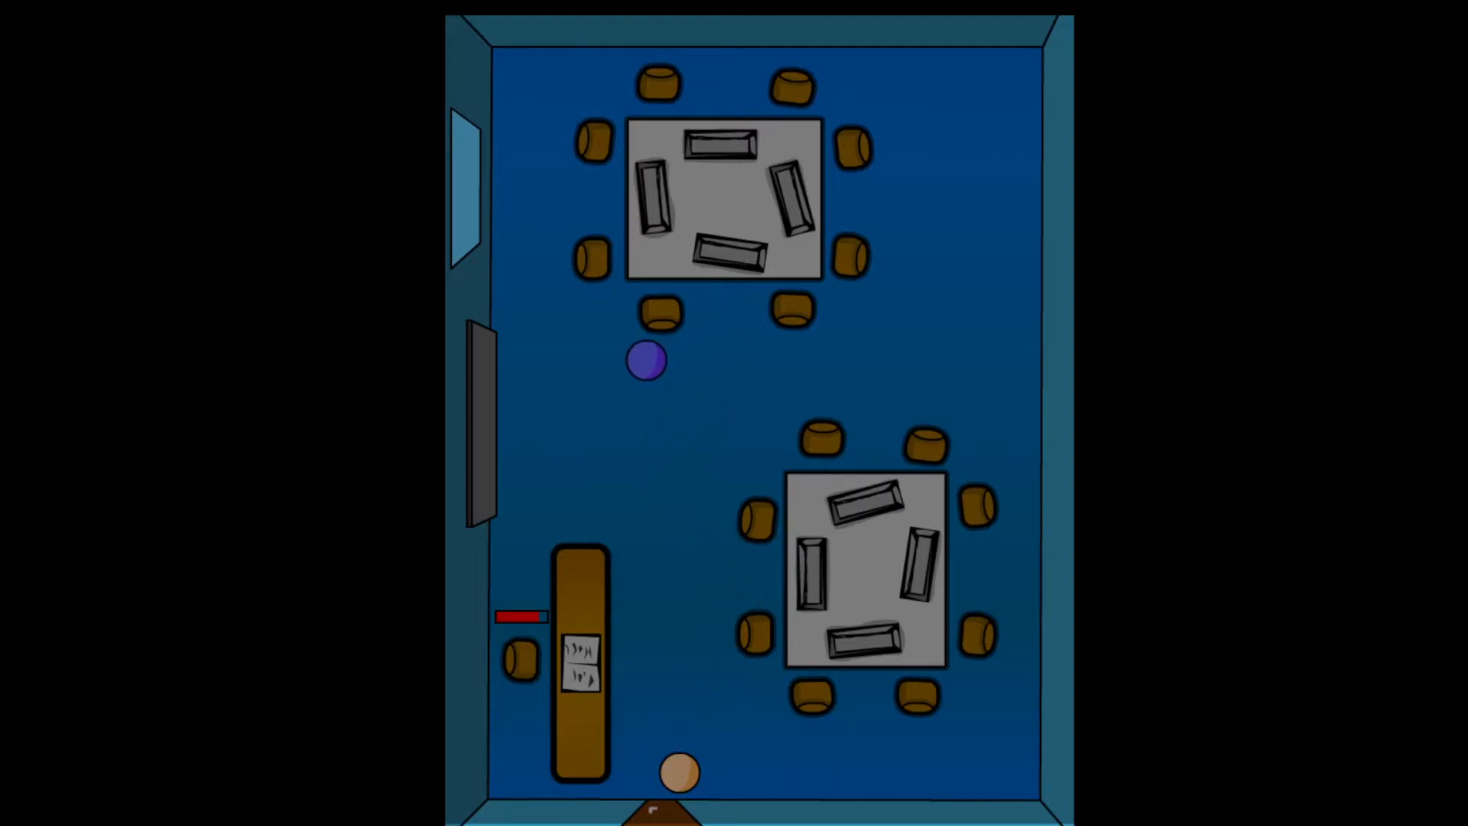
- Move the character around the tables away from the teacher in the blue classroom
drag(645, 361, 525, 384)
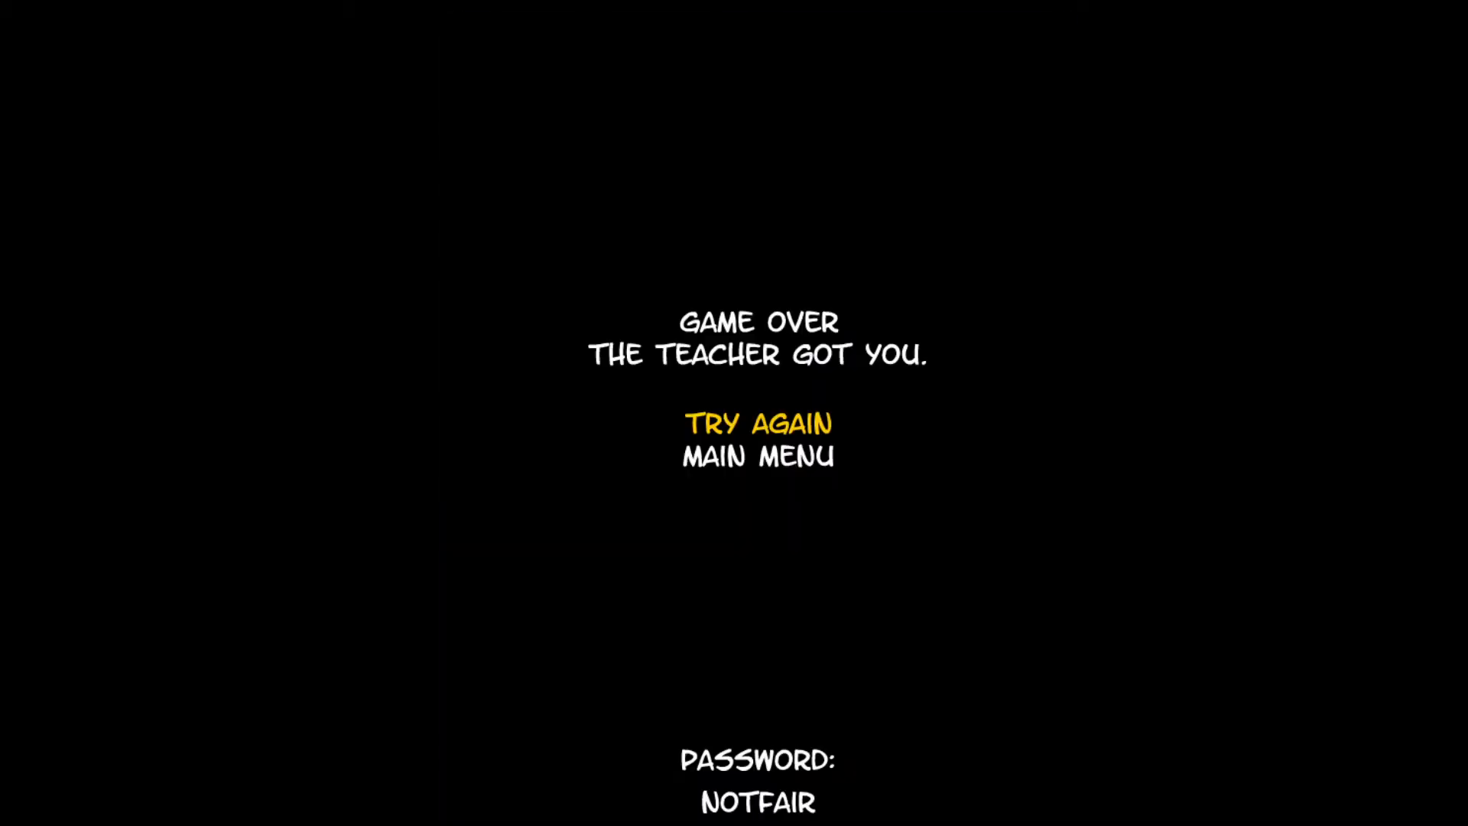
- Repeatedly choose Try Again on the NOTFAIR game-over screen to restart the bathroom level
click(757, 422)
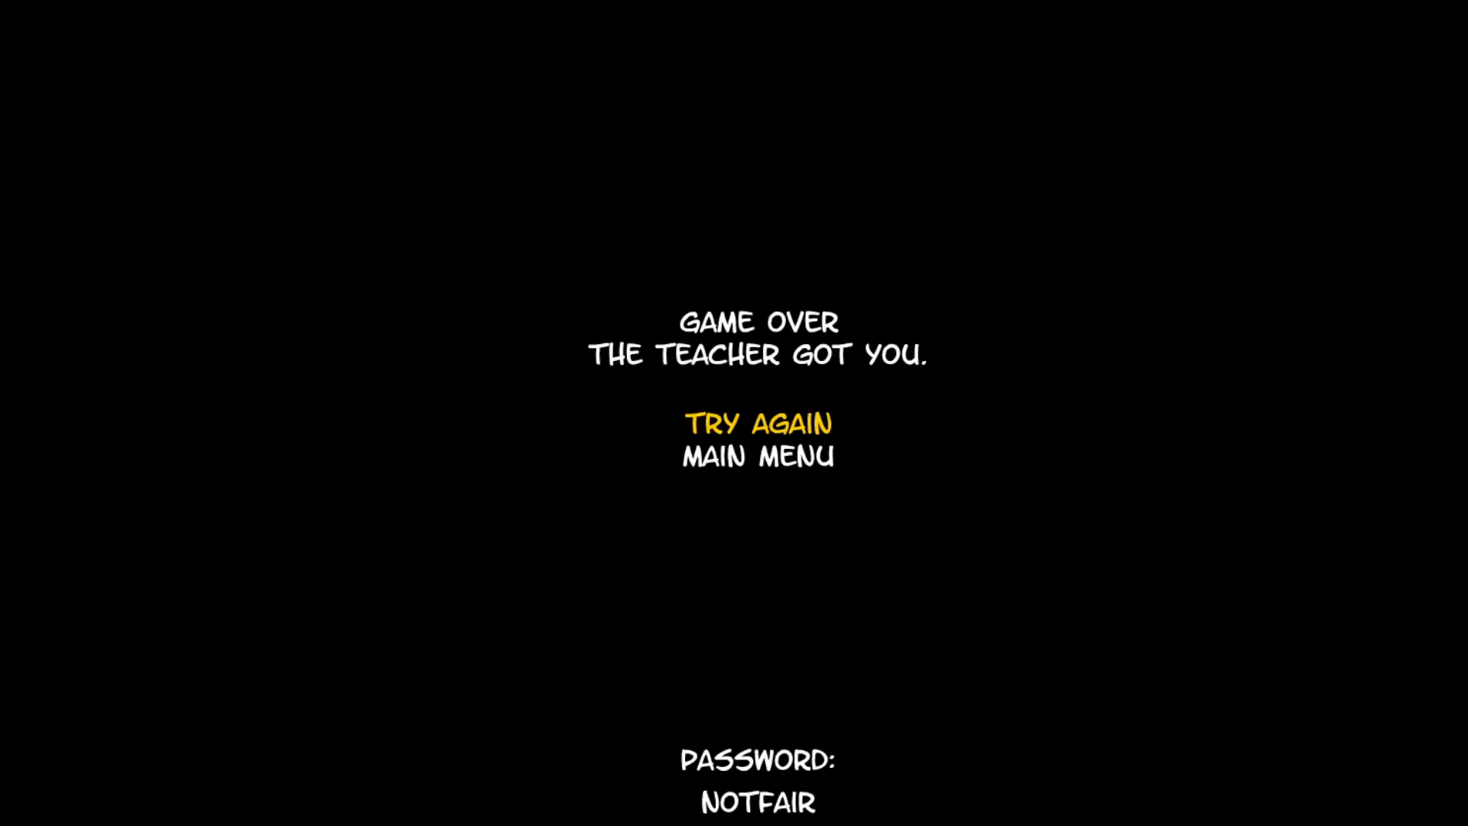
click(757, 422)
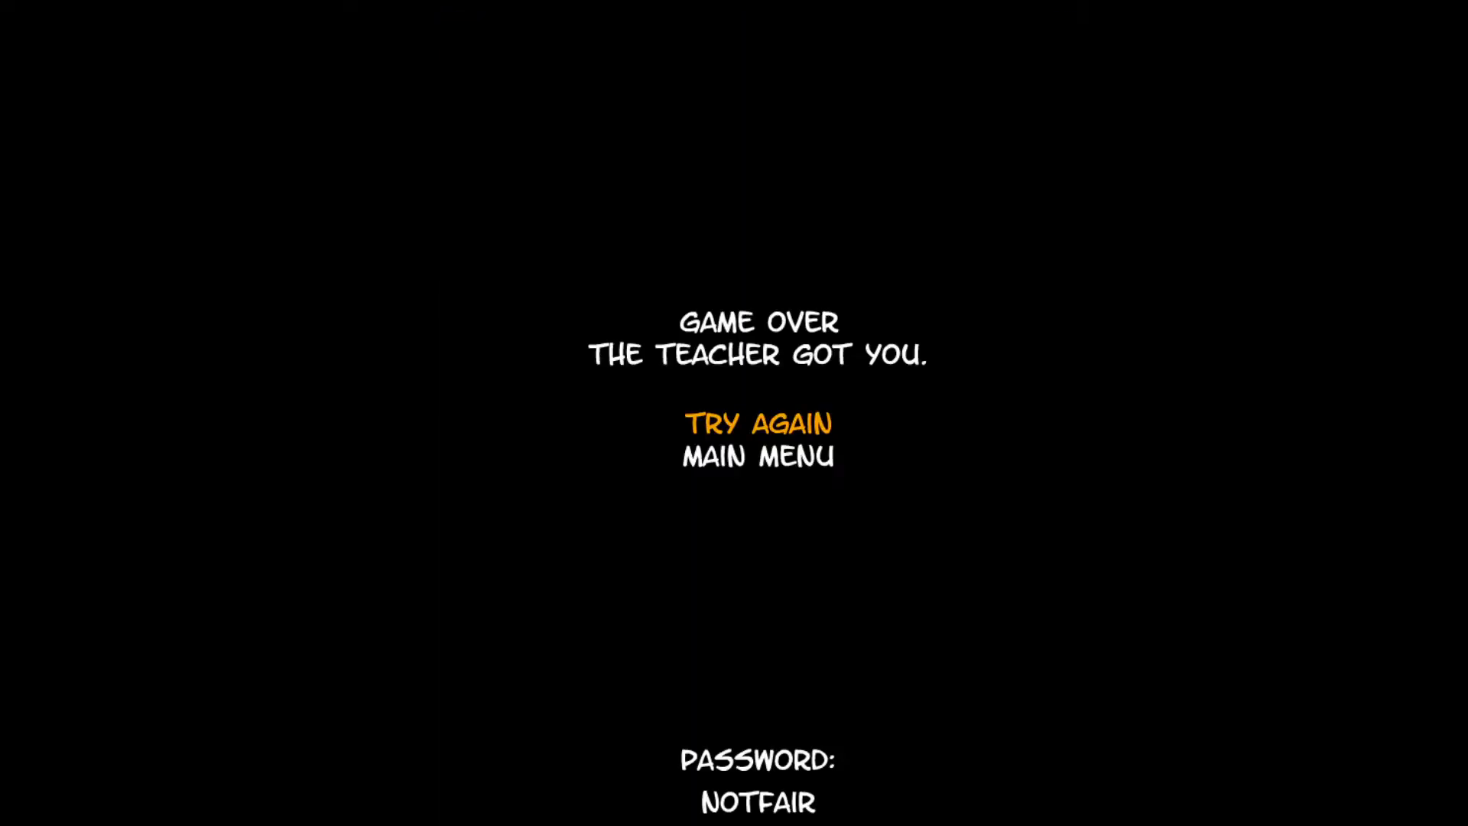
click(757, 422)
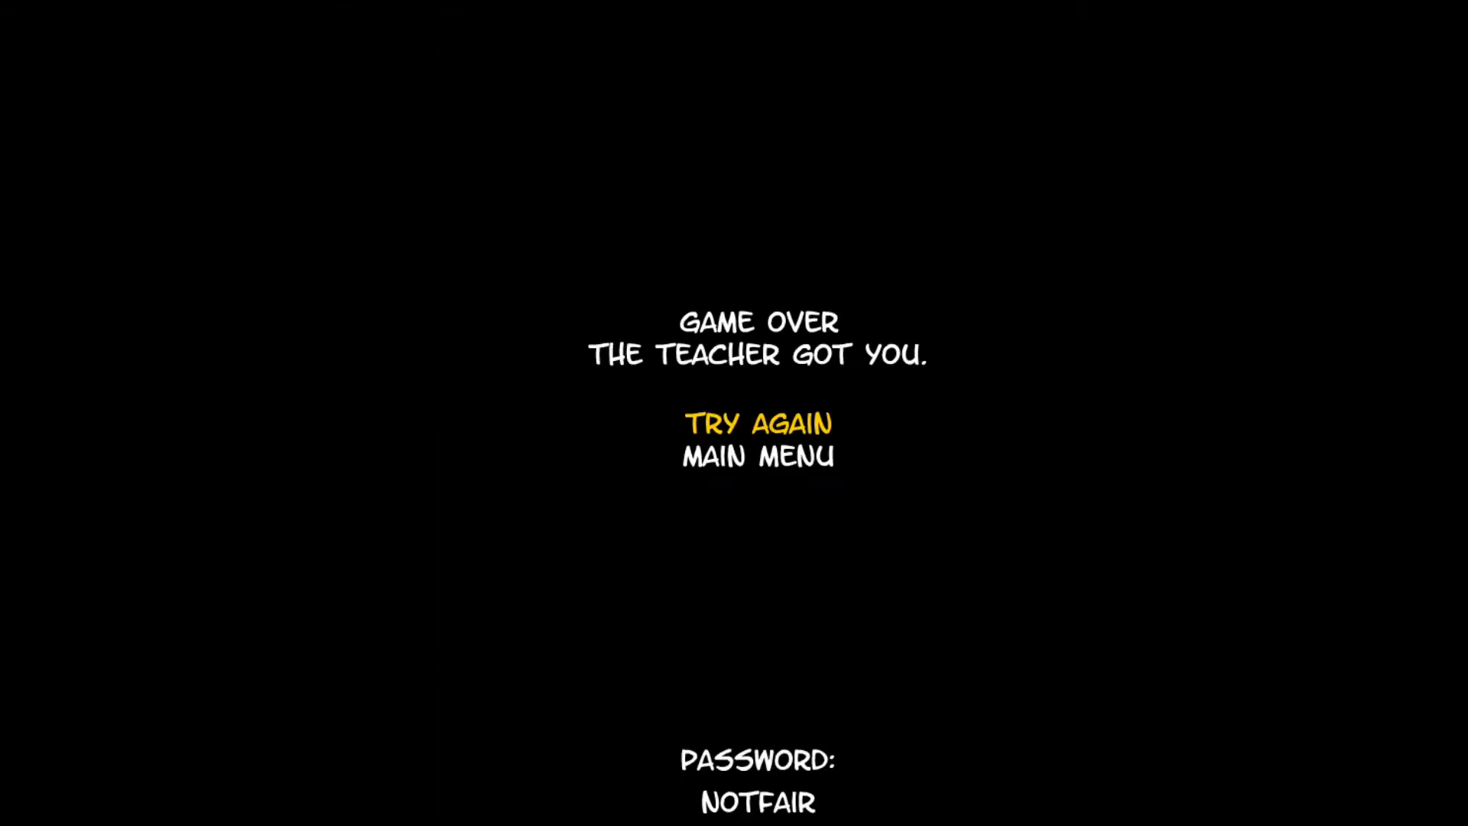
click(757, 423)
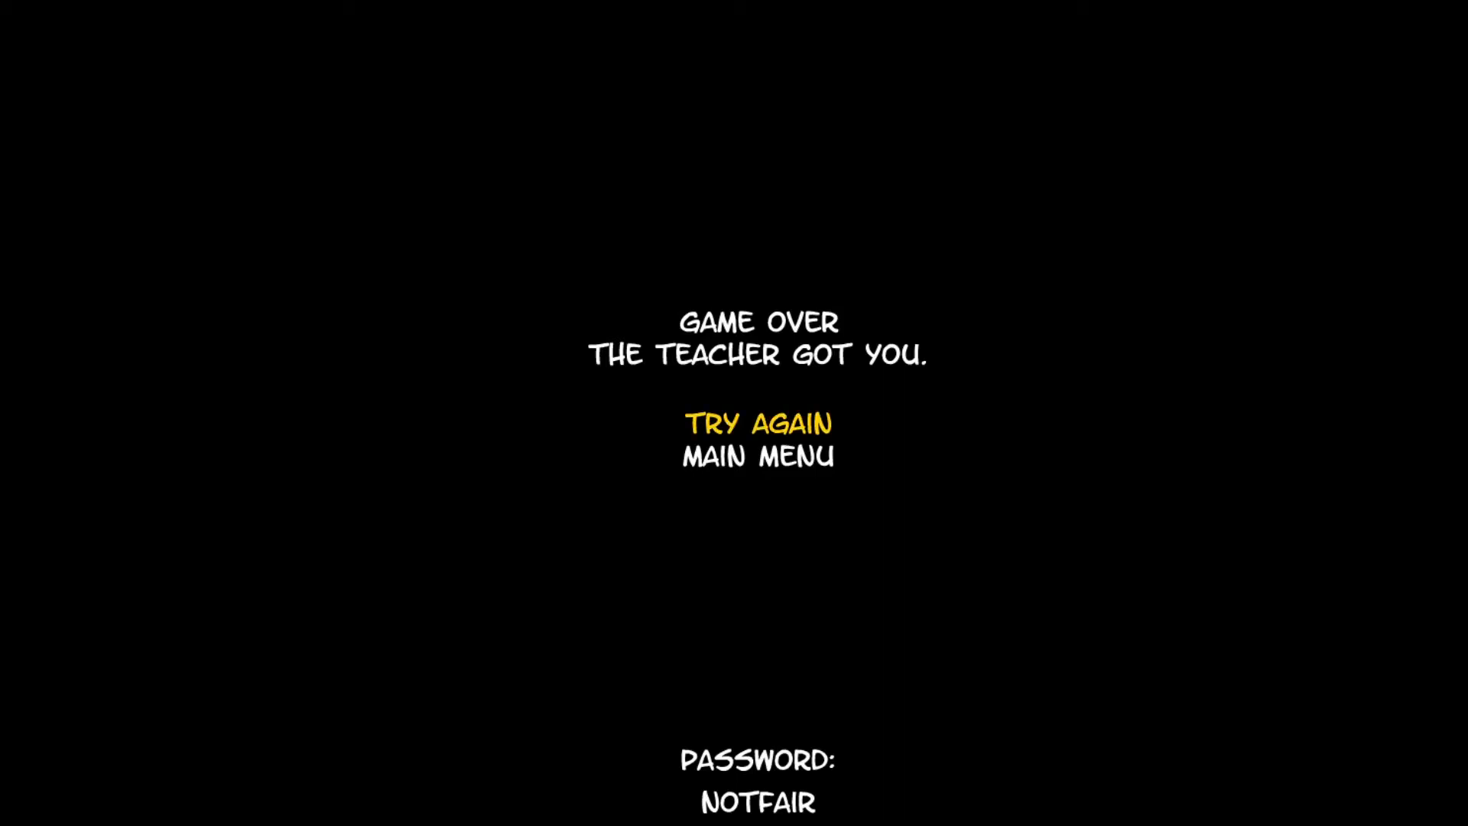
click(757, 424)
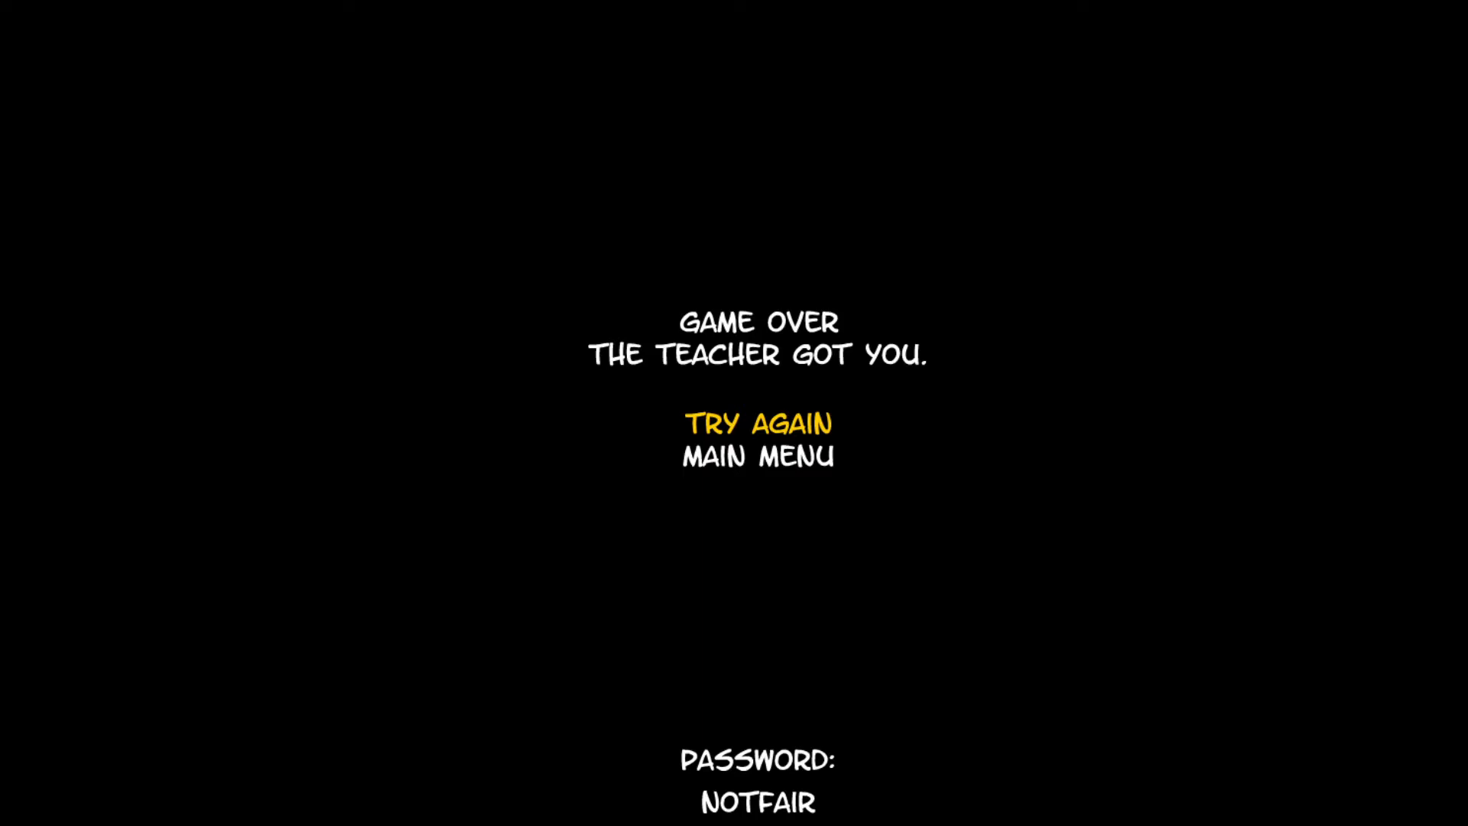
mouse_move(759, 426)
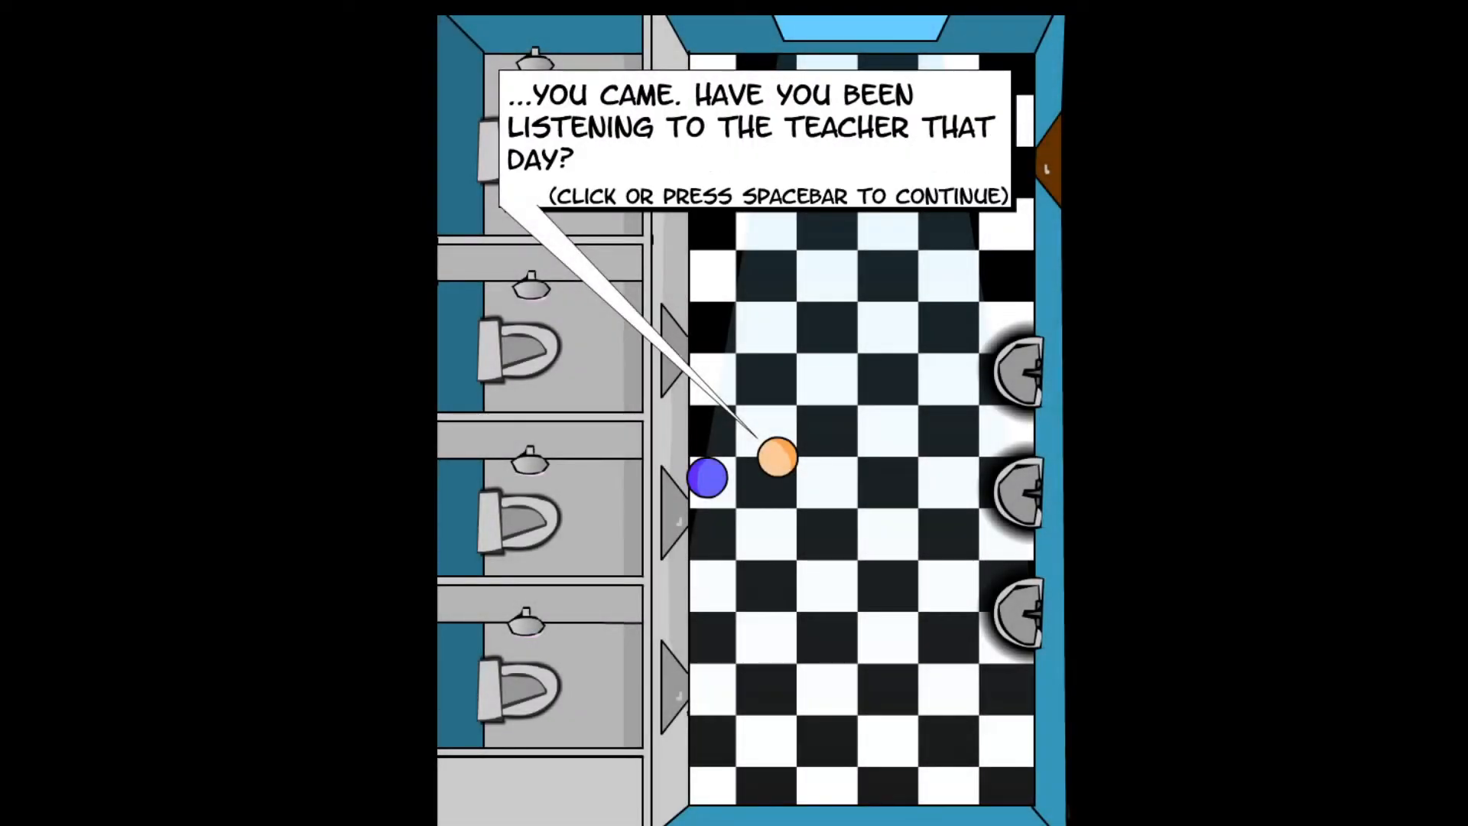
- Advance the bathroom scene dialogue until the teacher catches the player again
click(749, 459)
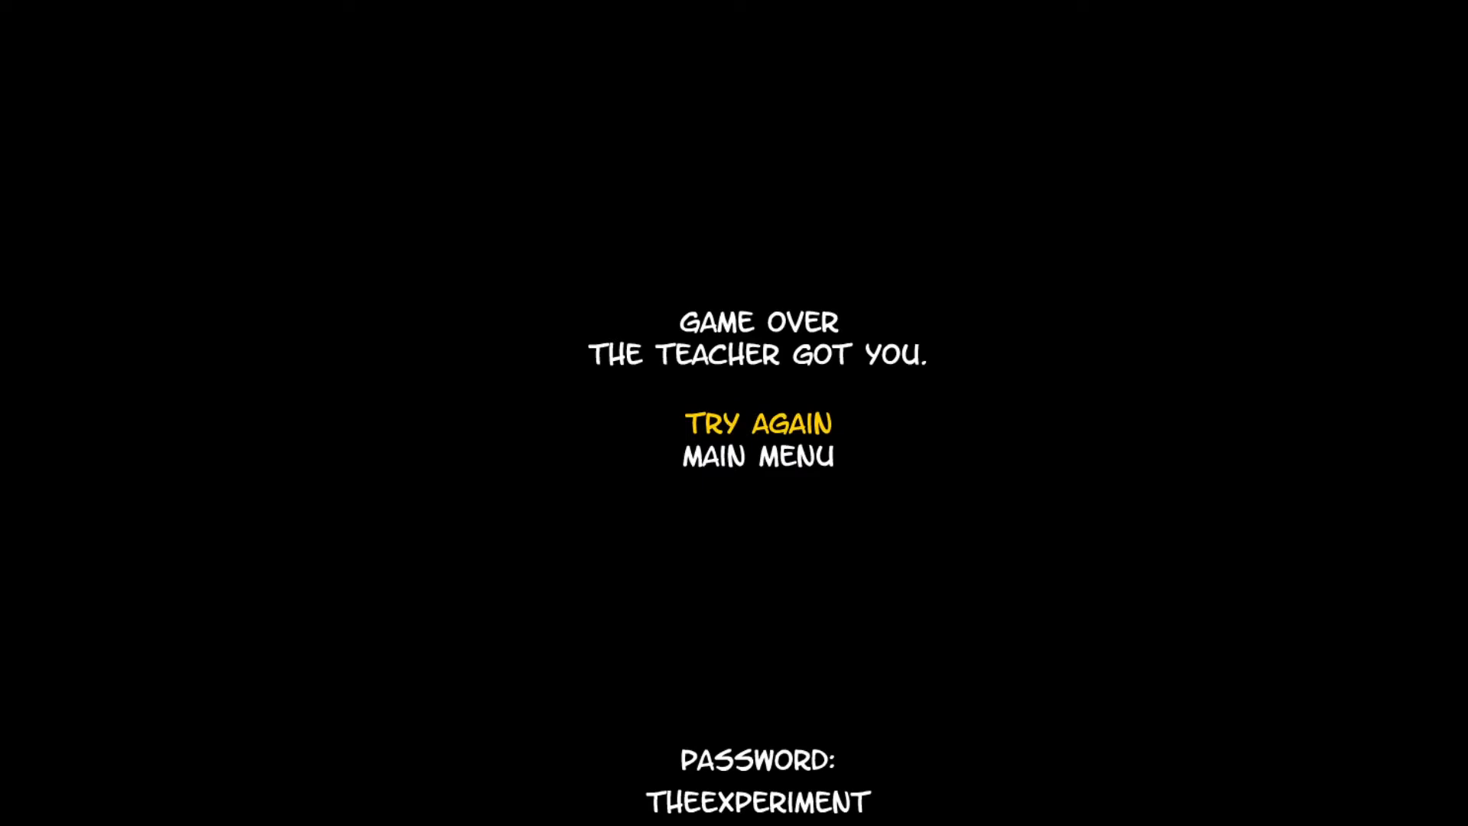
- Retry from the game-over screen and get back to the washroom dialogue about Mr. Henderson
click(759, 423)
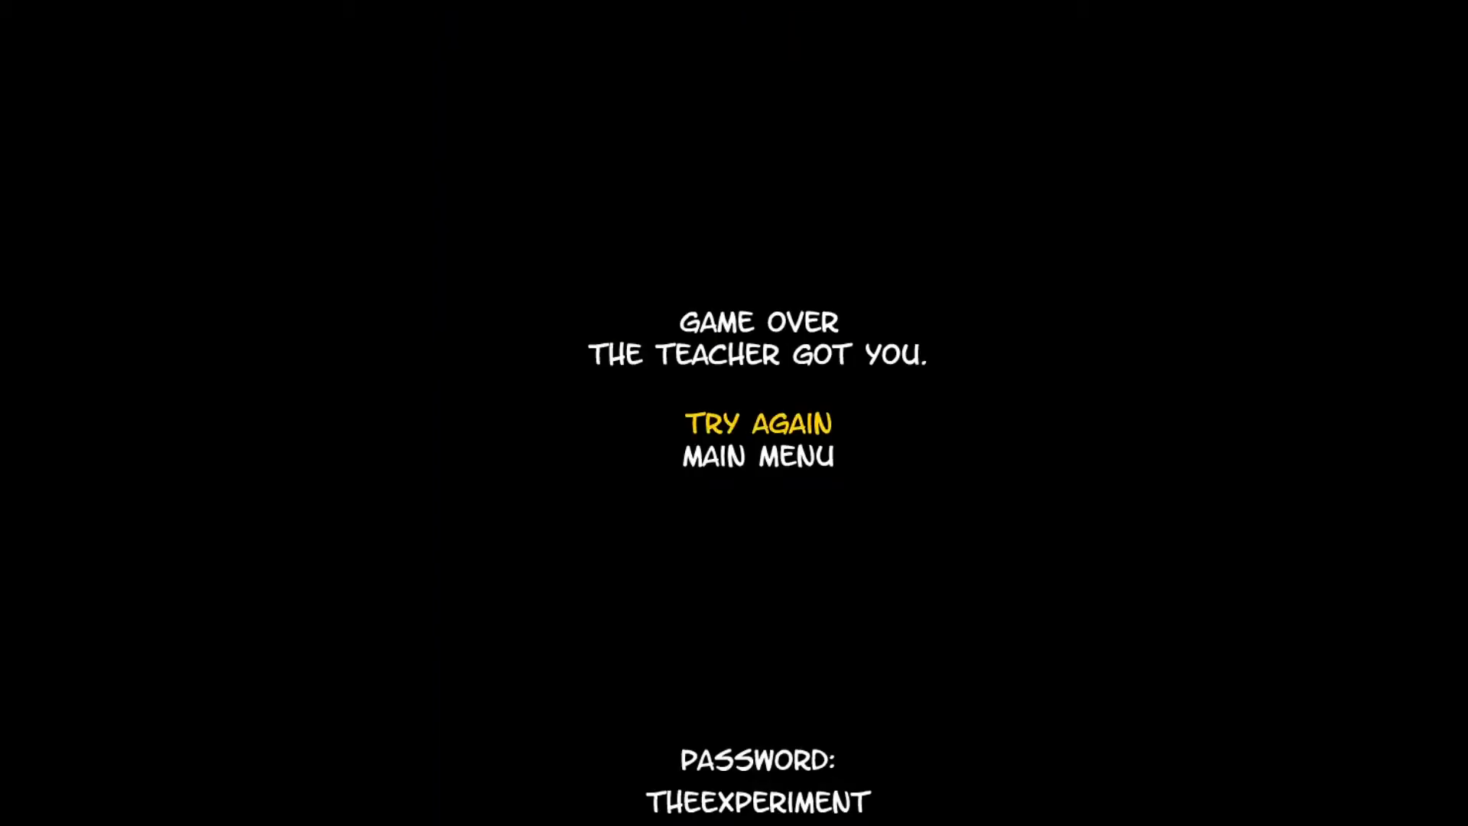
click(758, 423)
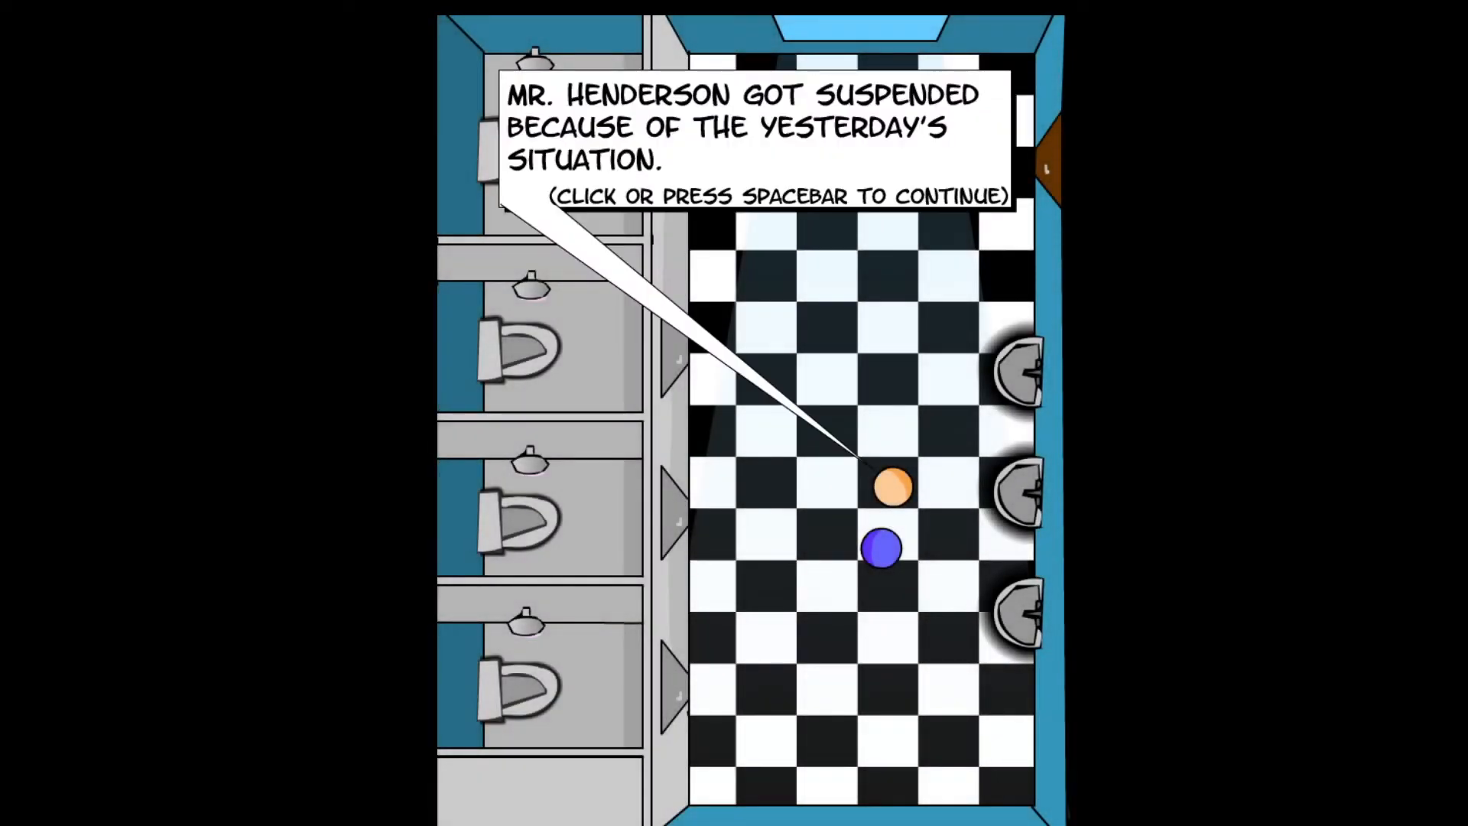
- Dismiss the dialogue about the teacher's suspension and continue the bathroom level
click(749, 141)
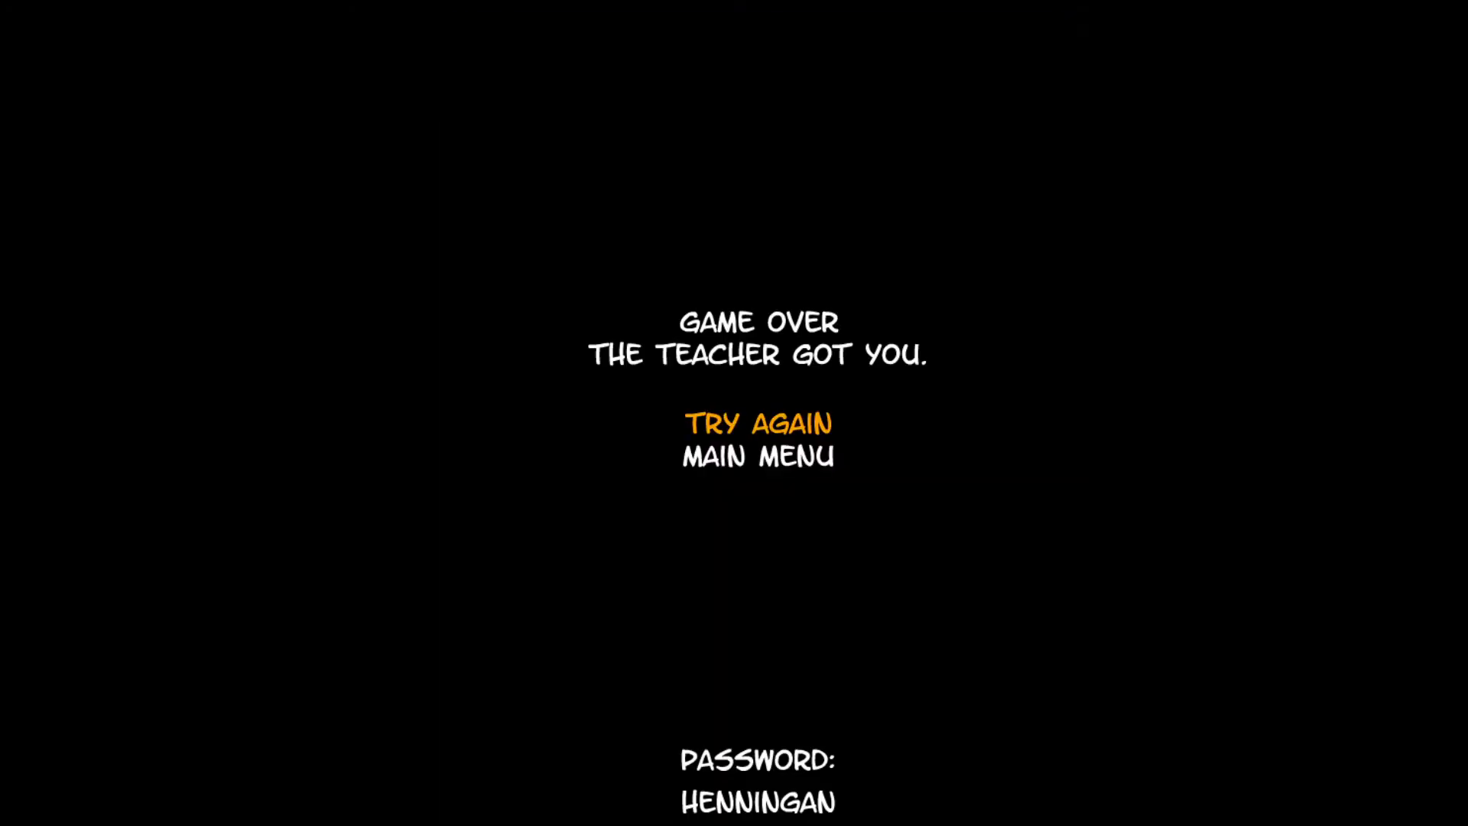
- Choose Try Again on the Game Over screen to restart the level
click(759, 422)
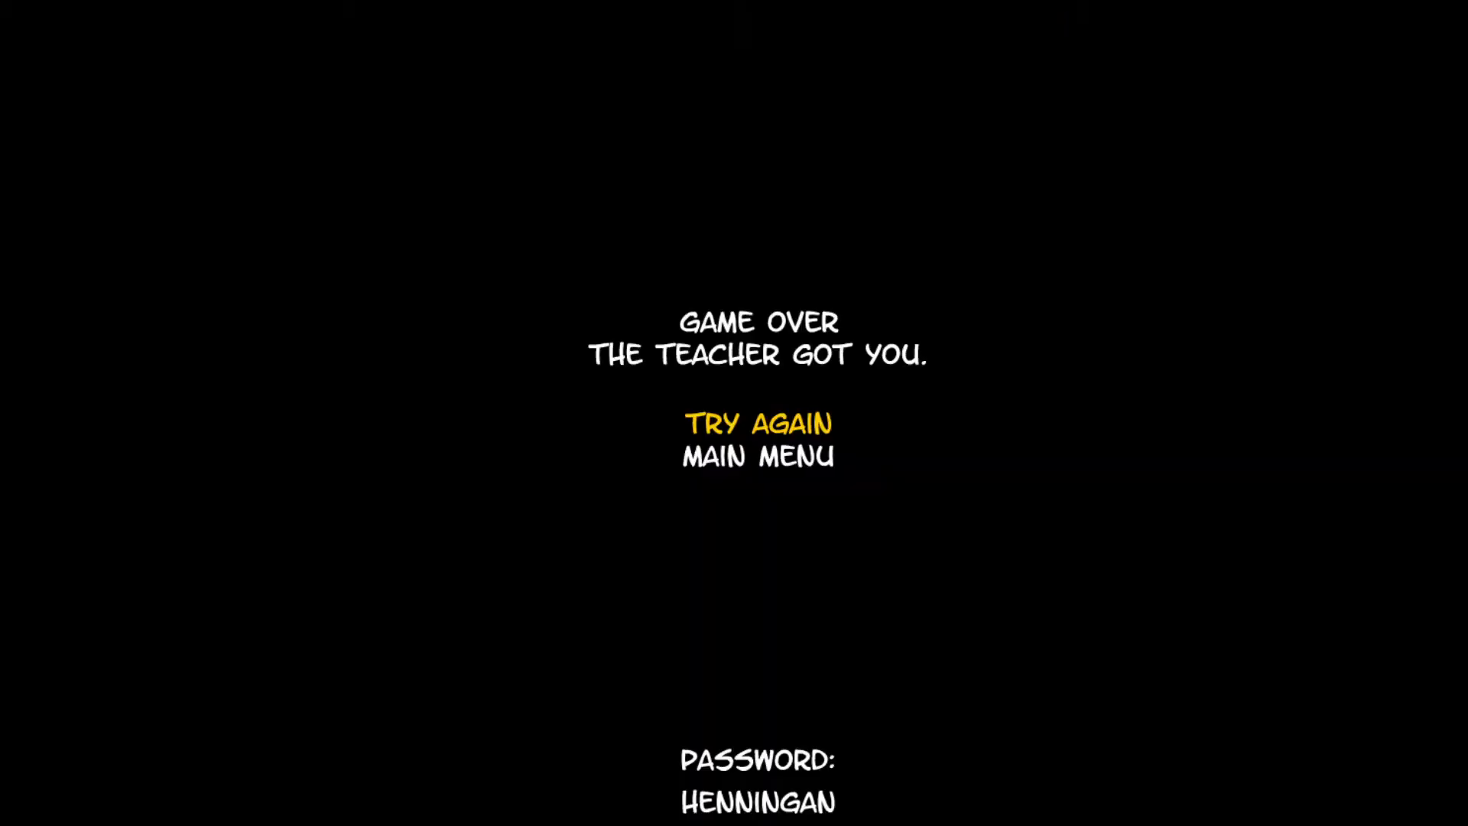
click(759, 422)
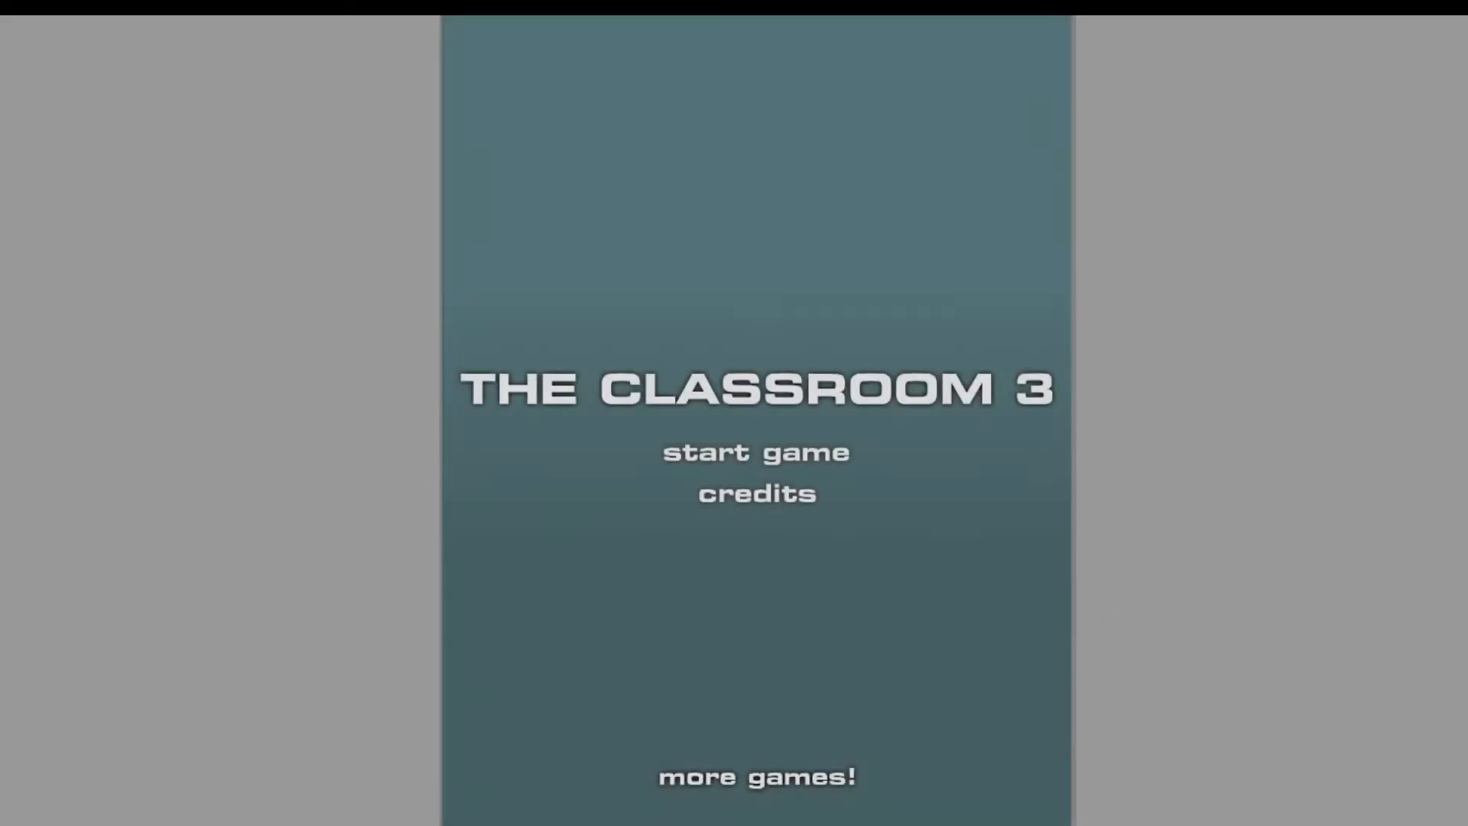
- Start a new game from the title screen and begin the first classroom level
click(754, 452)
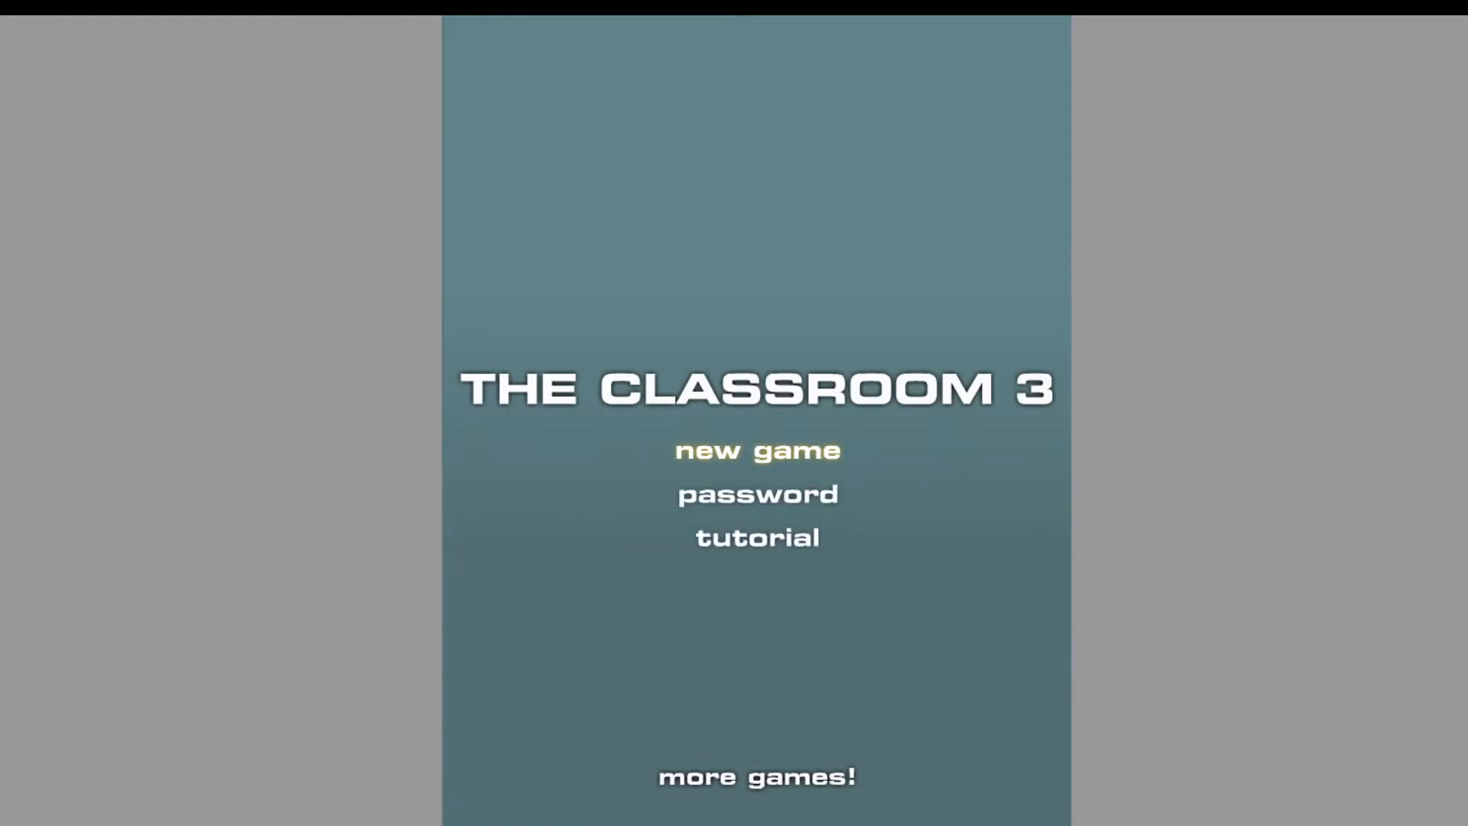
click(755, 450)
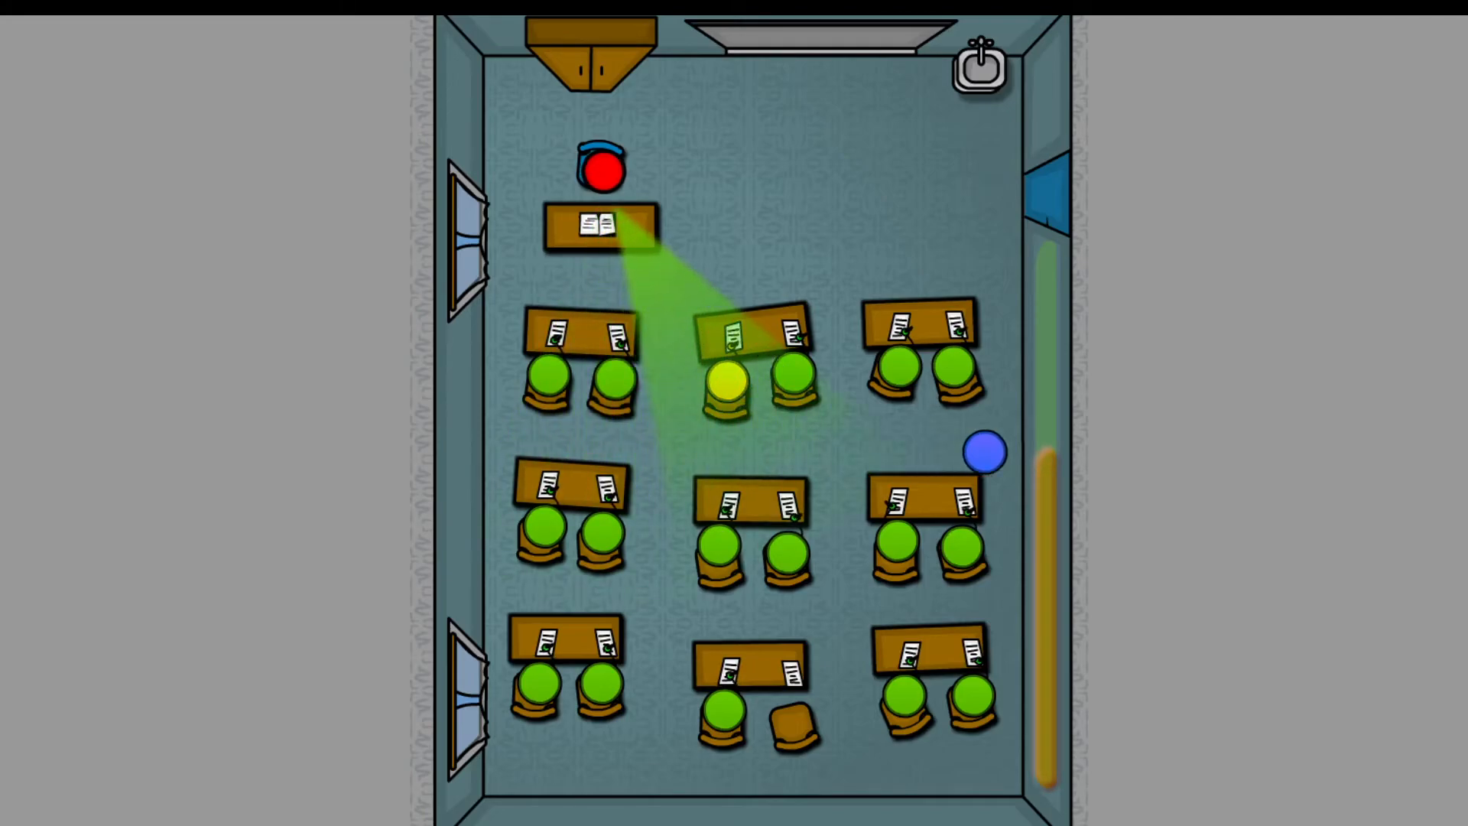
drag(985, 453, 759, 373)
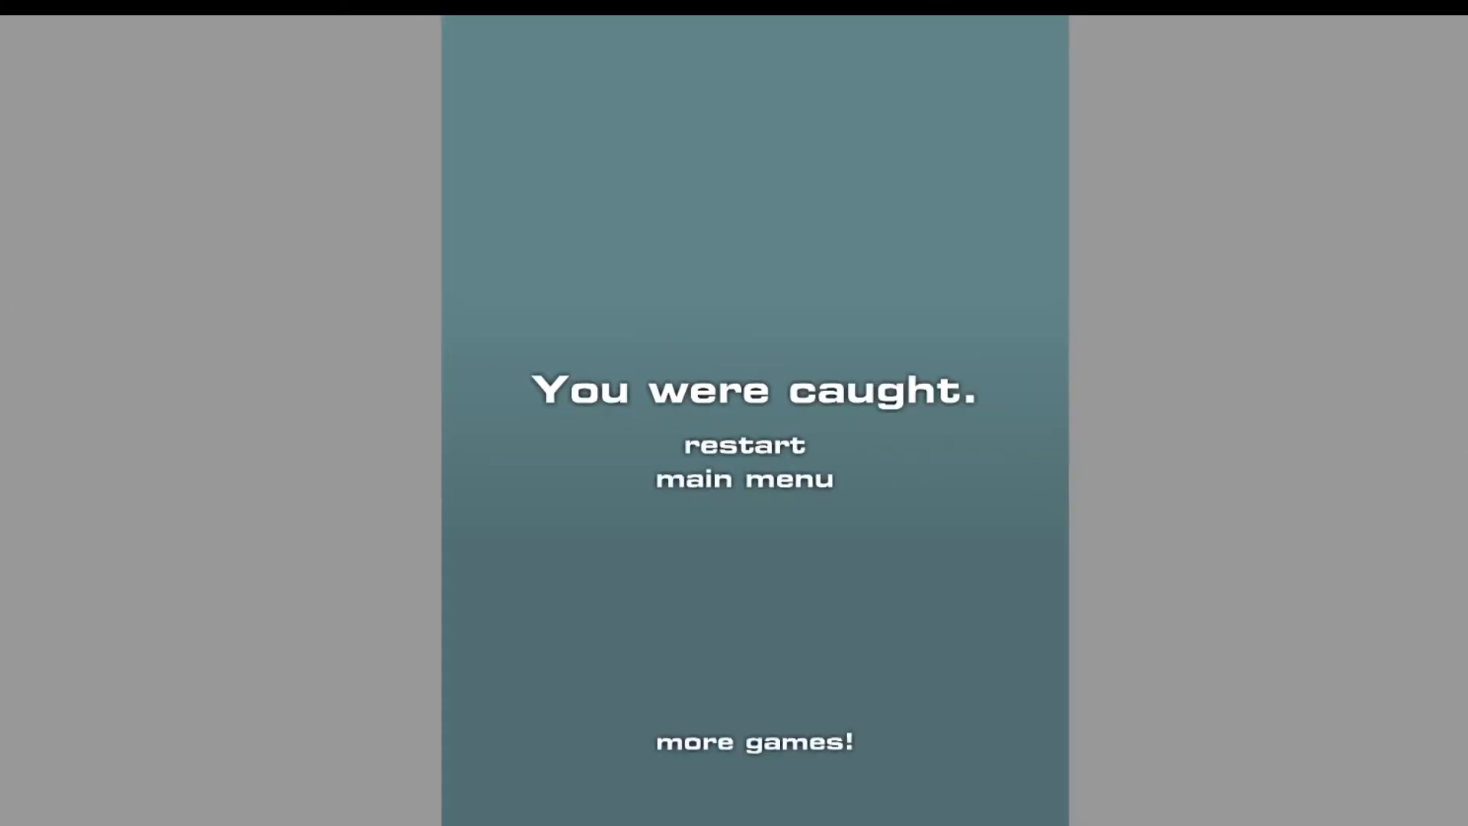
- Restart after being caught and replay the level to completion, revealing password windowchecker
click(743, 444)
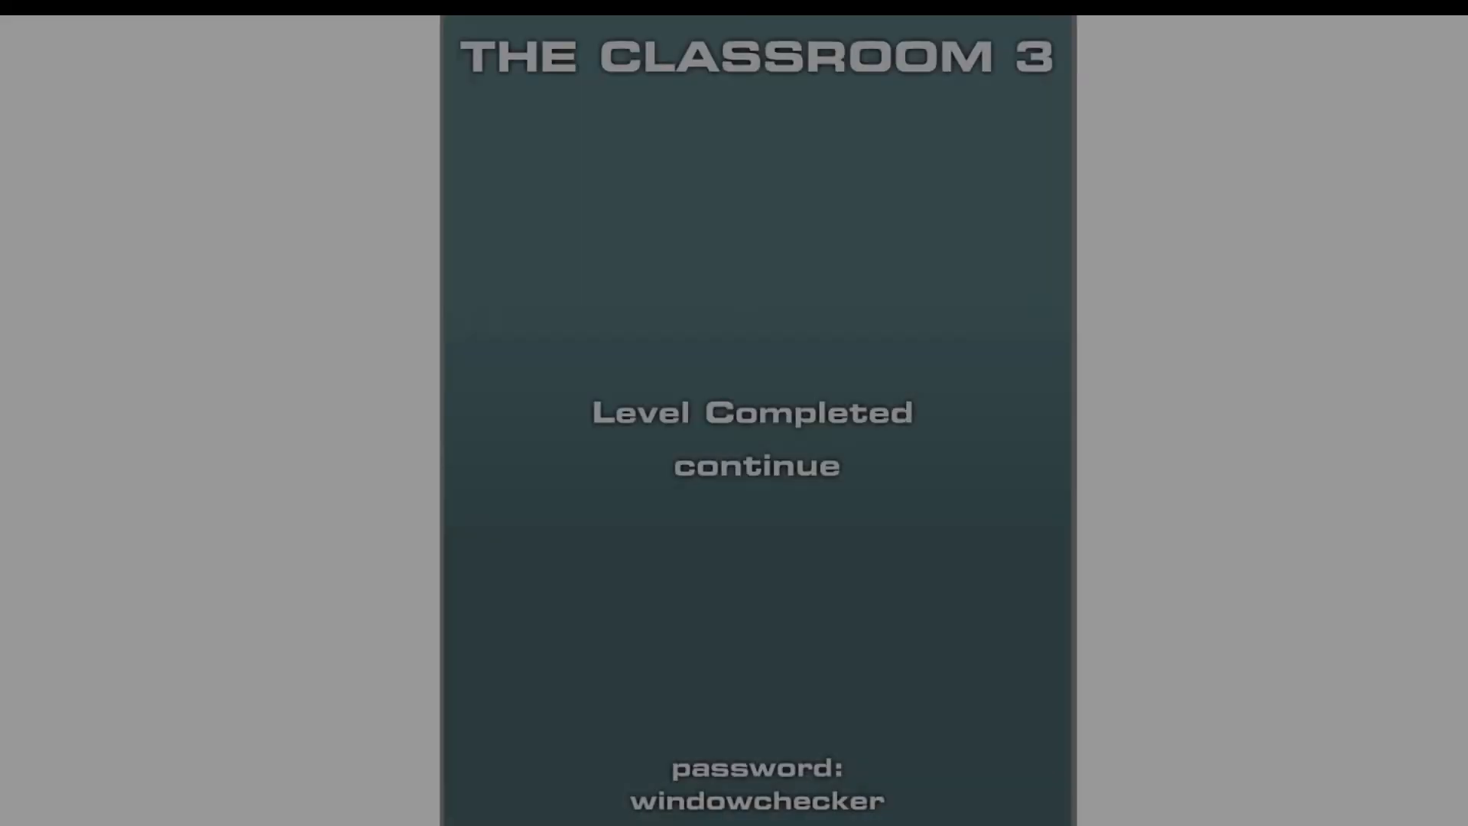
- Continue to the next level, then restart it after being caught and play again
click(754, 465)
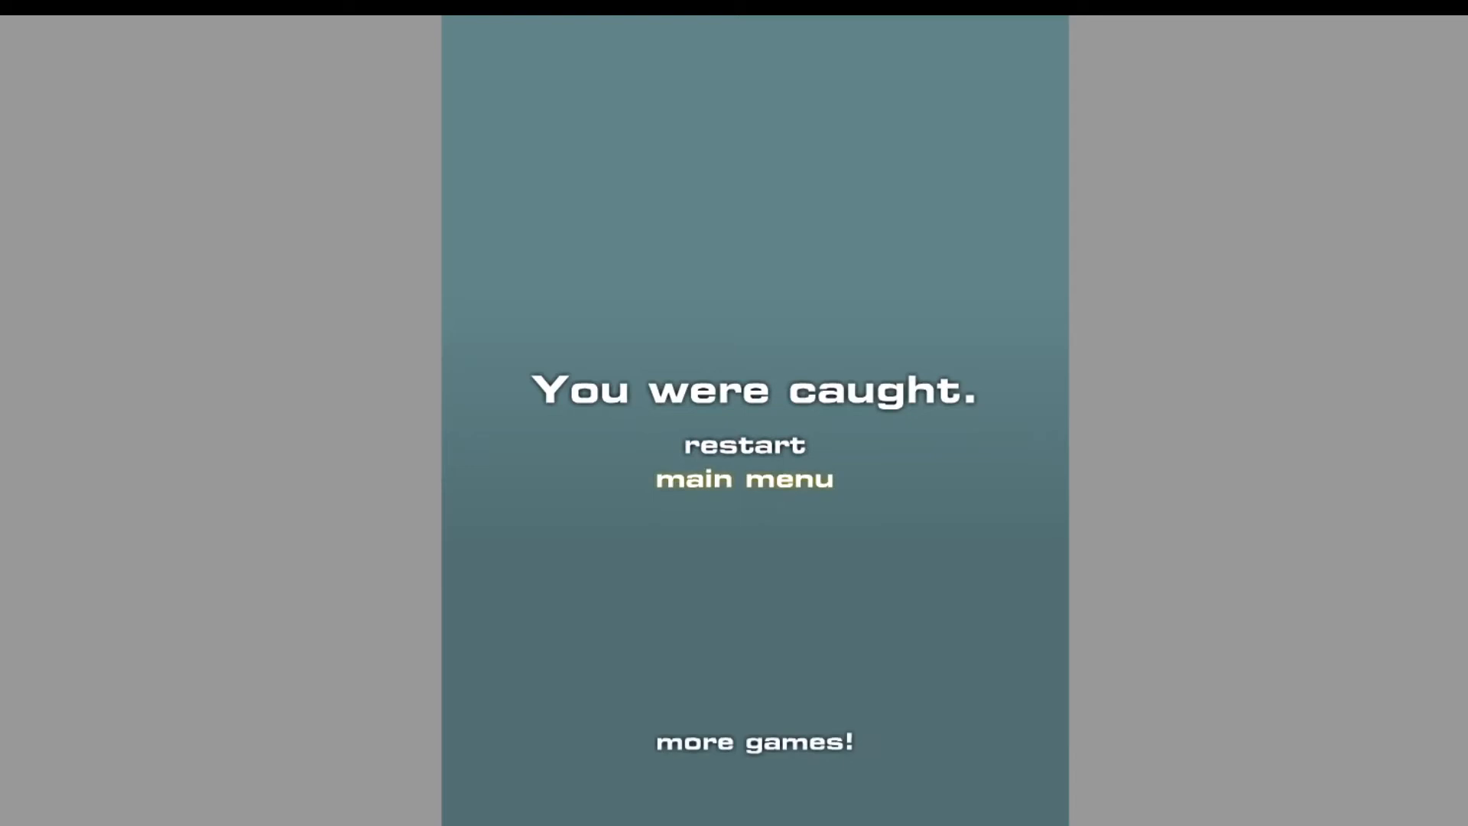
click(745, 445)
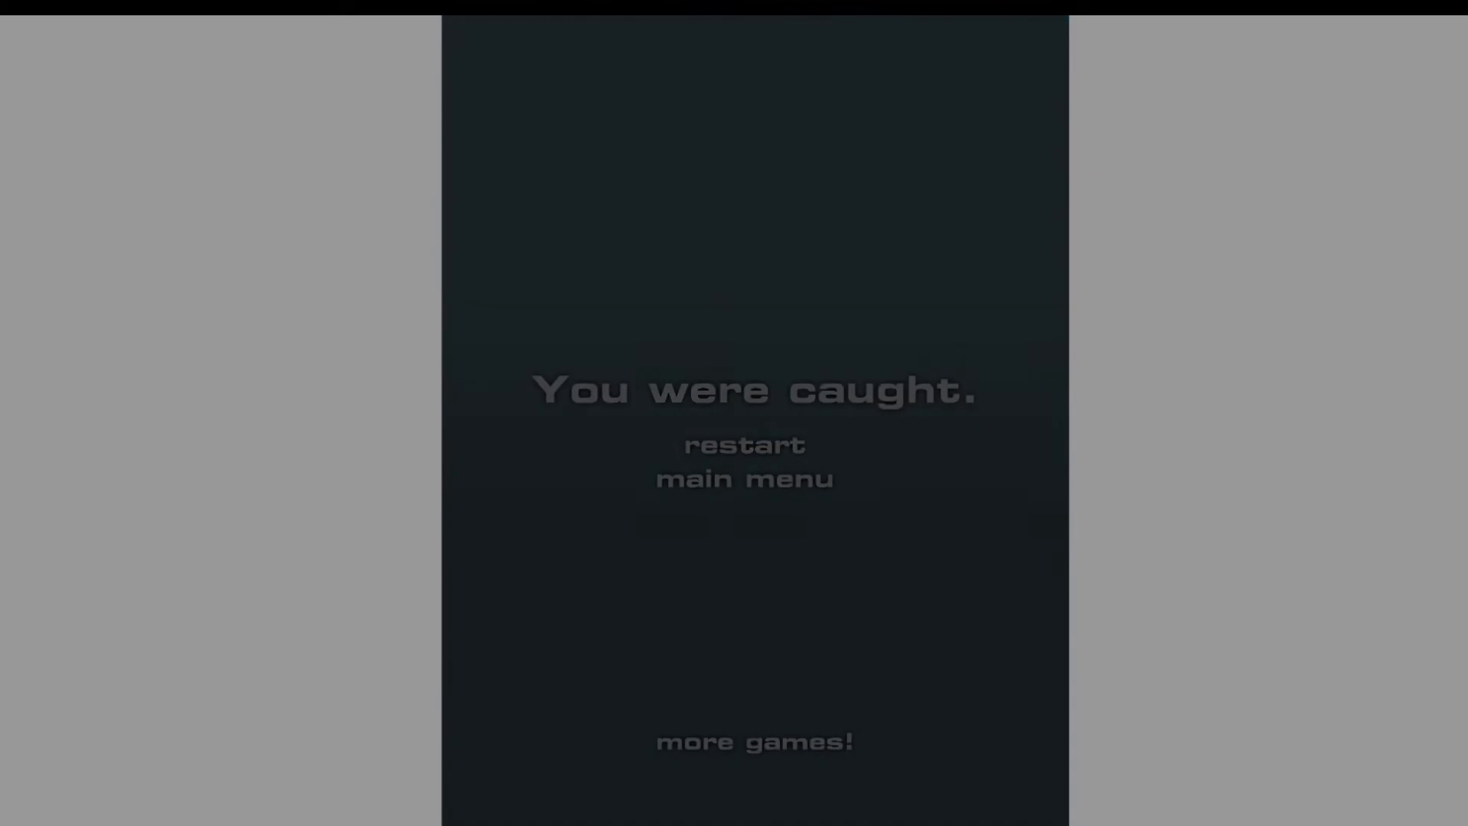
click(743, 443)
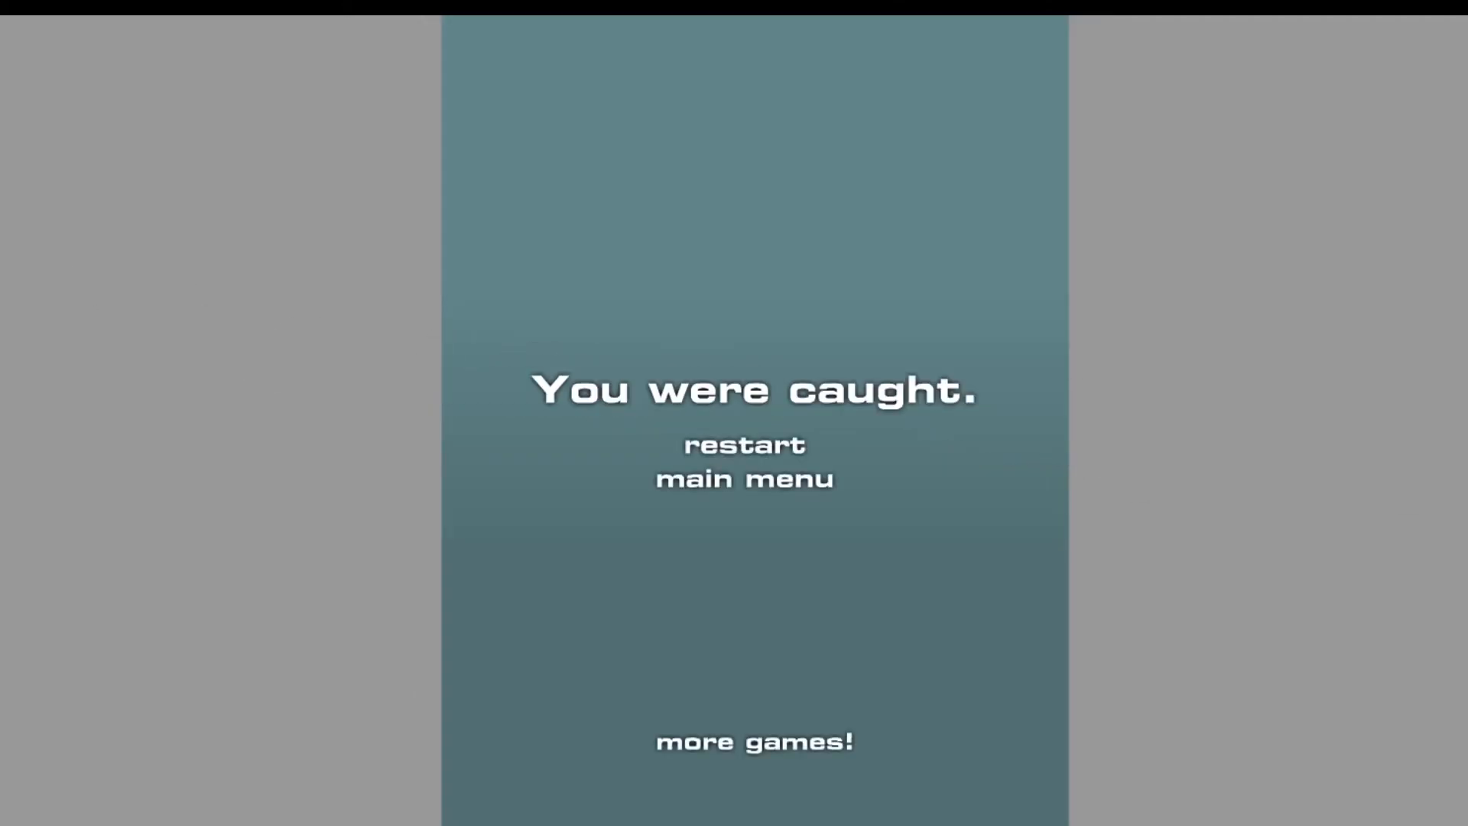
- Restart the second level from the caught screen and replay it, ending caught again
click(745, 446)
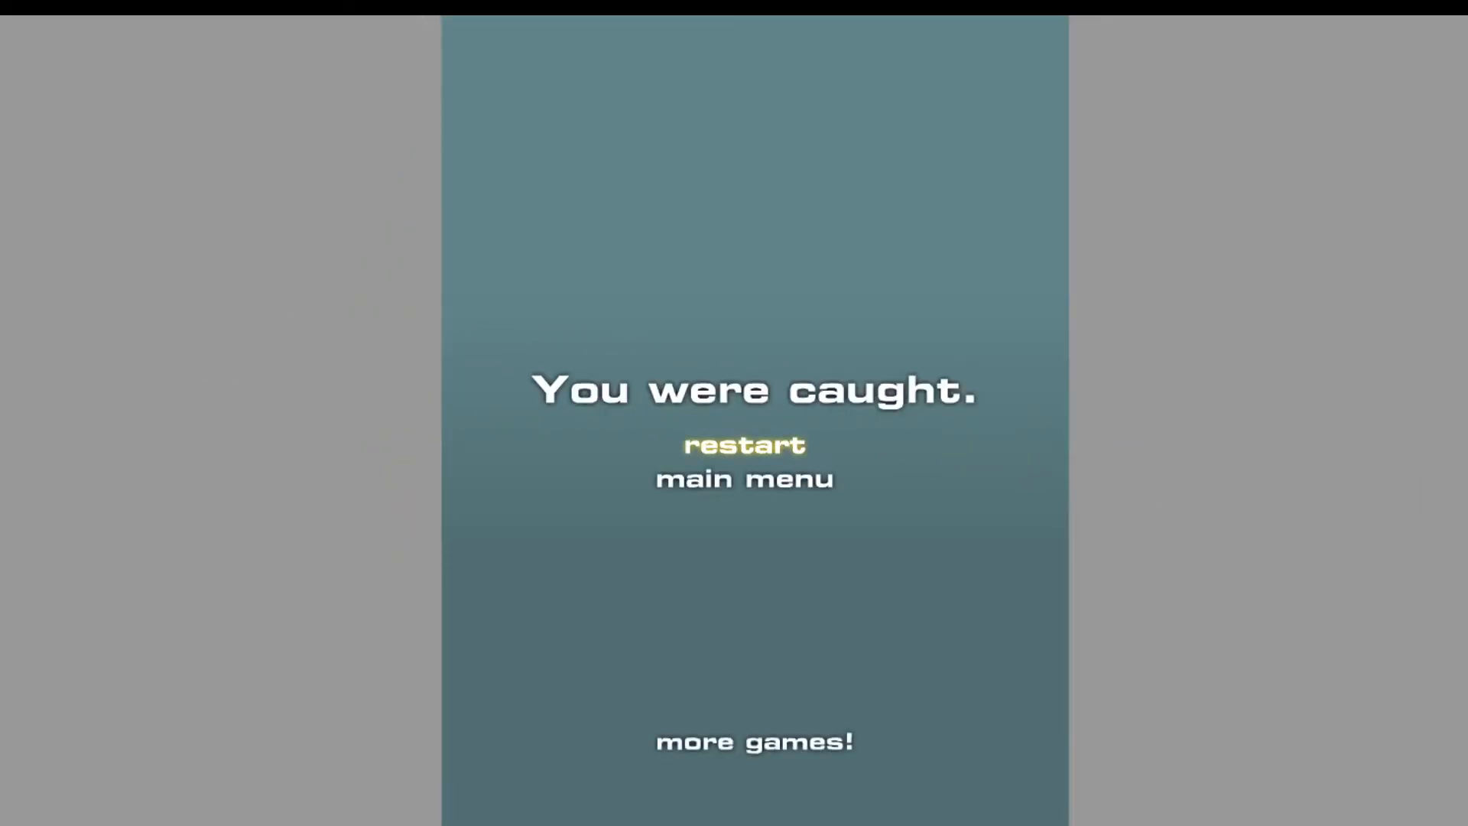
click(744, 445)
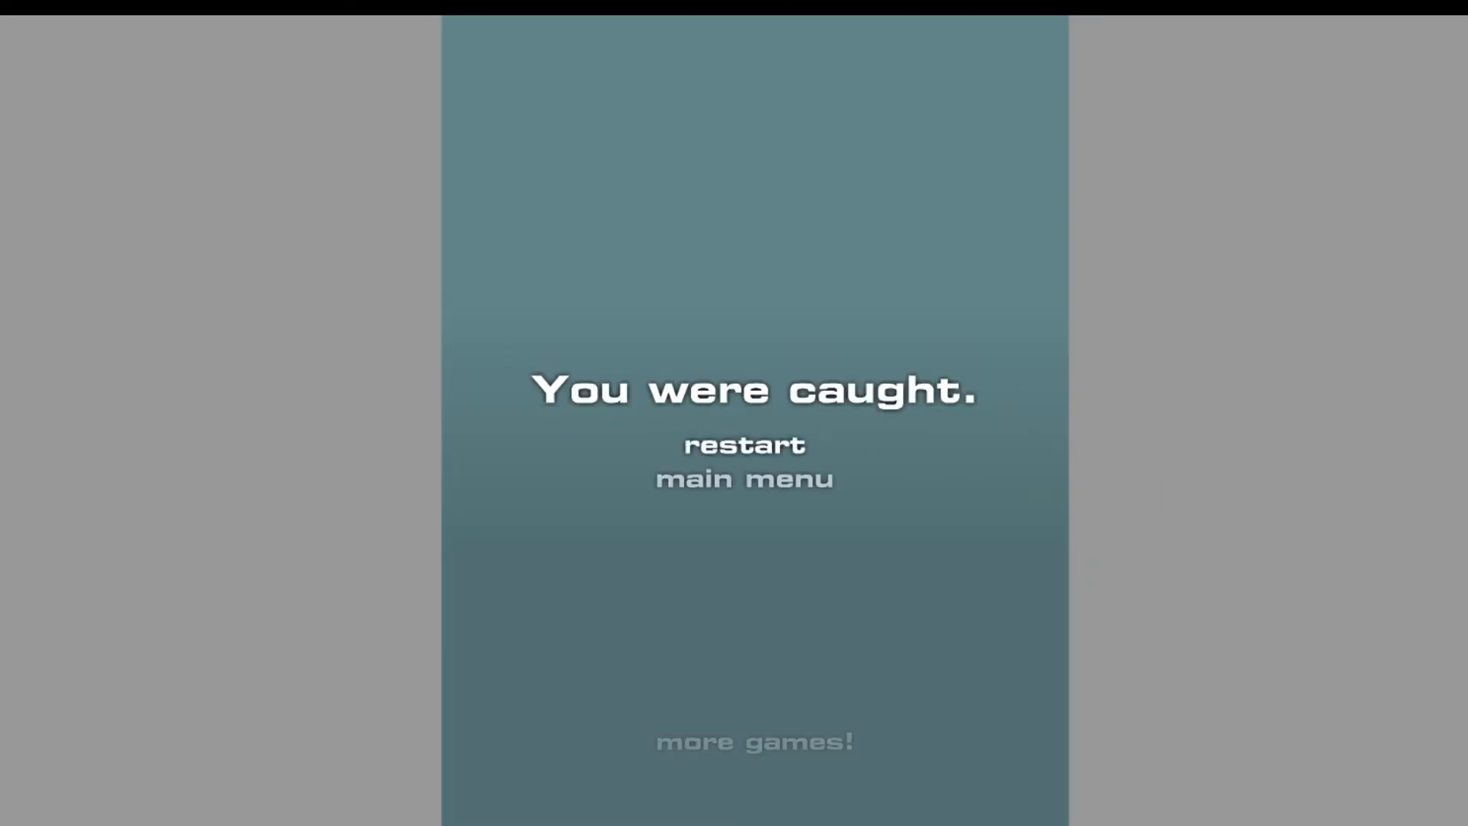
click(743, 445)
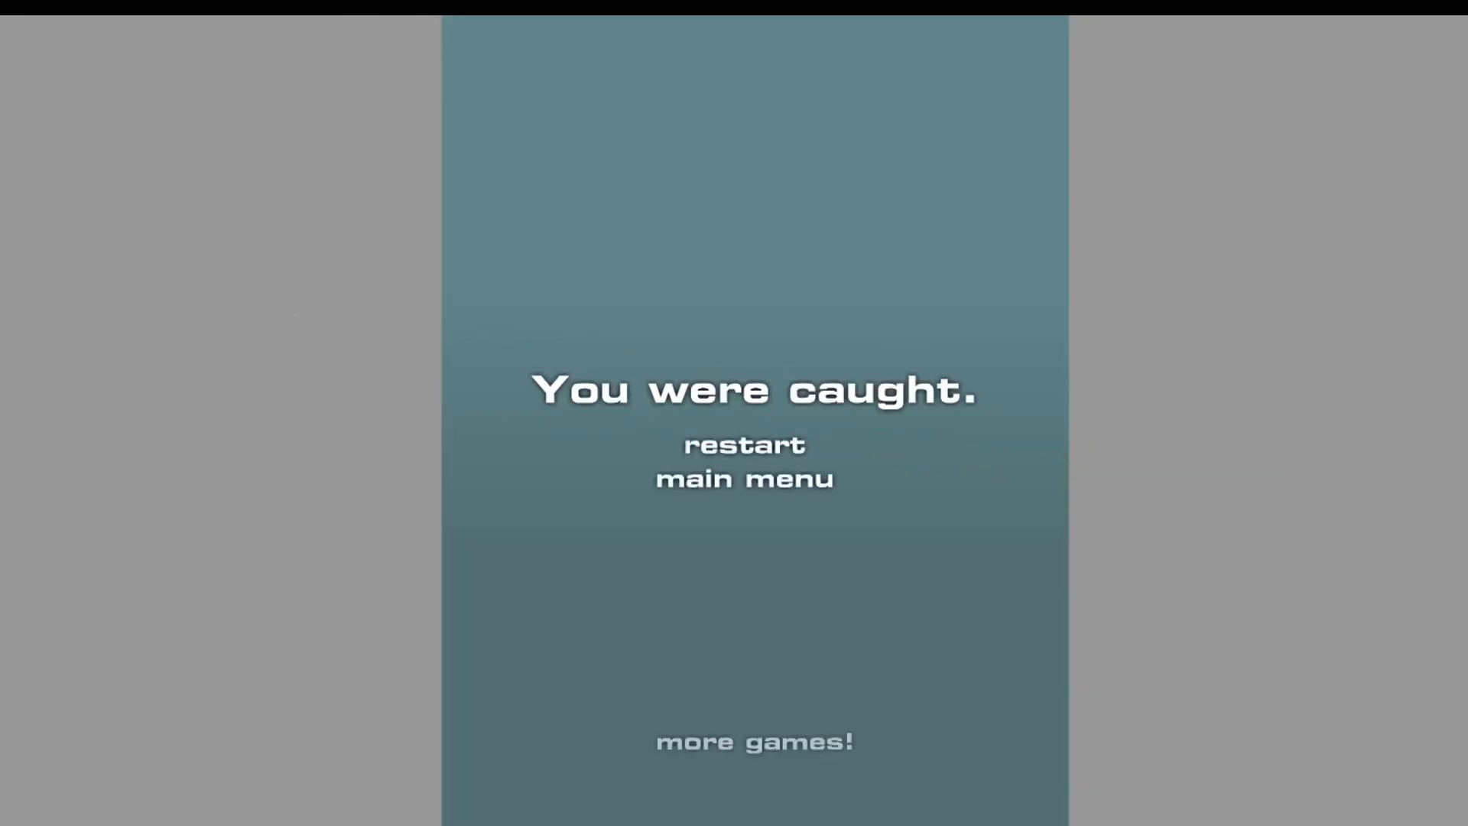
click(743, 445)
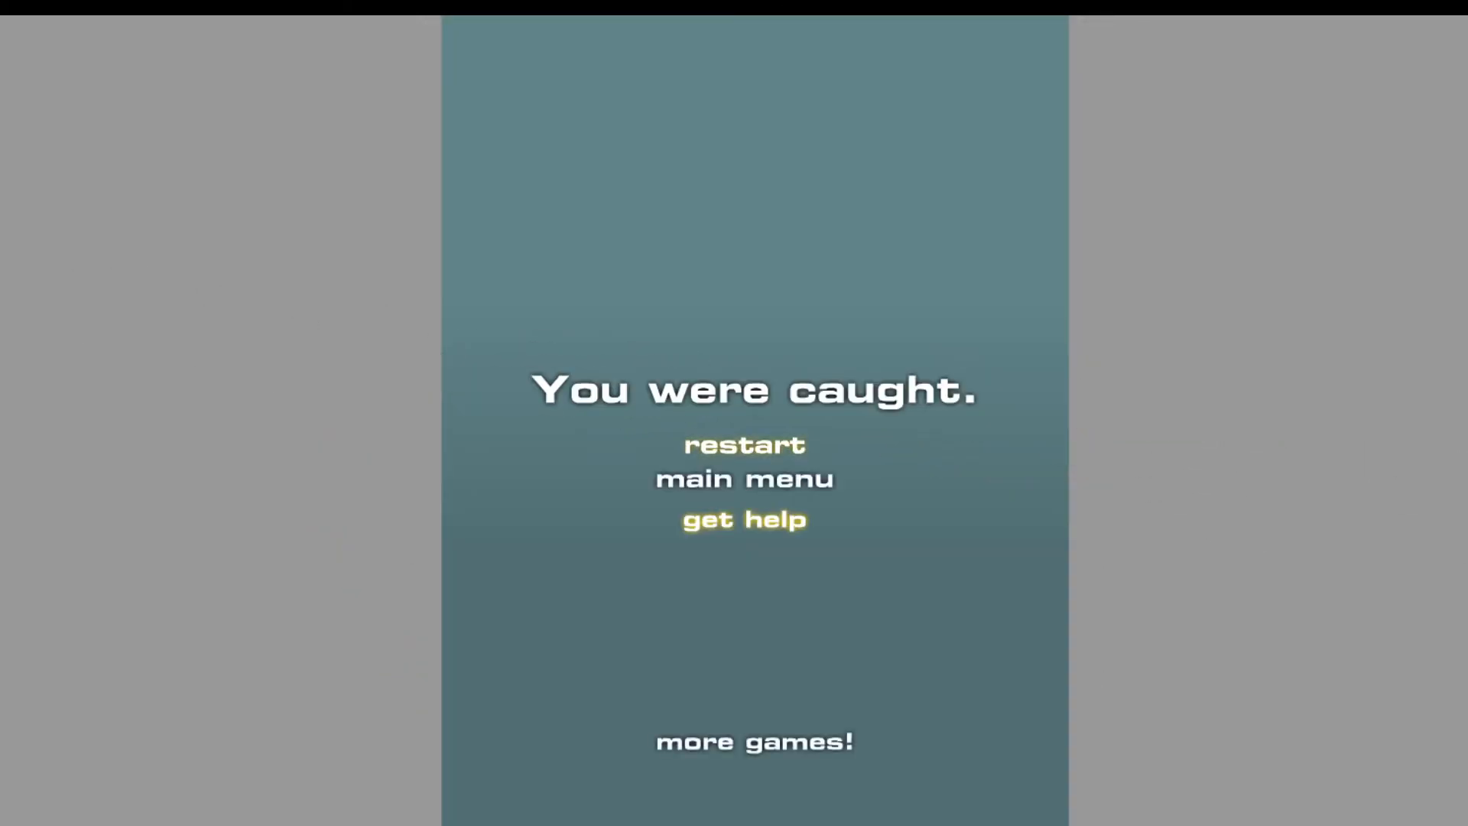
click(744, 446)
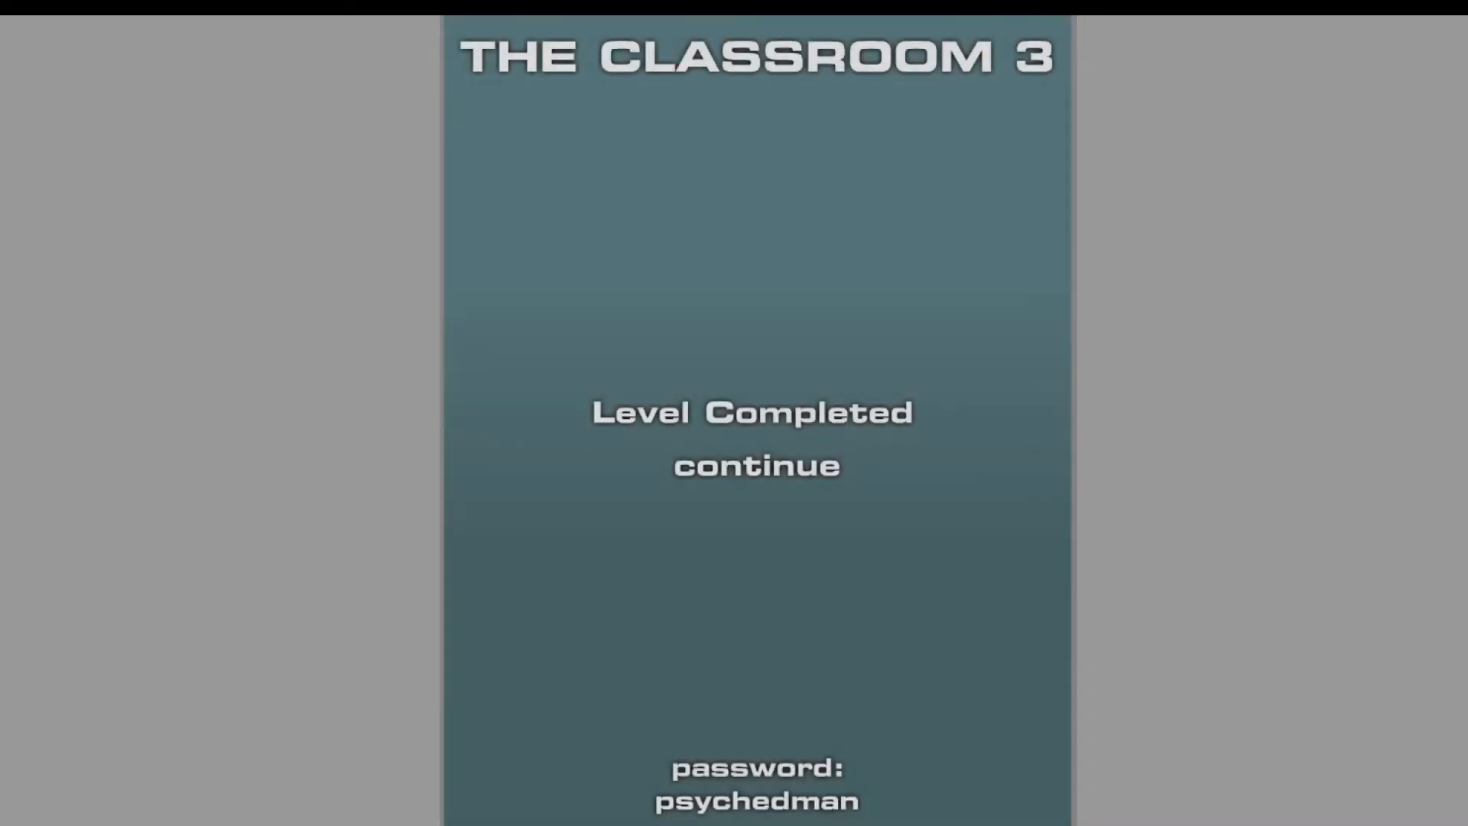
- Continue from Level Completed into the third level, which ends in a catch
click(755, 465)
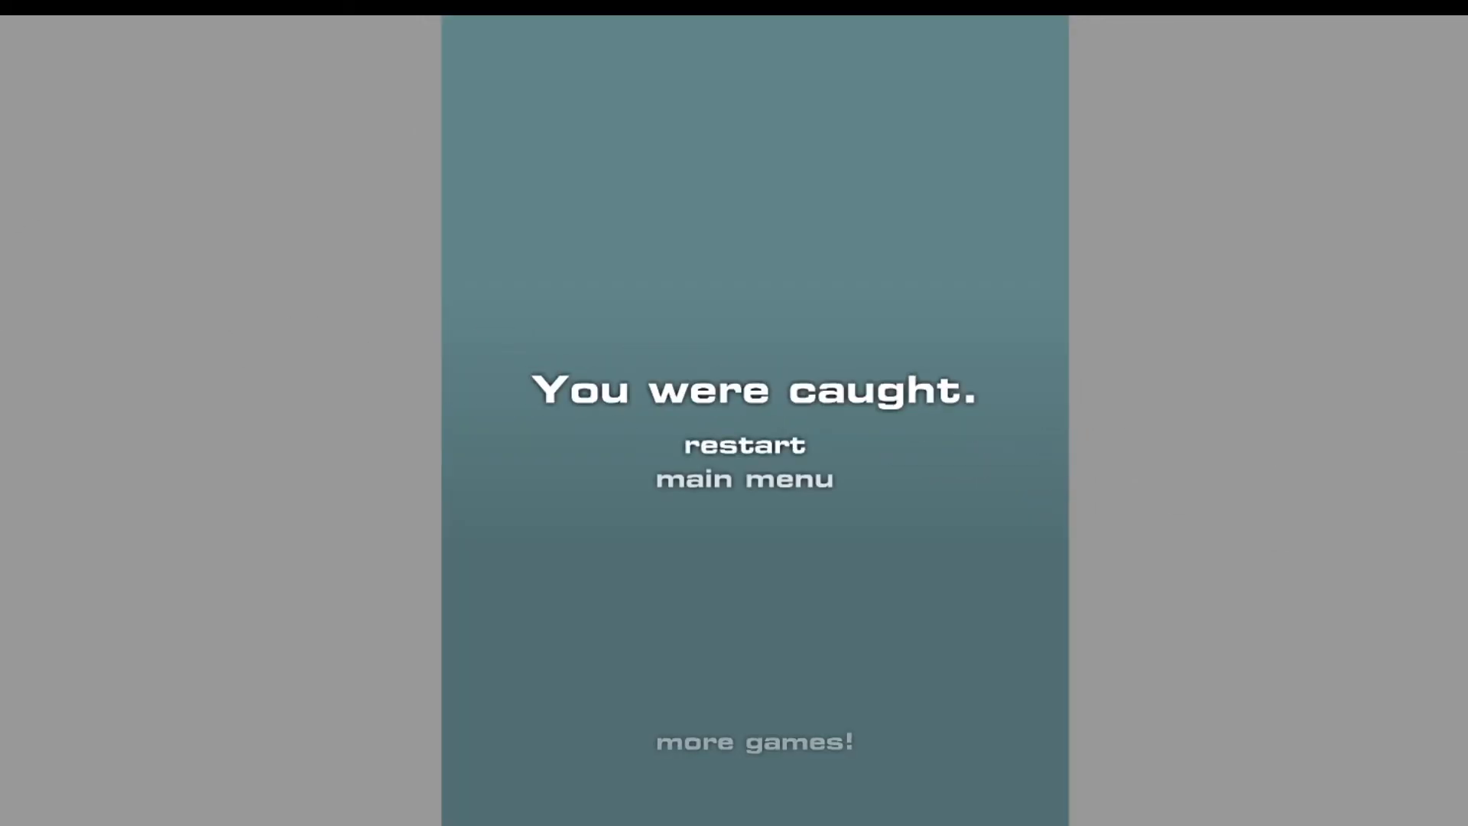
- Restart the third level from the caught screen and replay it, getting caught again
click(743, 445)
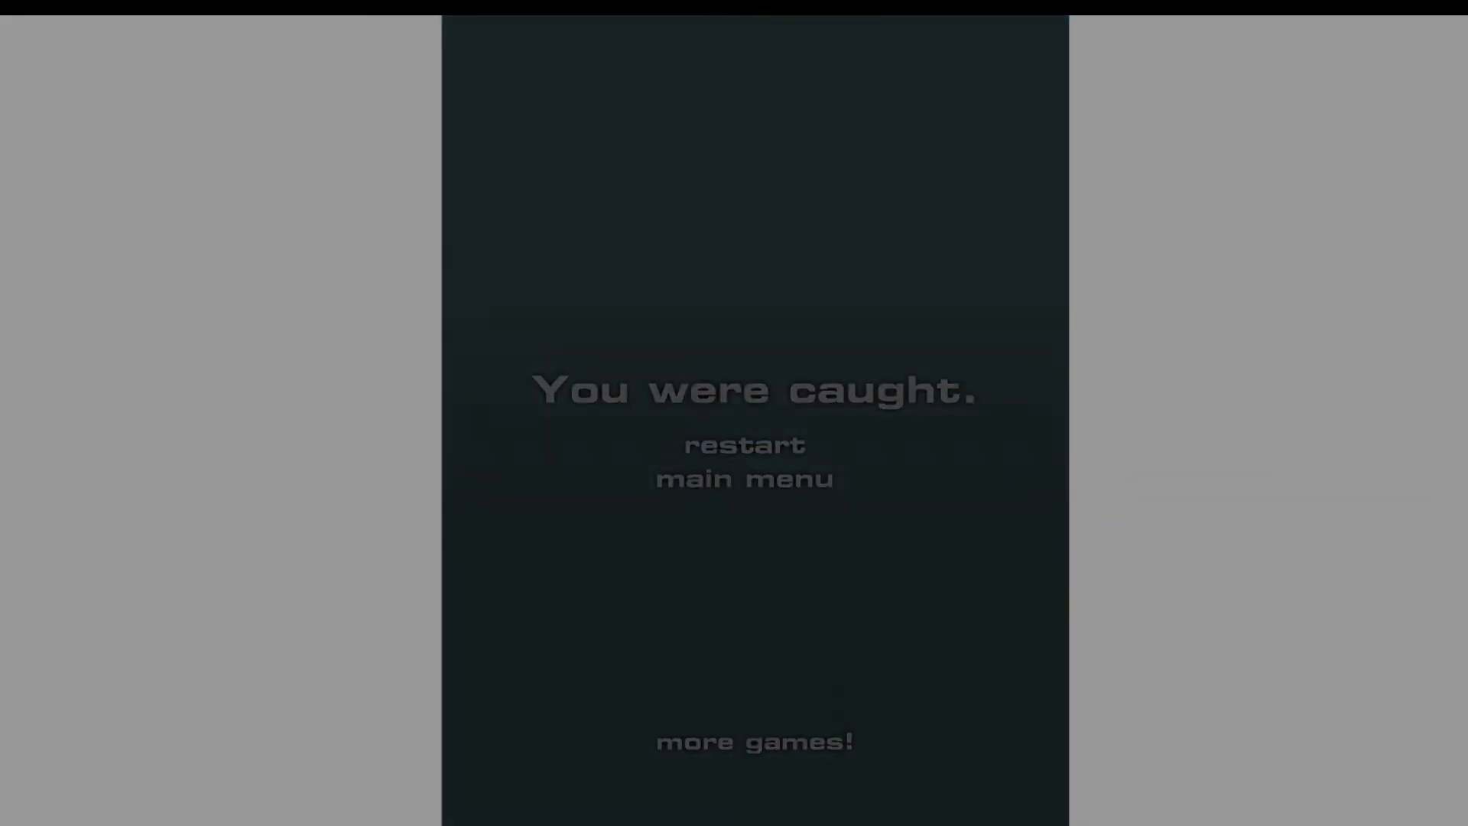
click(743, 445)
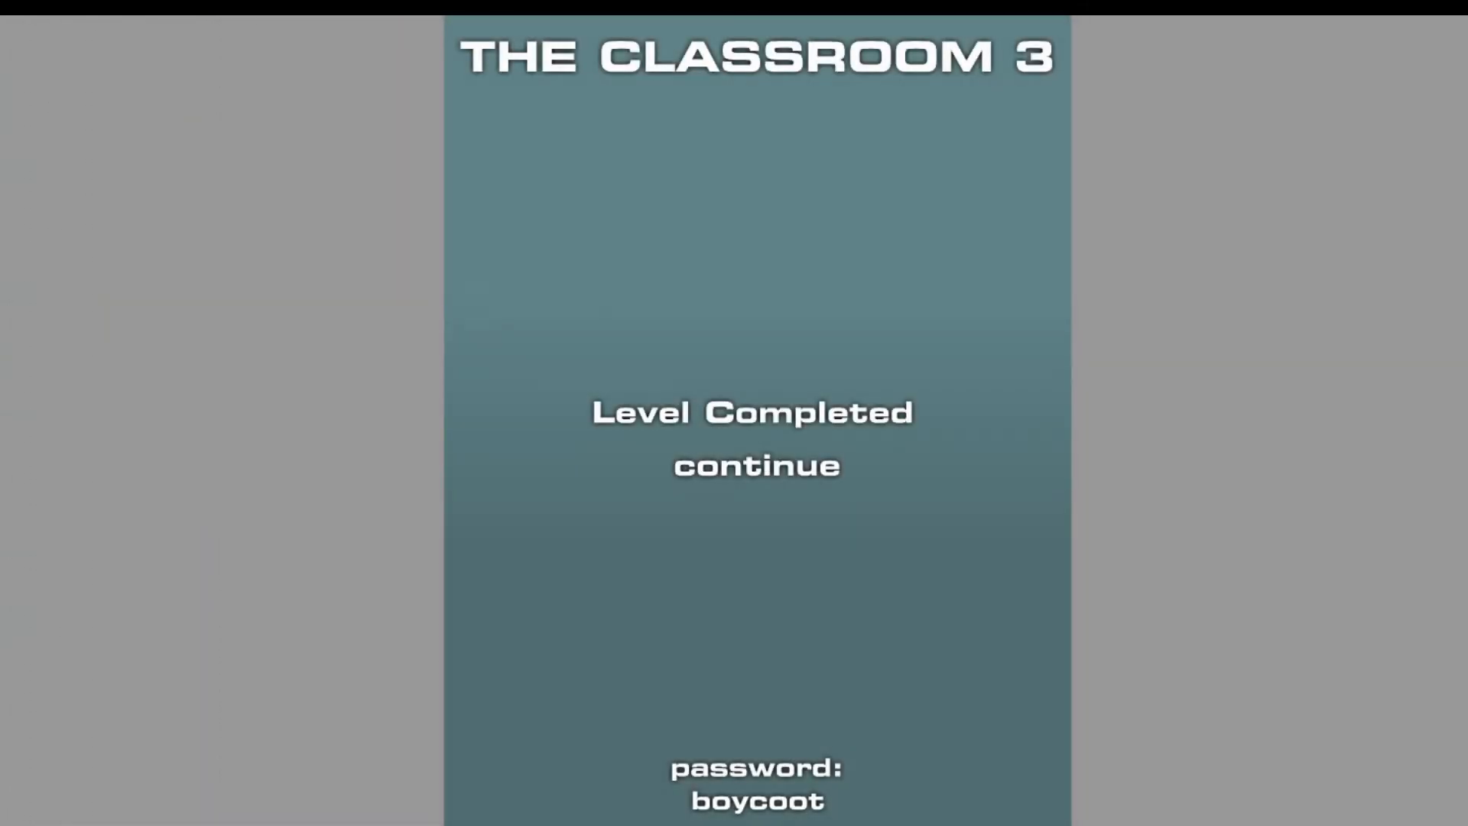
click(754, 465)
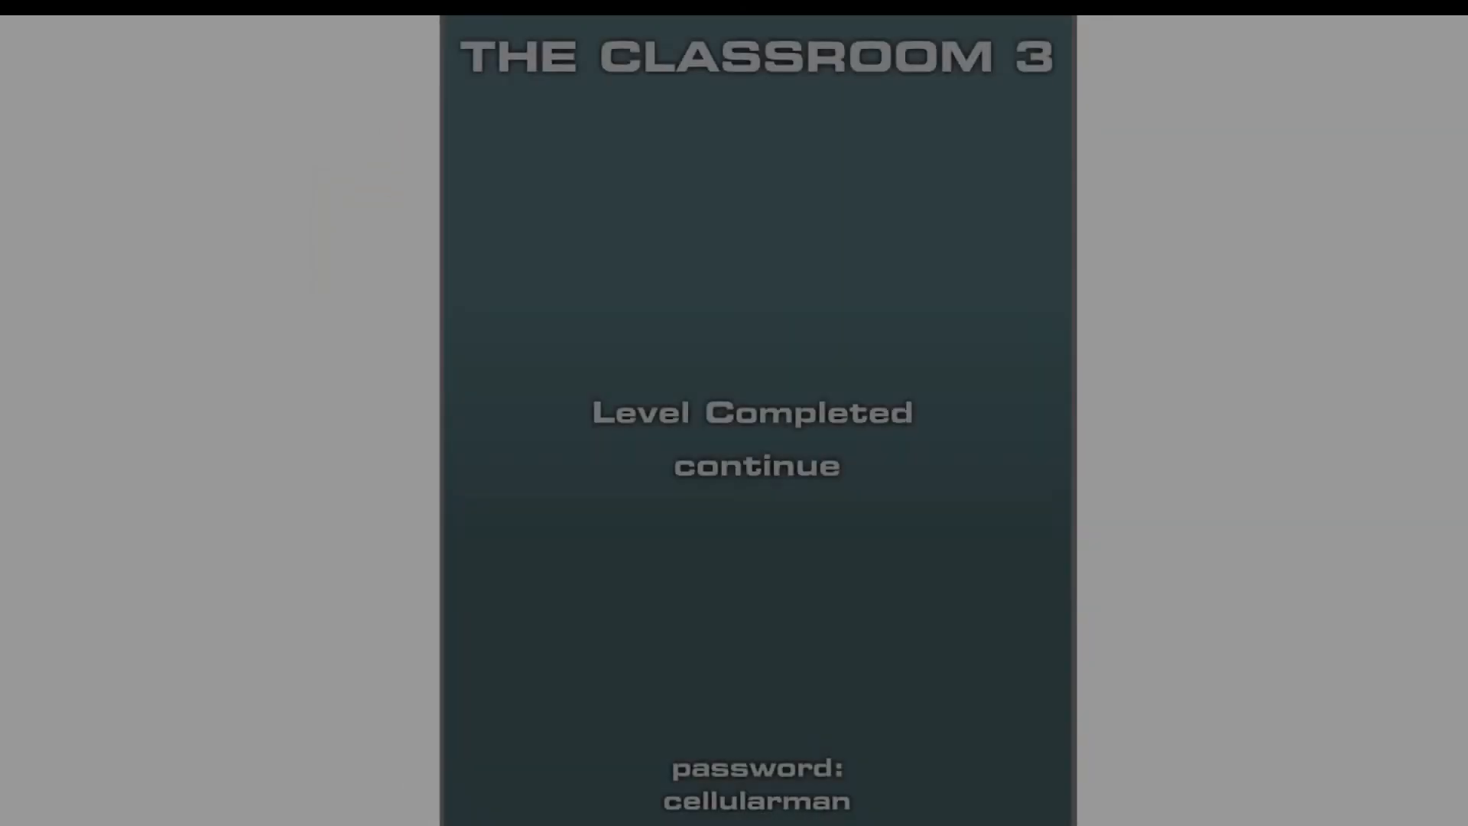
- Continue into the fifth level, where the attempt quickly ends in a catch
click(757, 465)
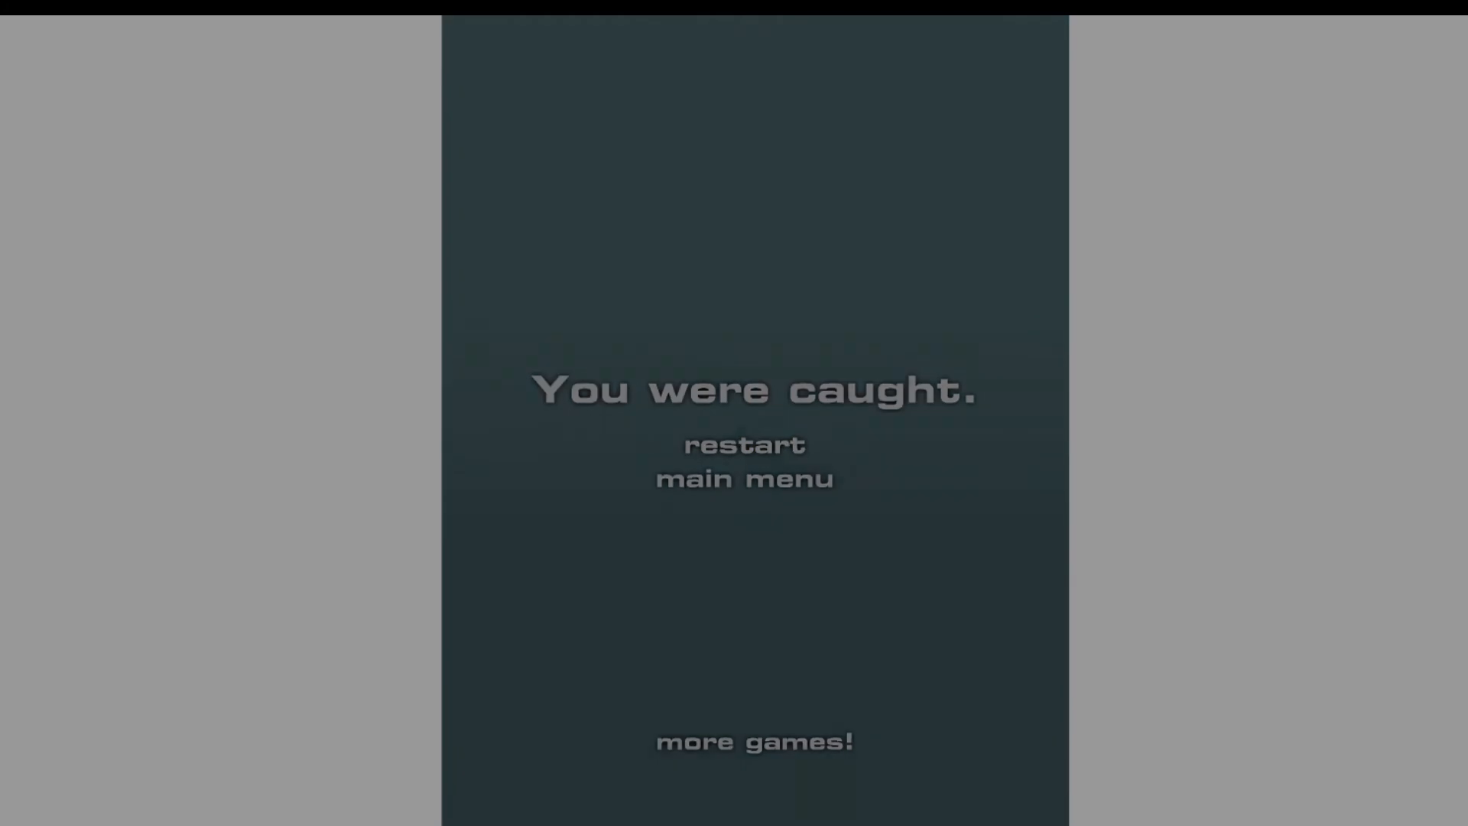
- Restart the fifth level twice from the 'You were caught.' screen to return to the classroom
click(744, 445)
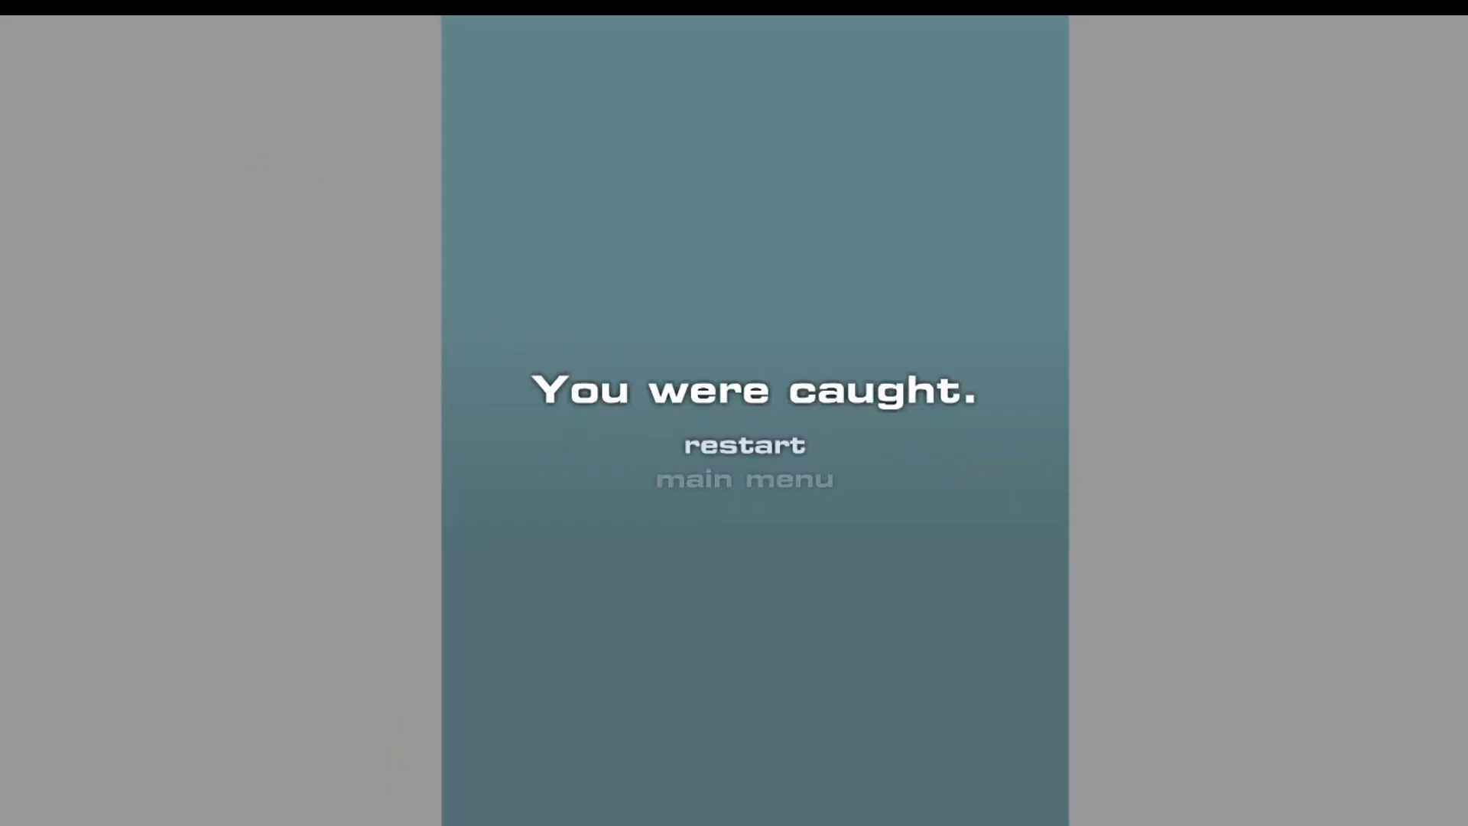
click(744, 444)
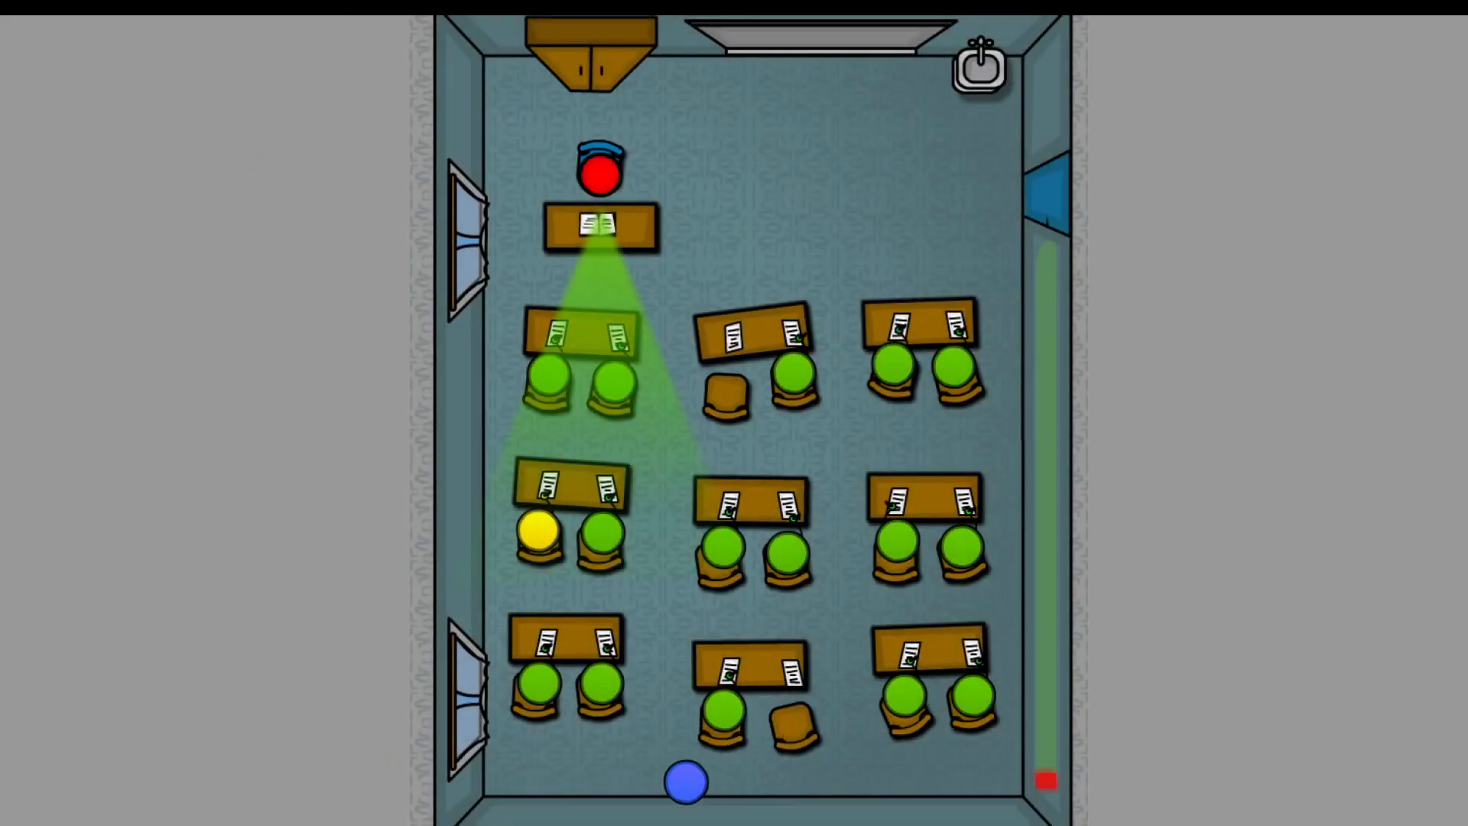